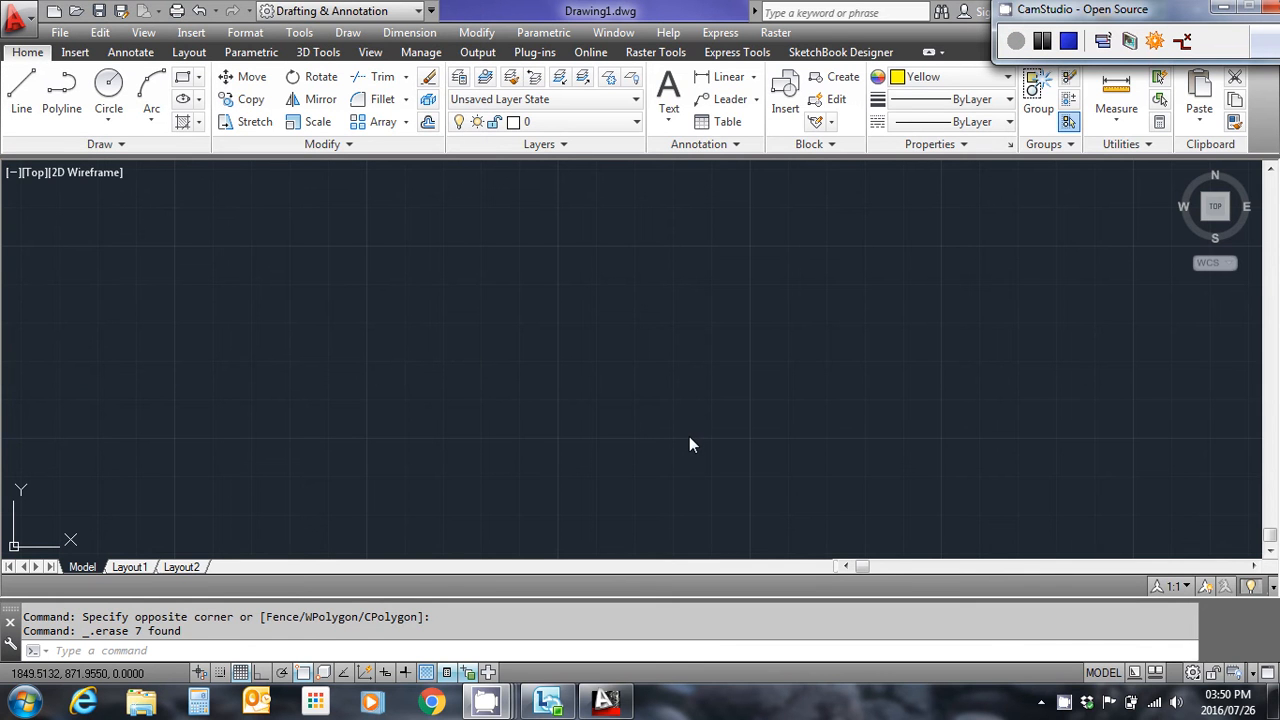
pyautogui.moveTo(682, 442)
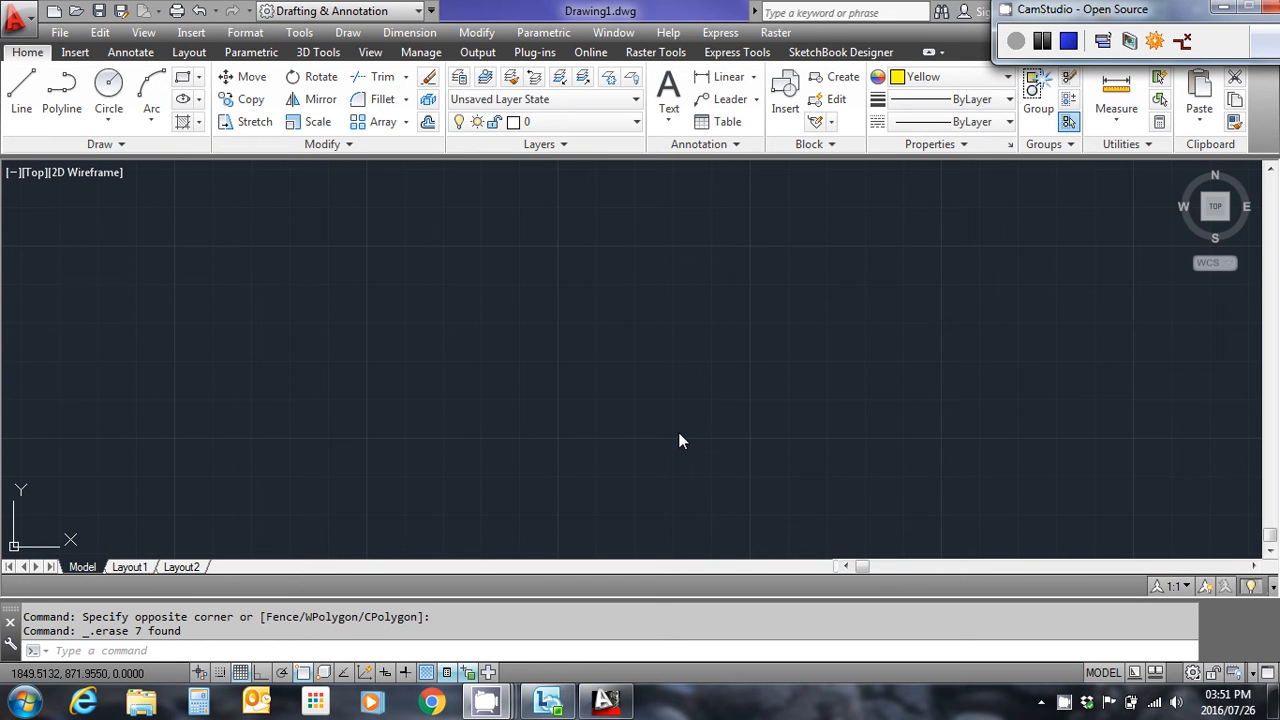
pyautogui.moveTo(672, 436)
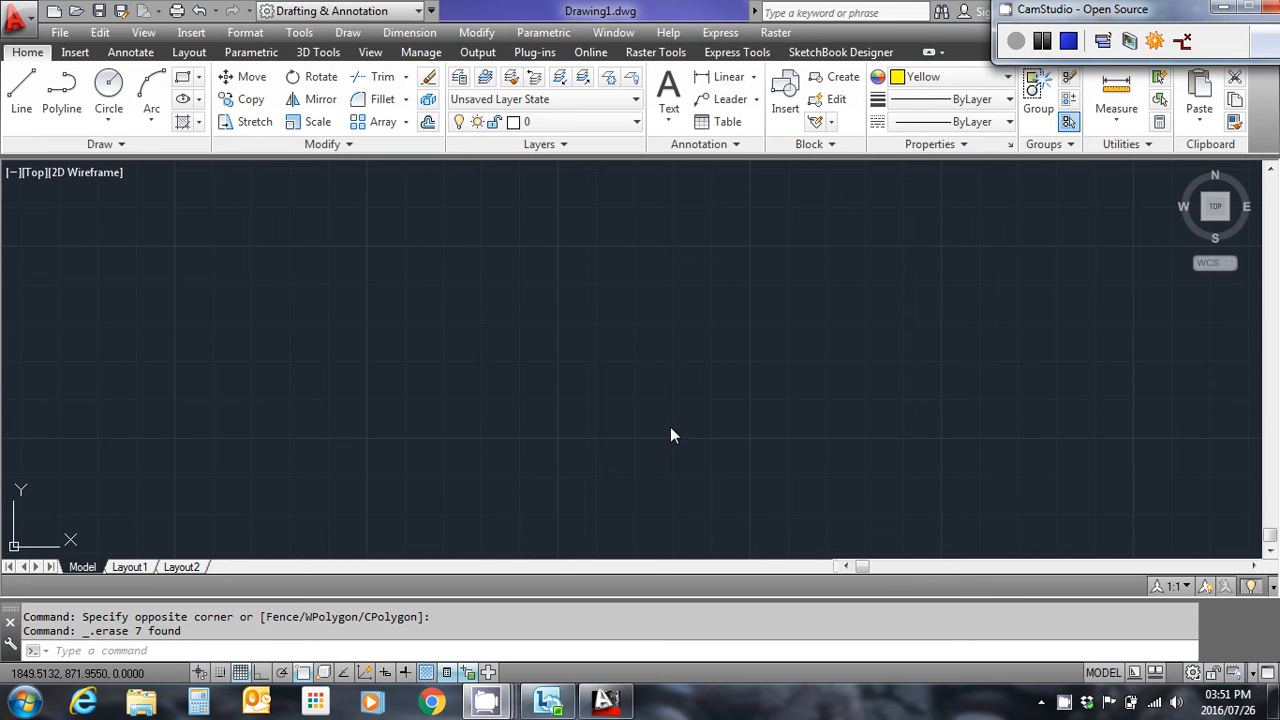
pyautogui.moveTo(686, 414)
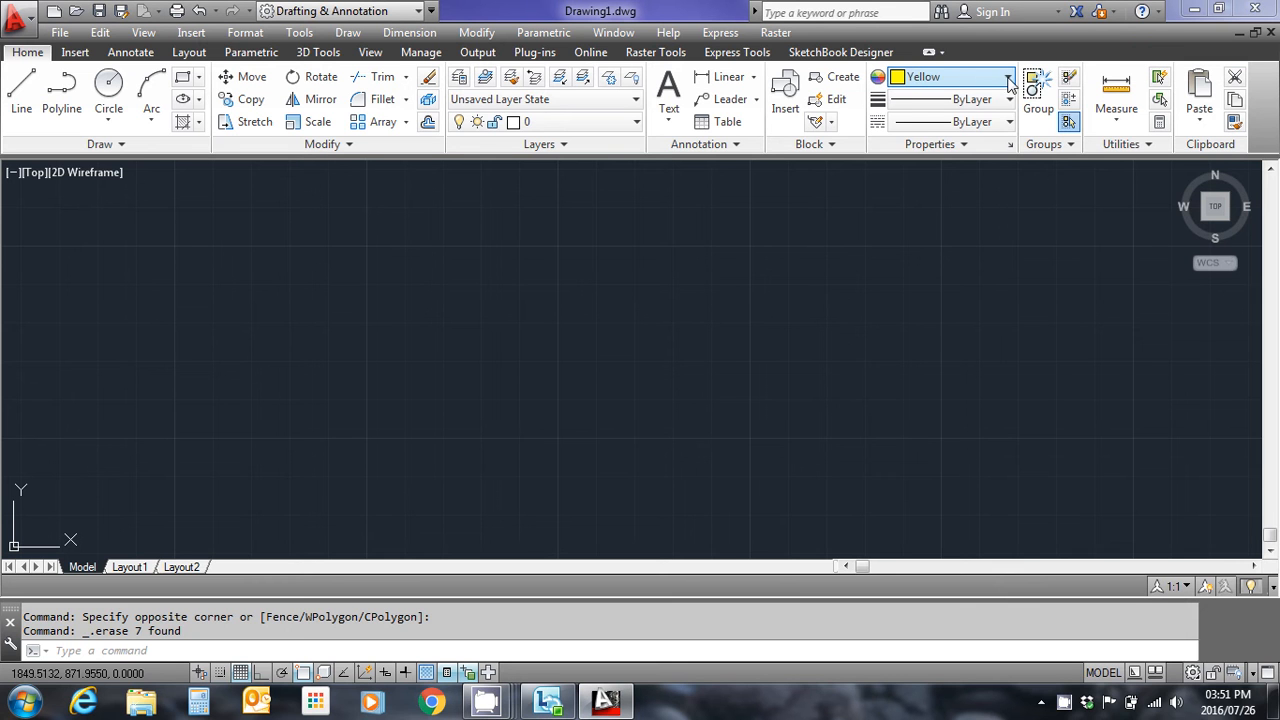
# Step: Choose Cyan from the Object Color list as the current drawing colour
pyautogui.click(1008, 76)
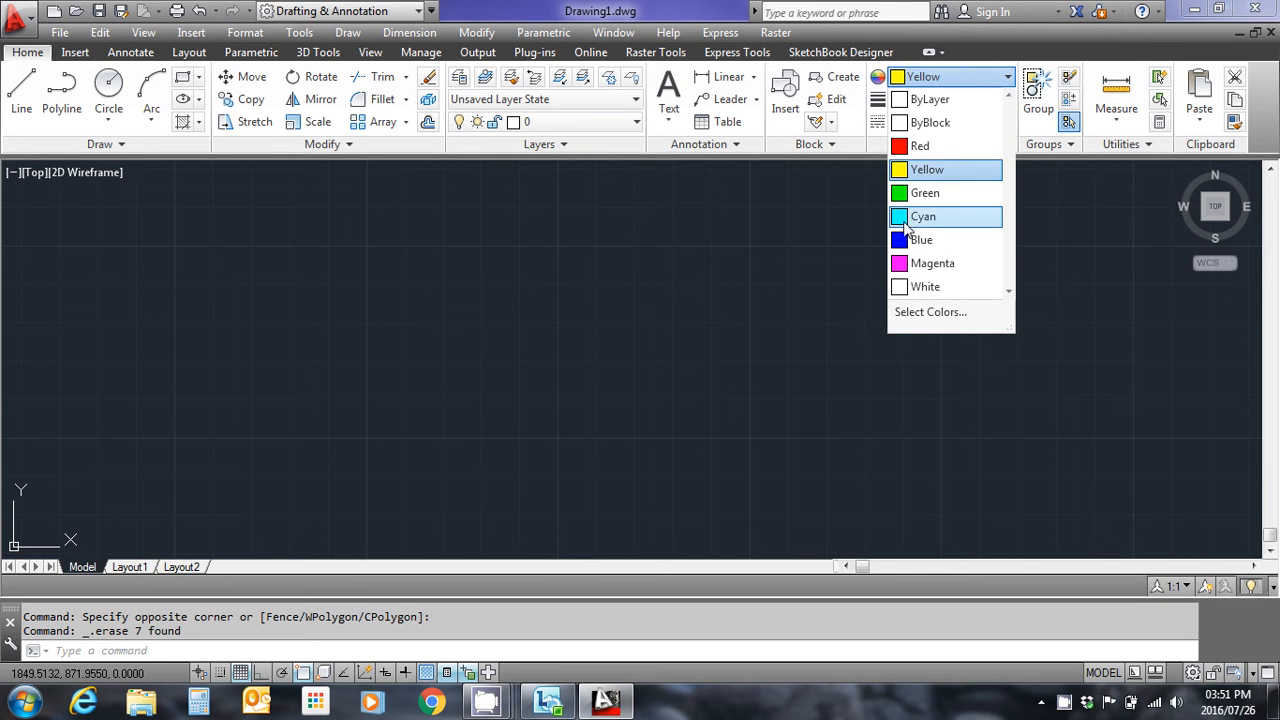
pyautogui.moveTo(924, 228)
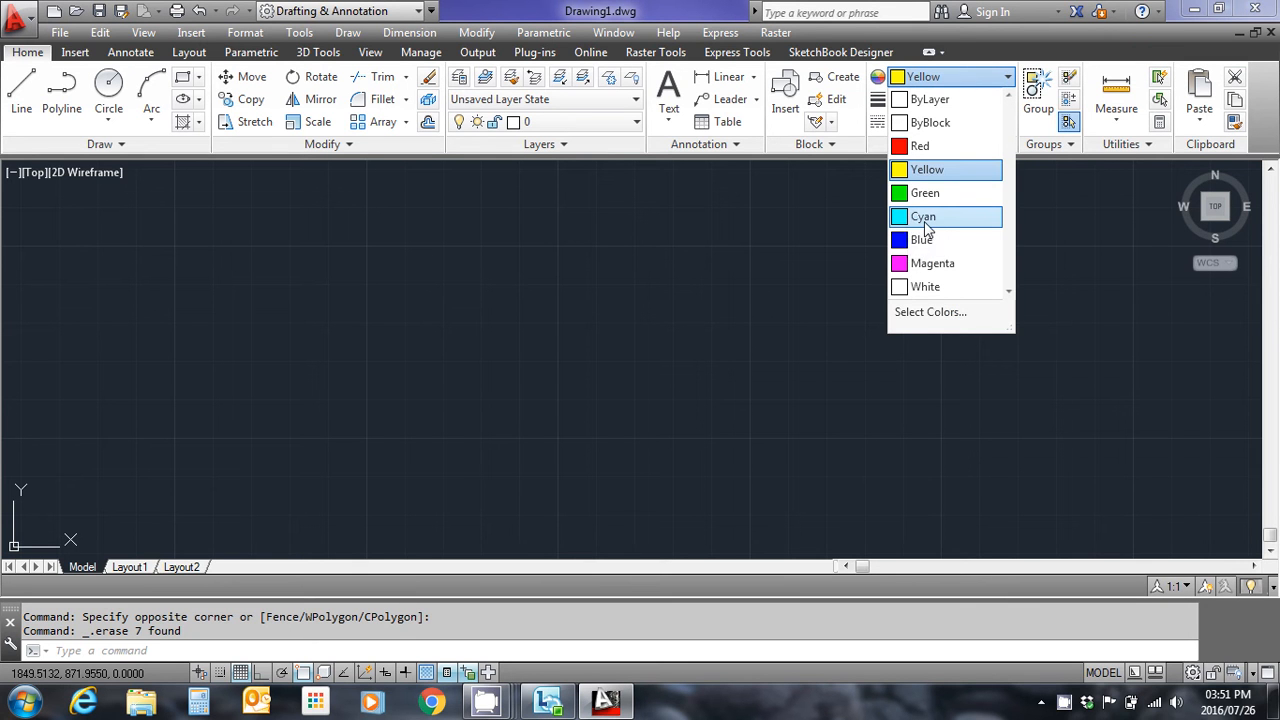
pyautogui.click(924, 216)
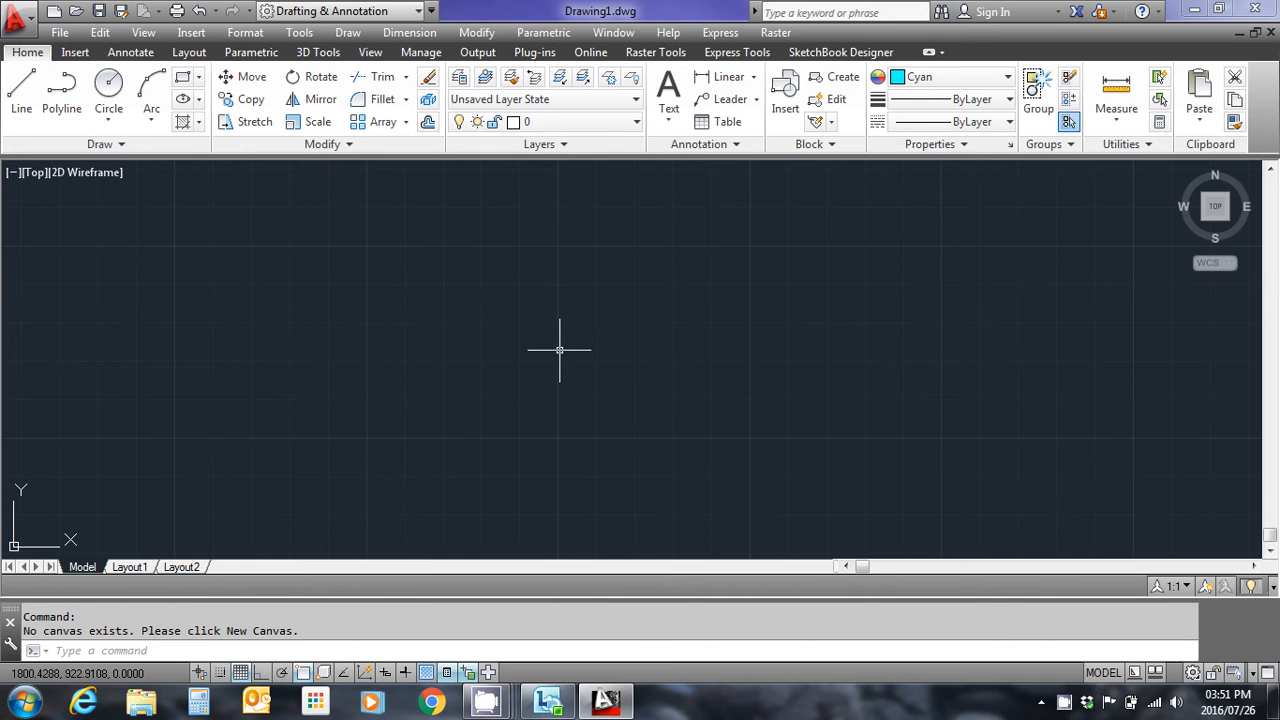
pyautogui.moveTo(564, 298)
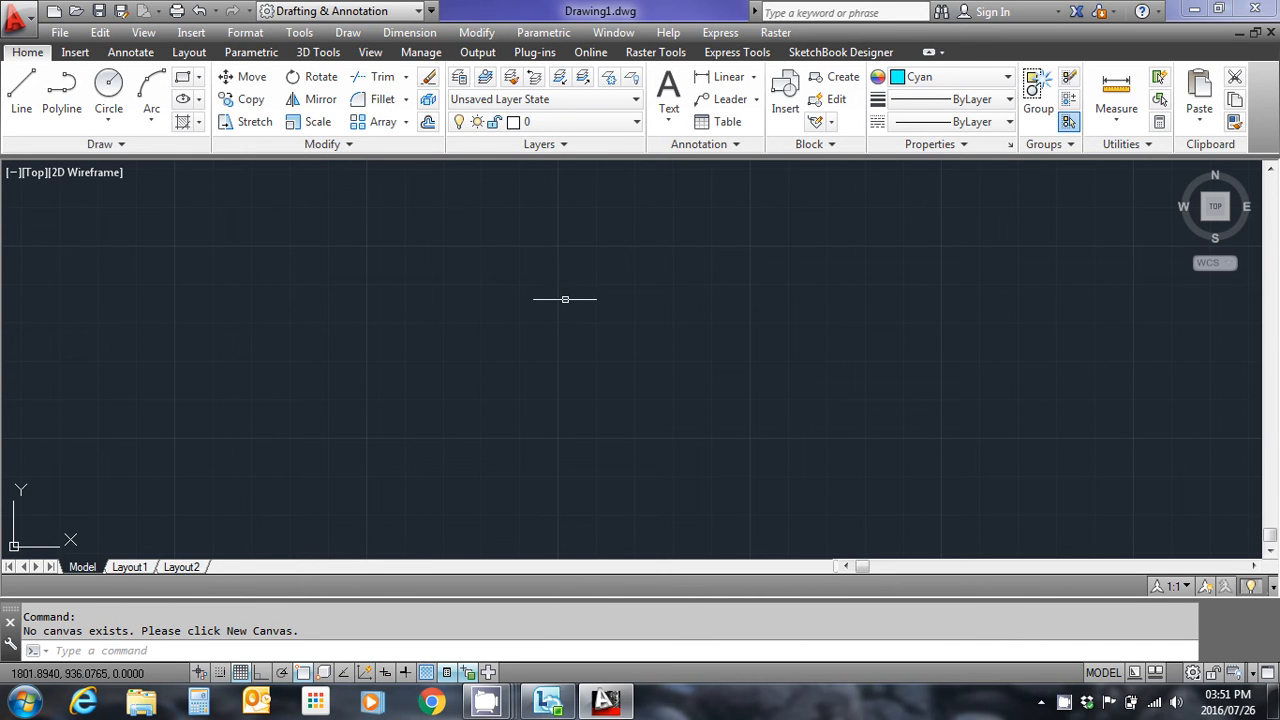
pyautogui.moveTo(552, 304)
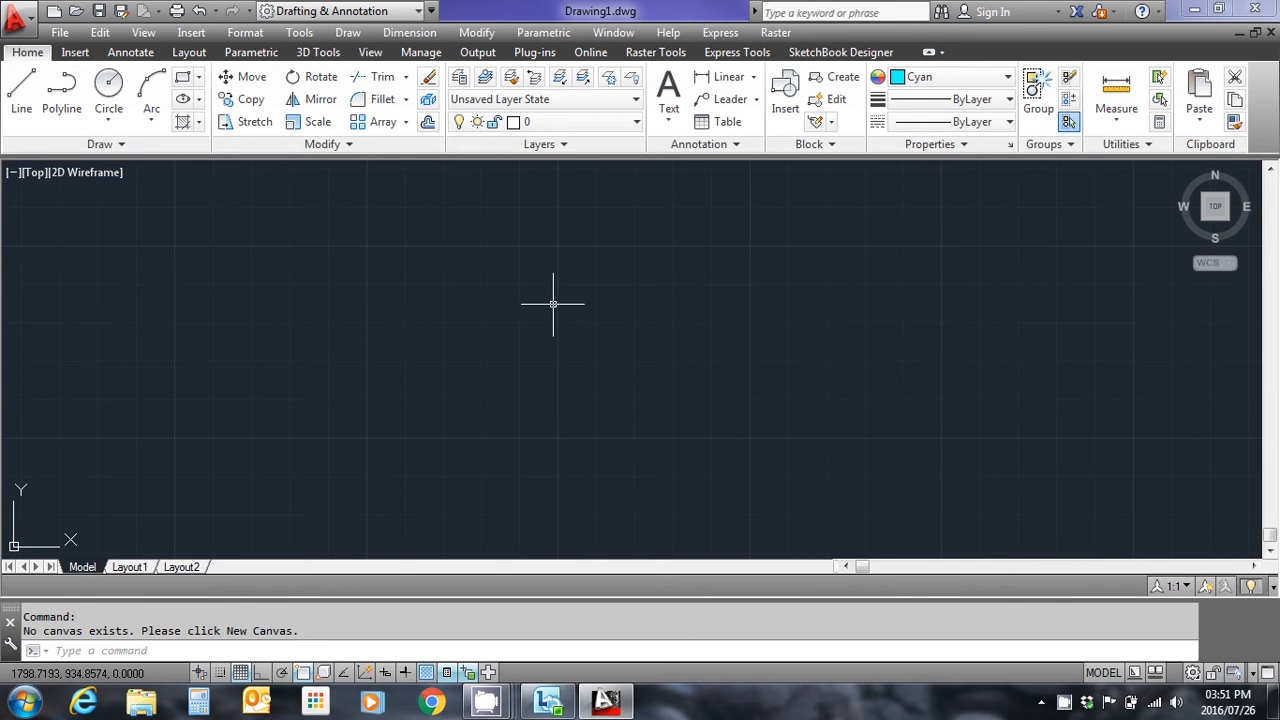
pyautogui.moveTo(528, 316)
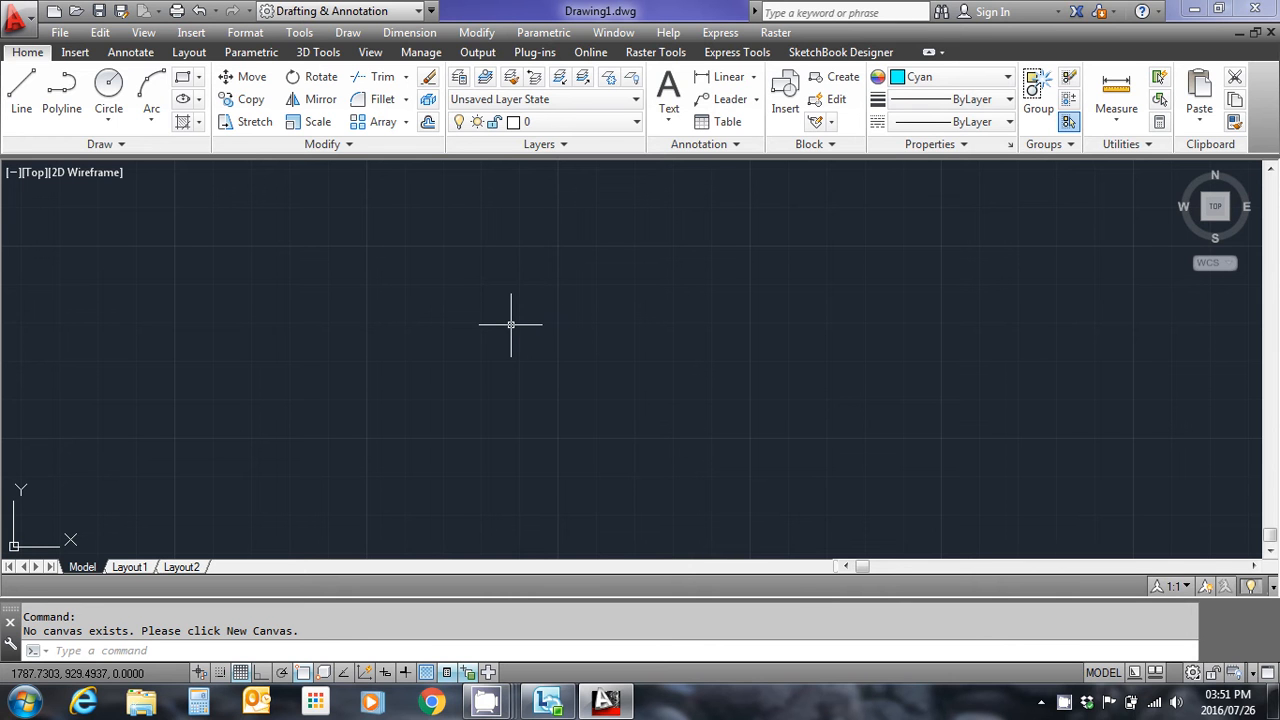
pyautogui.moveTo(508, 322)
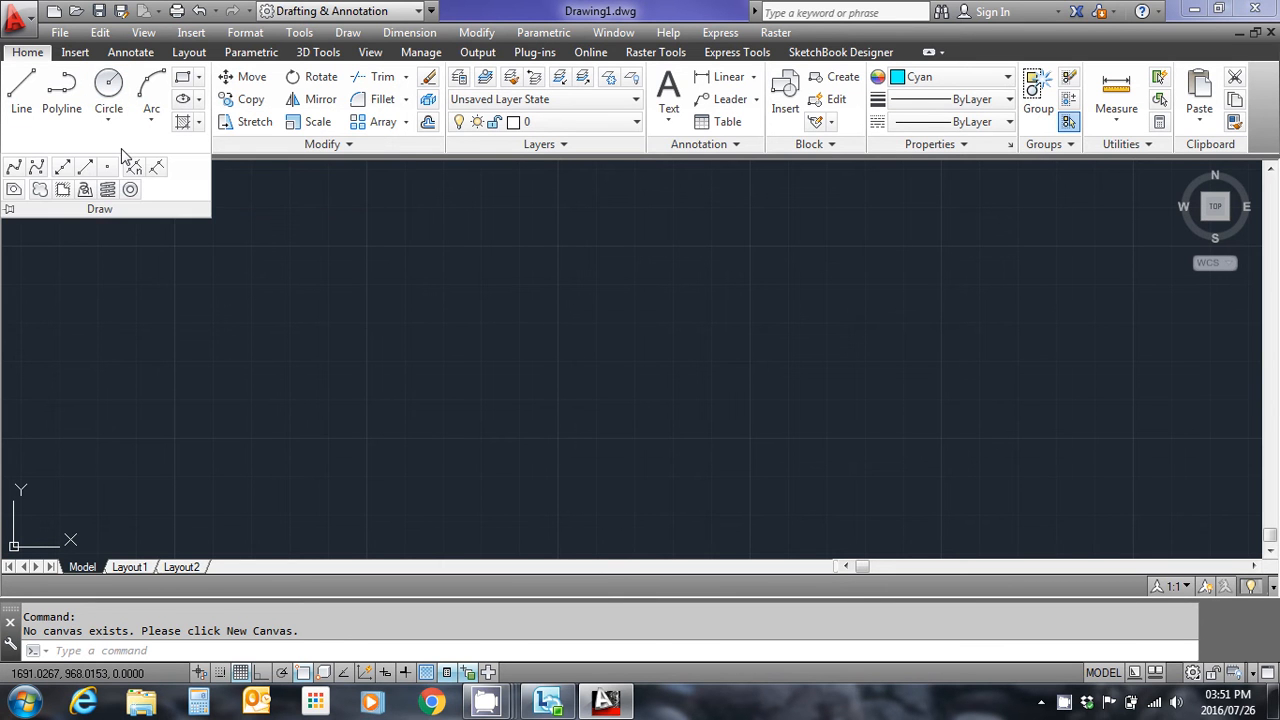
pyautogui.moveTo(62, 168)
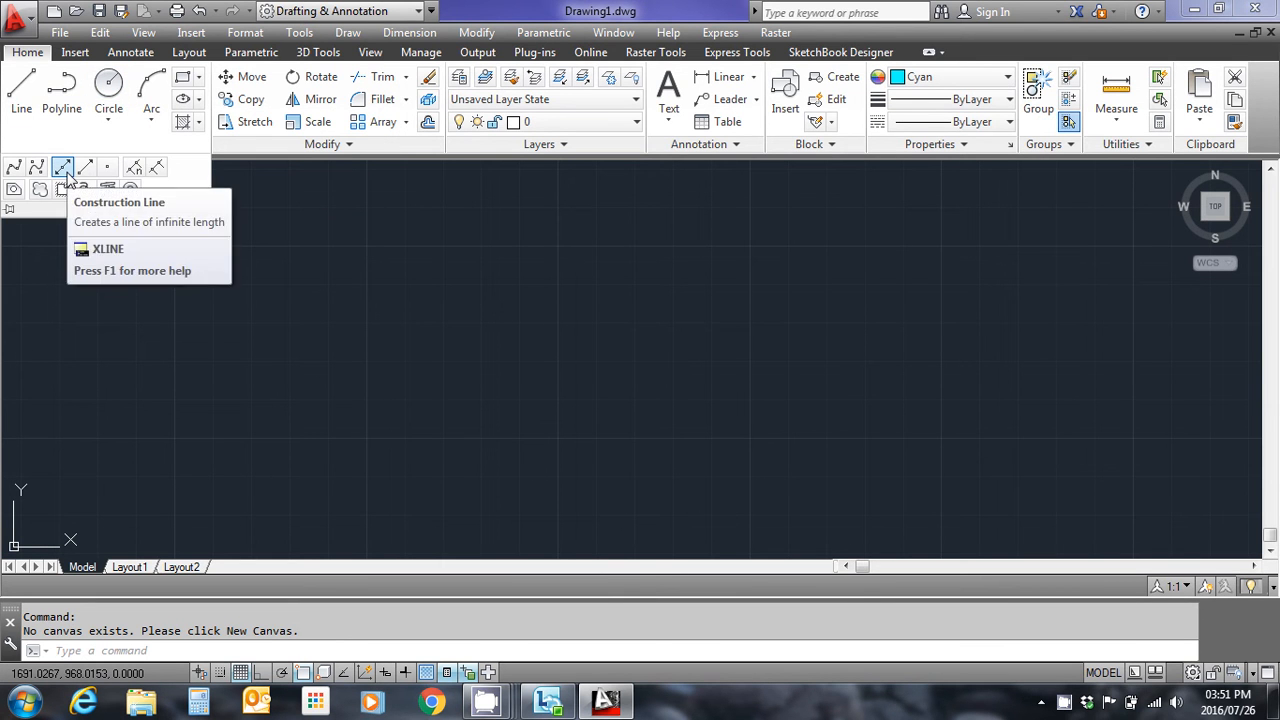
pyautogui.moveTo(64, 168)
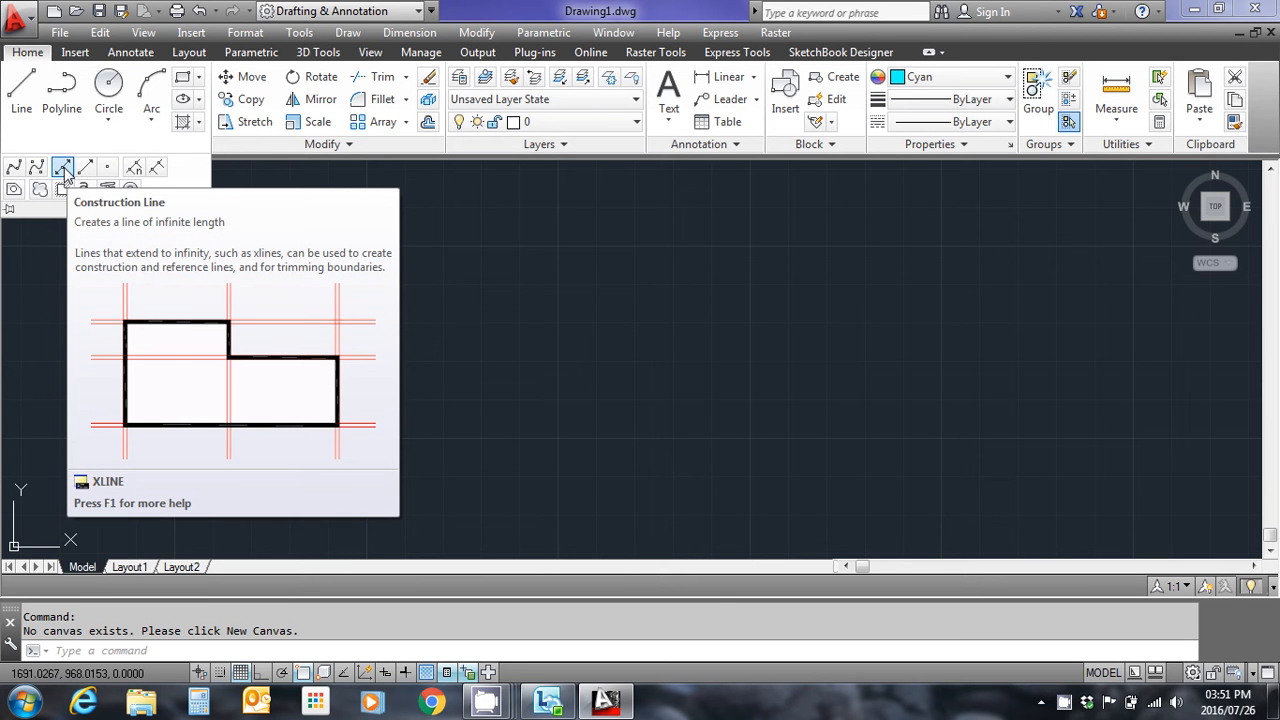
# Step: Start the Construction Line (XLINE) tool from the Draw panel
pyautogui.click(64, 168)
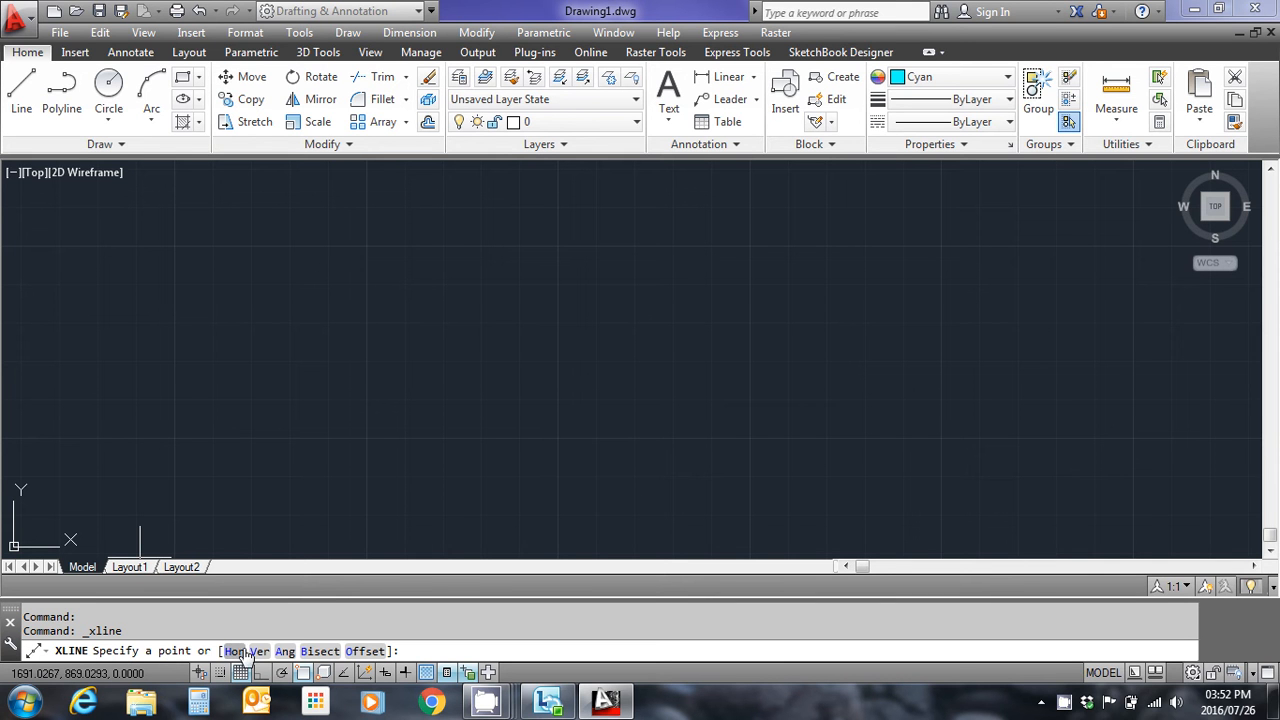
pyautogui.moveTo(296, 492)
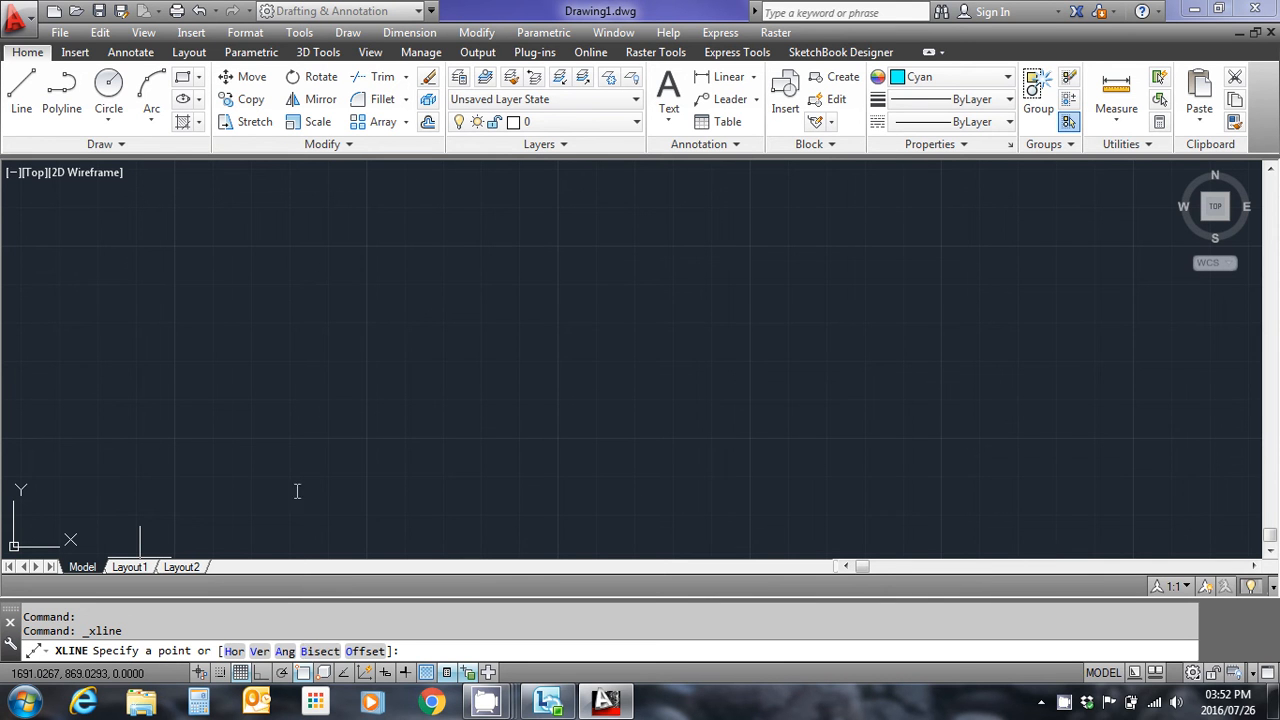
pyautogui.moveTo(524, 318)
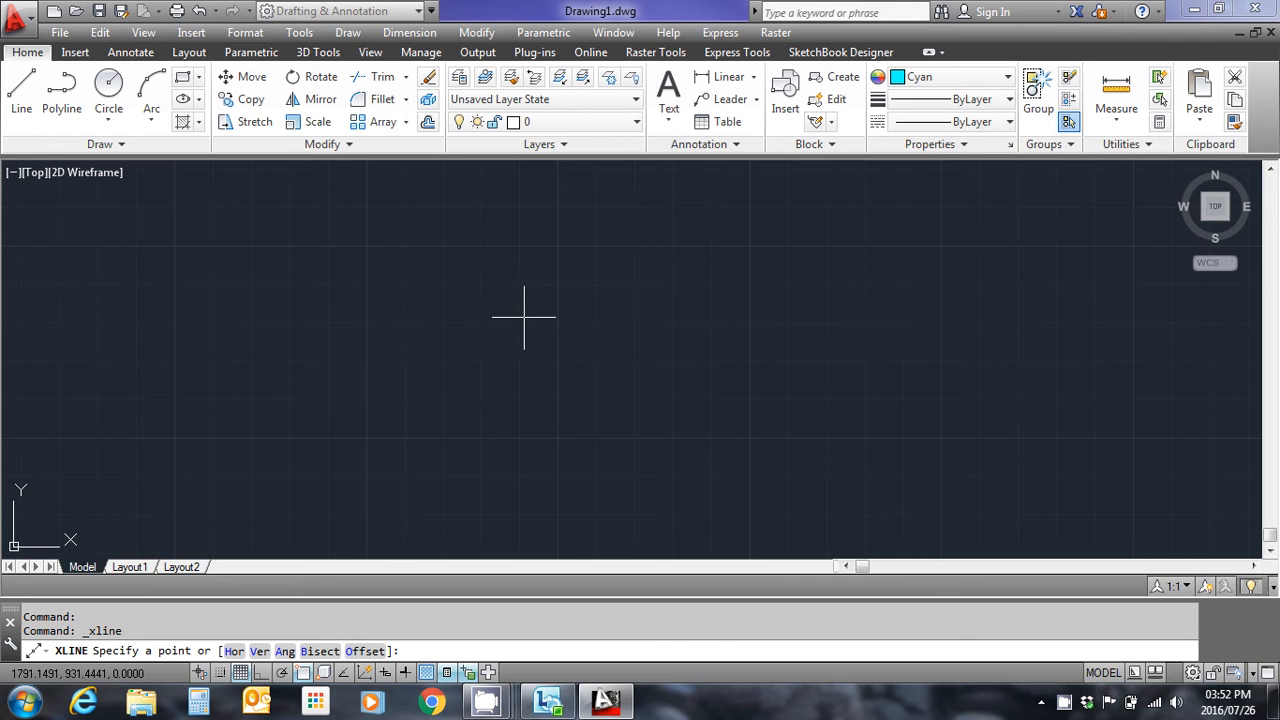
pyautogui.moveTo(446, 332)
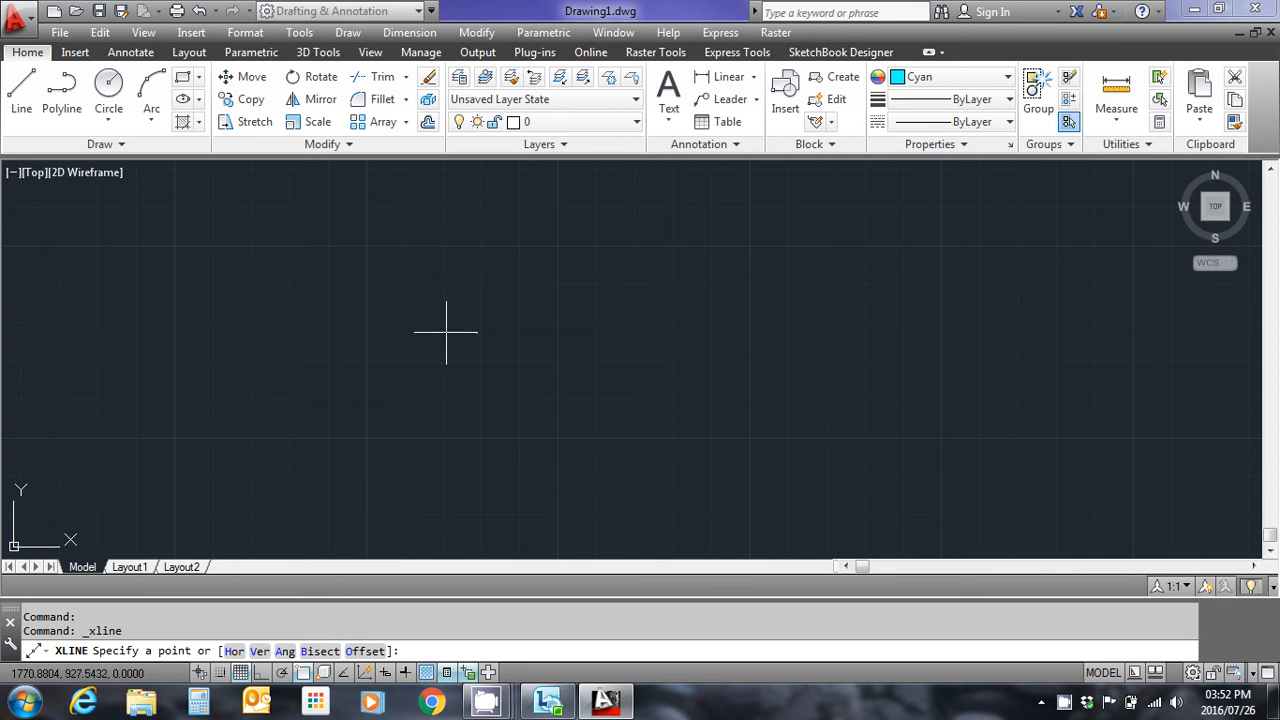
pyautogui.moveTo(386, 356)
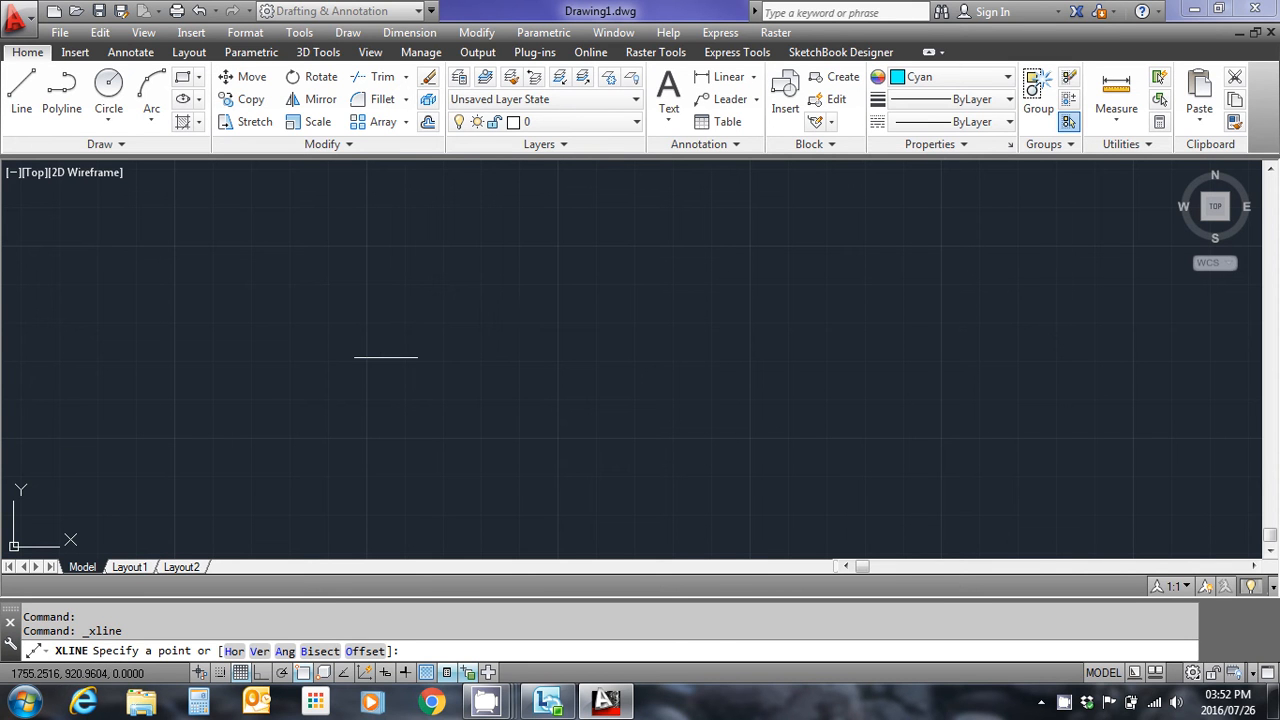
pyautogui.moveTo(424, 326)
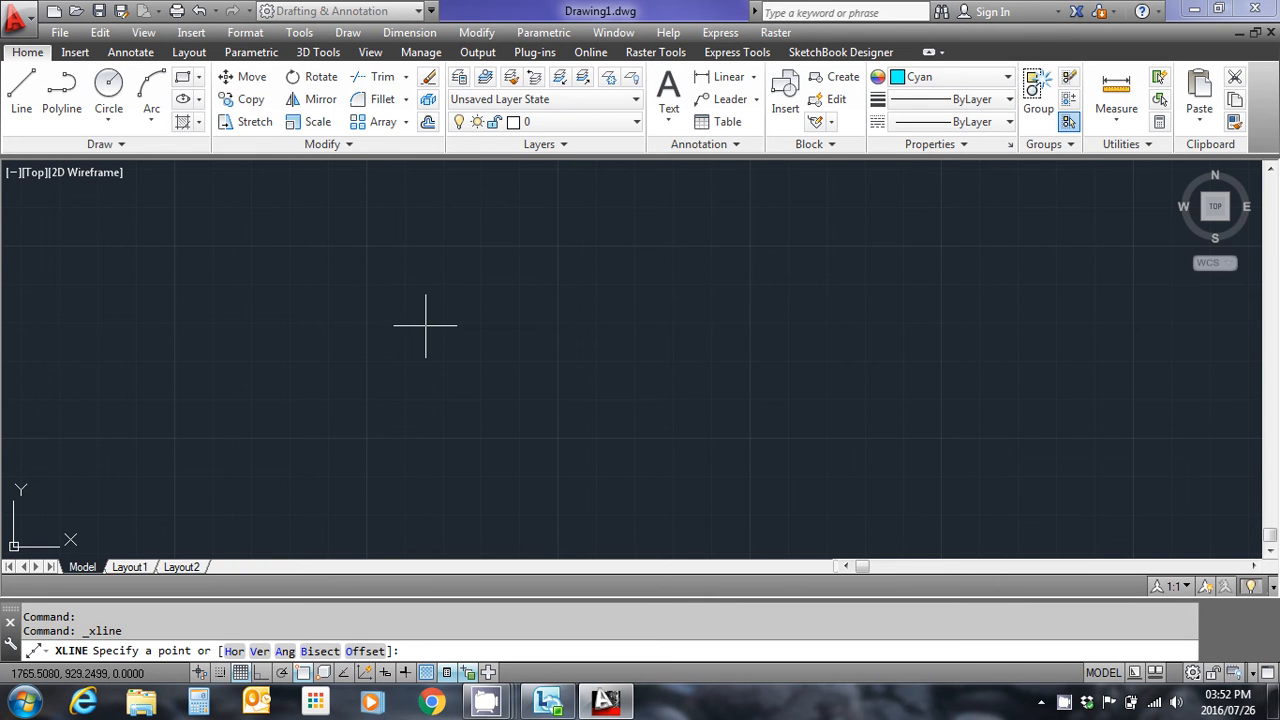
pyautogui.moveTo(330, 408)
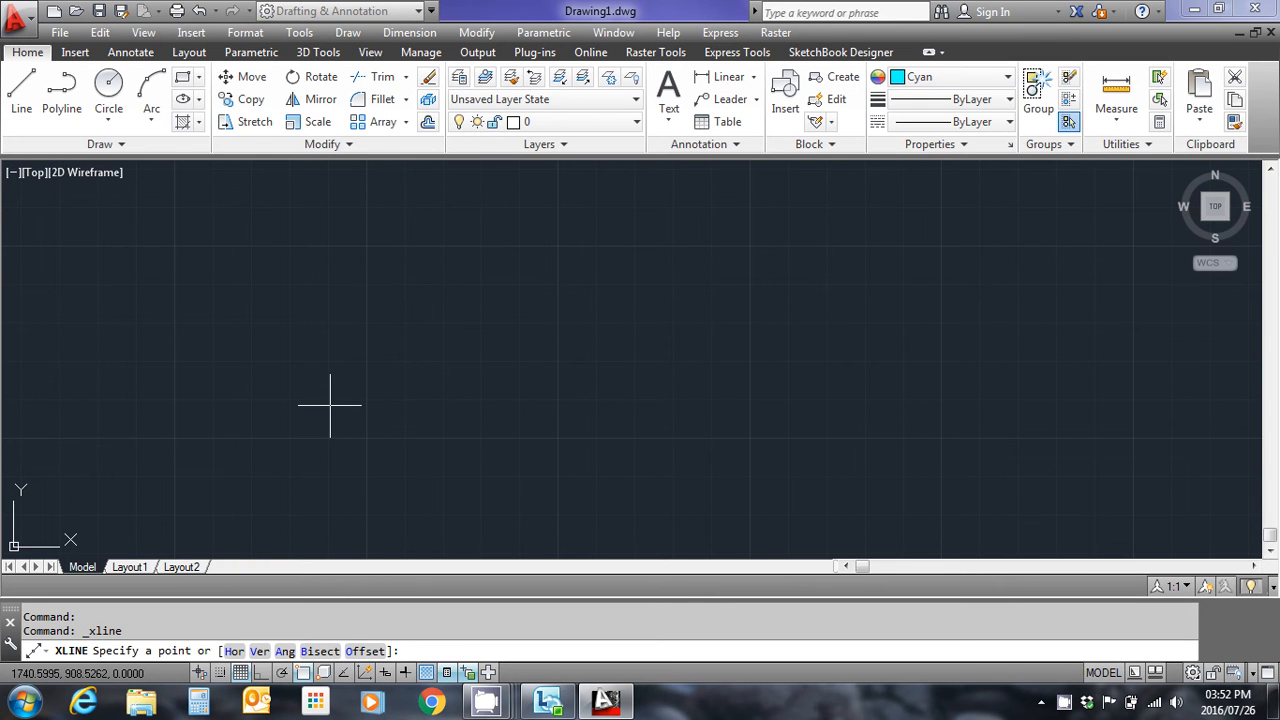
# Step: Place a horizontal (Hor) construction line through a point below the middle of the drawing
pyautogui.write('h')
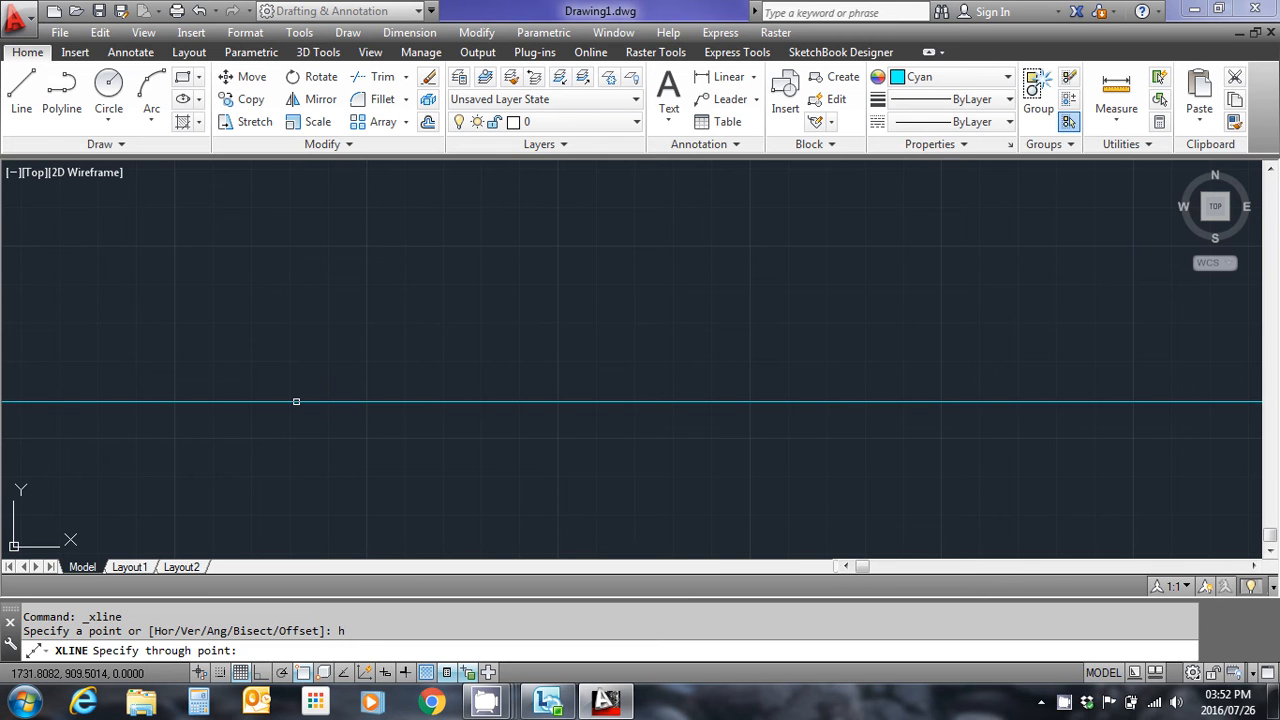
pyautogui.moveTo(384, 332)
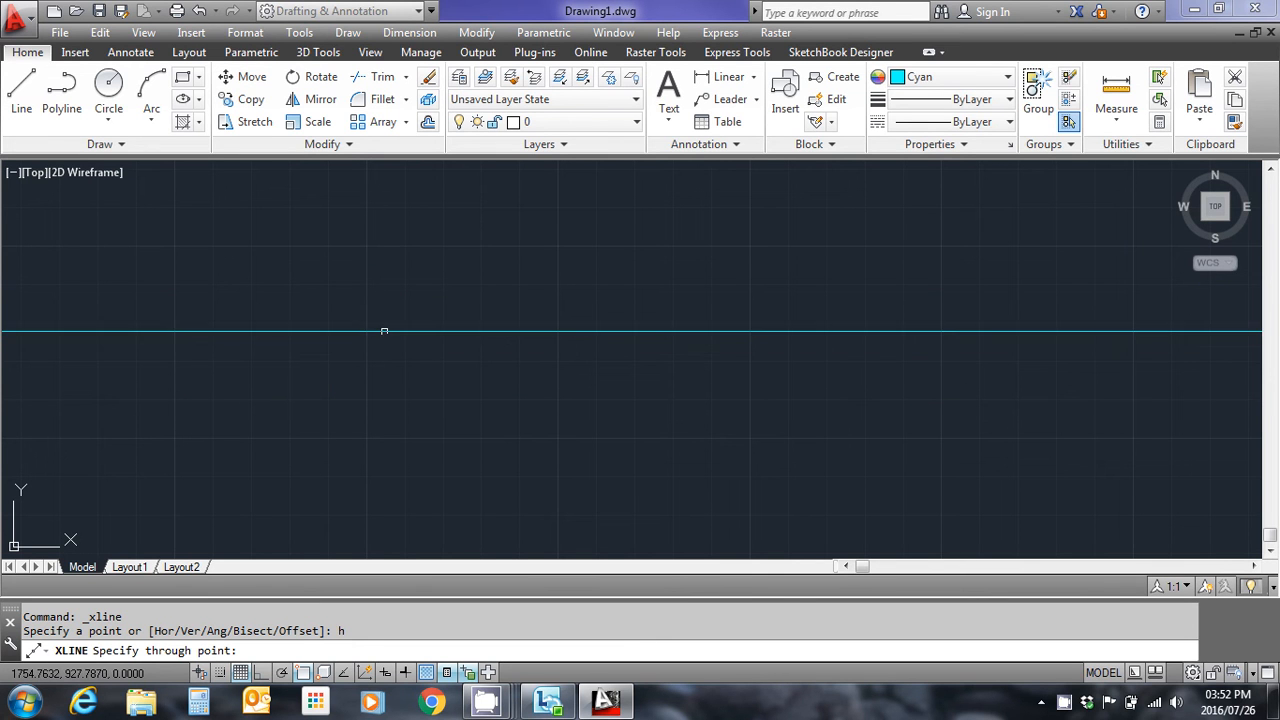
pyautogui.moveTo(384, 390)
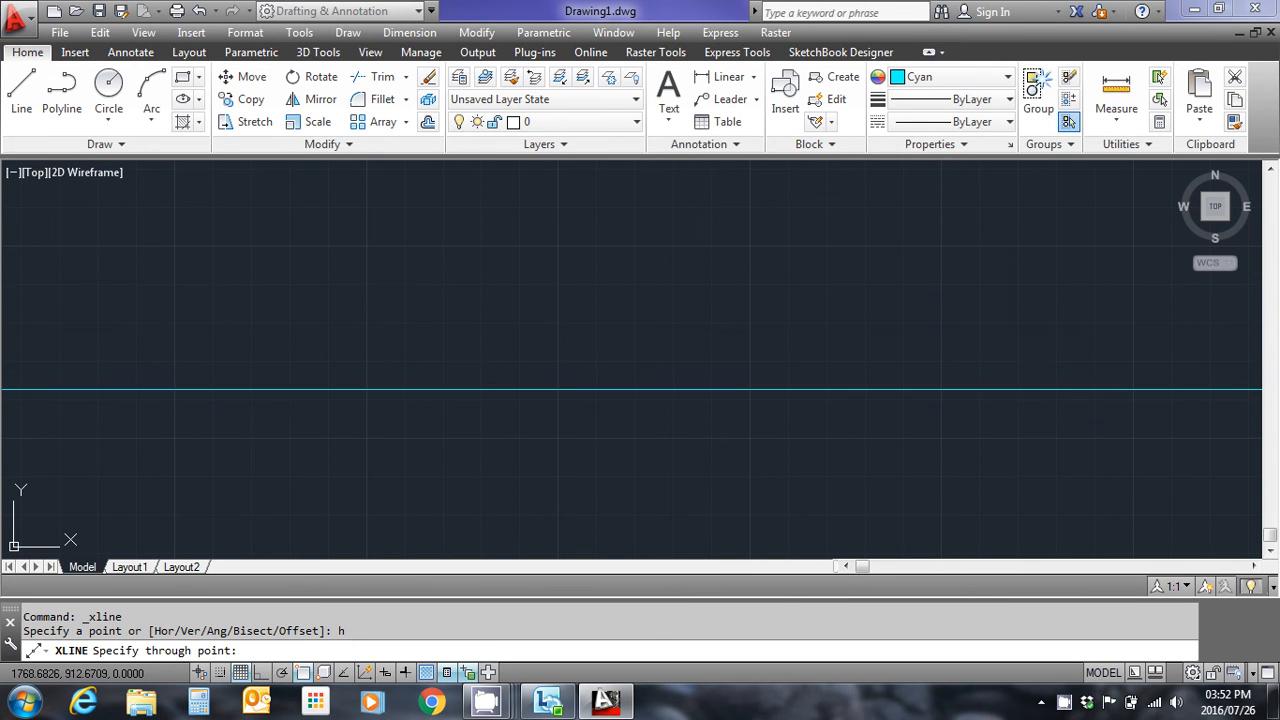
pyautogui.click(428, 366)
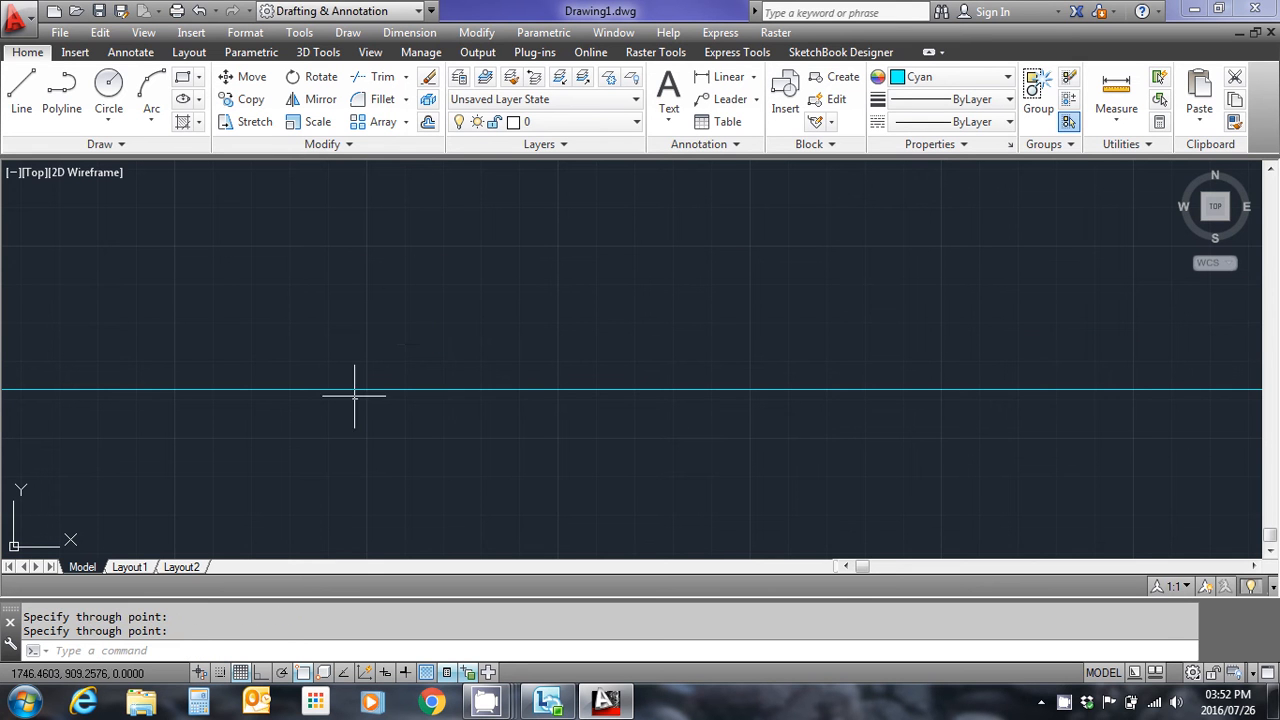
pyautogui.moveTo(448, 322)
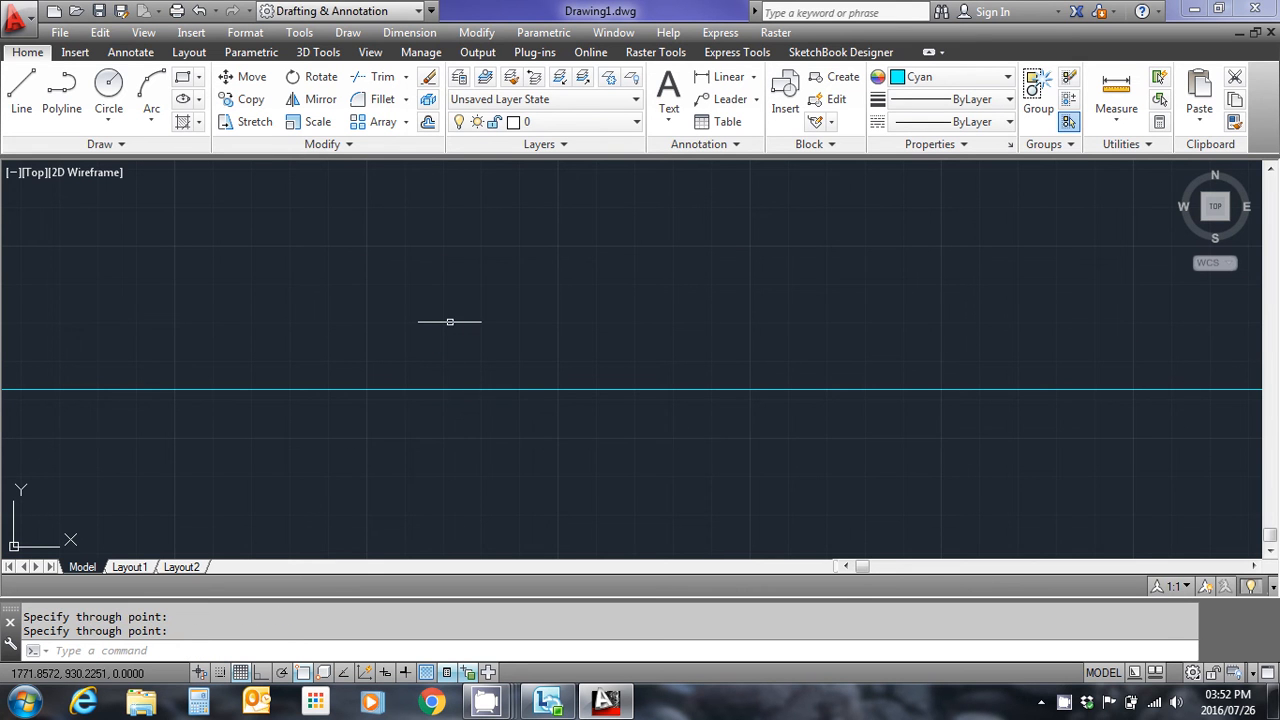
pyautogui.moveTo(448, 320)
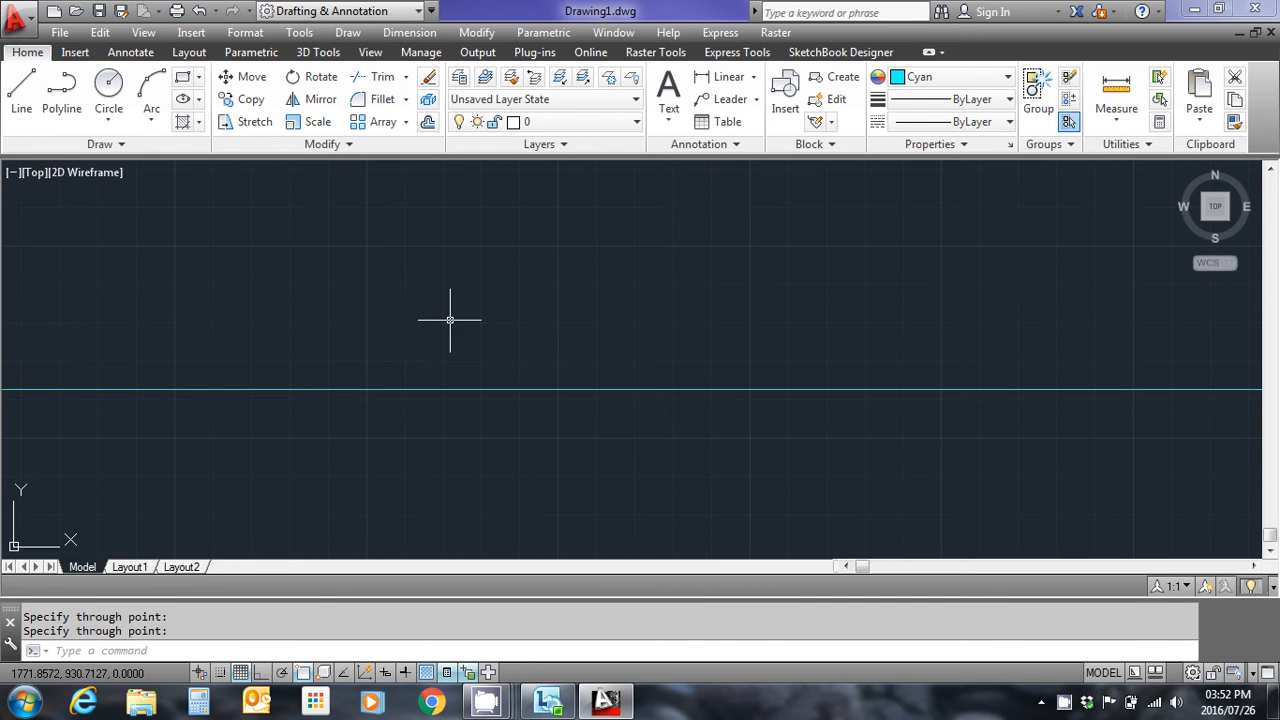
pyautogui.moveTo(516, 276)
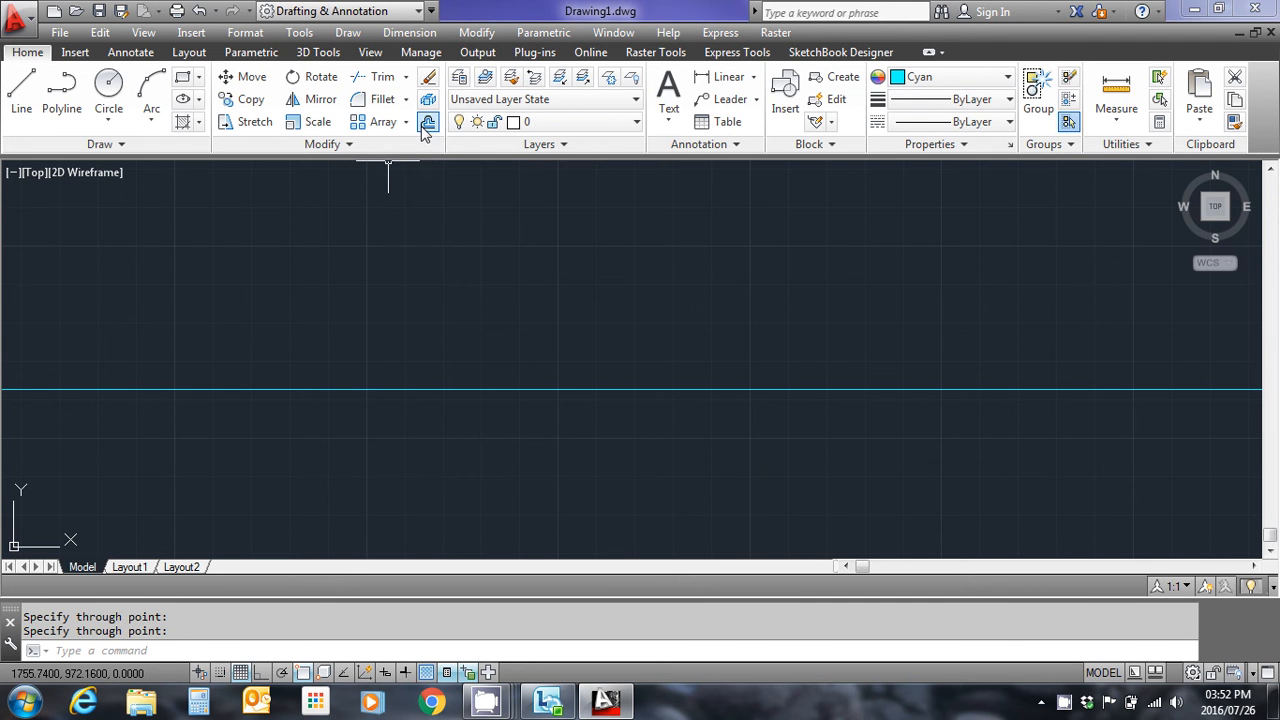
pyautogui.moveTo(428, 122)
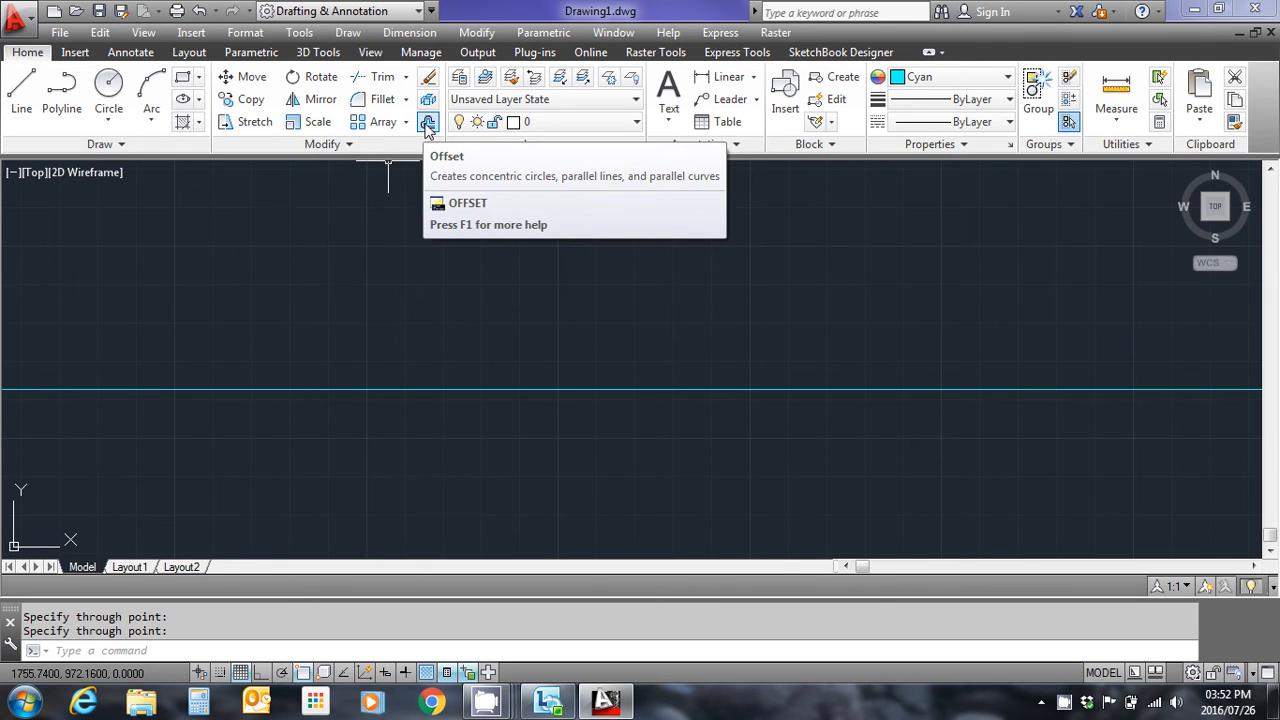
# Step: Offset the horizontal construction line by 20 to create a second one below it
pyautogui.click(428, 122)
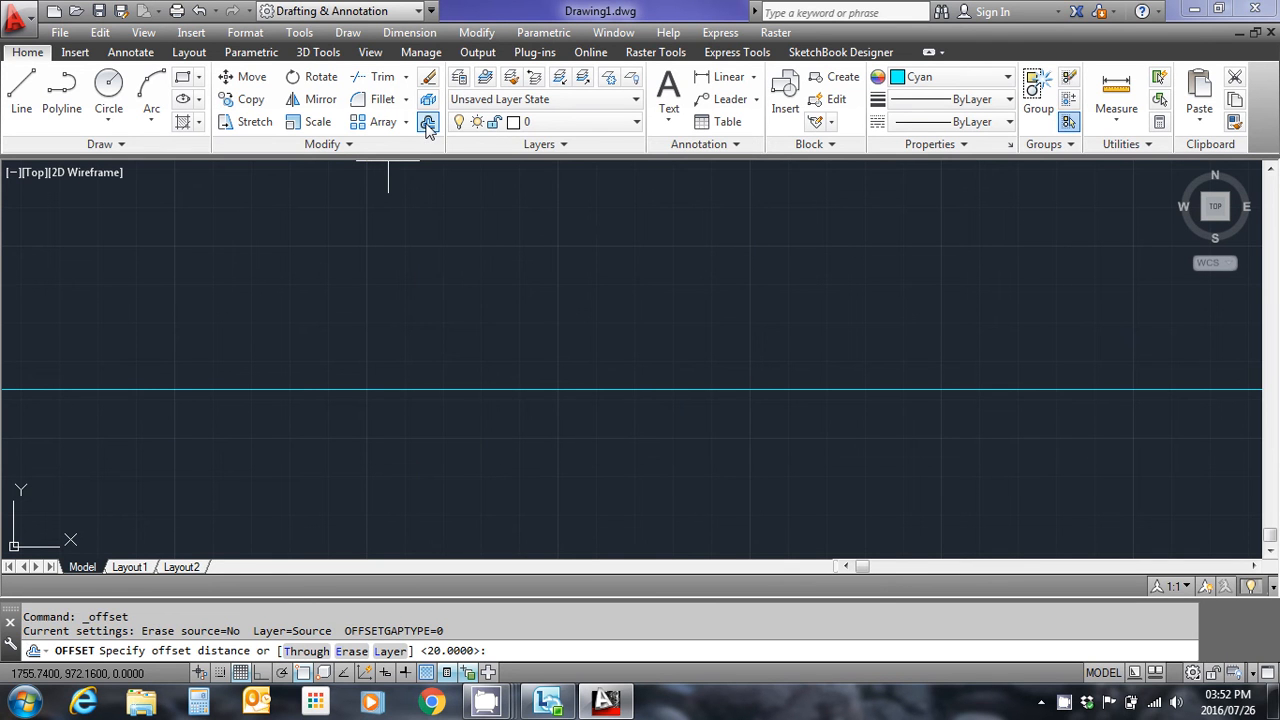
pyautogui.moveTo(392, 330)
pyautogui.write('20')
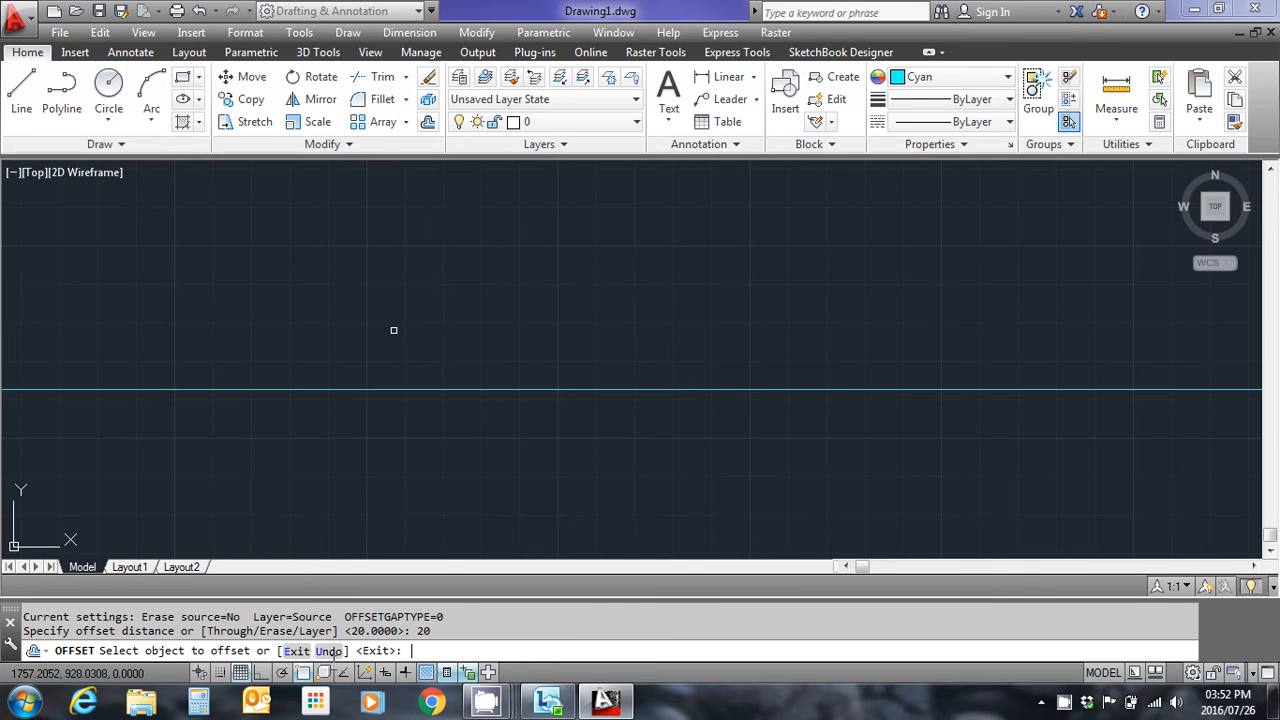
pyautogui.moveTo(416, 380)
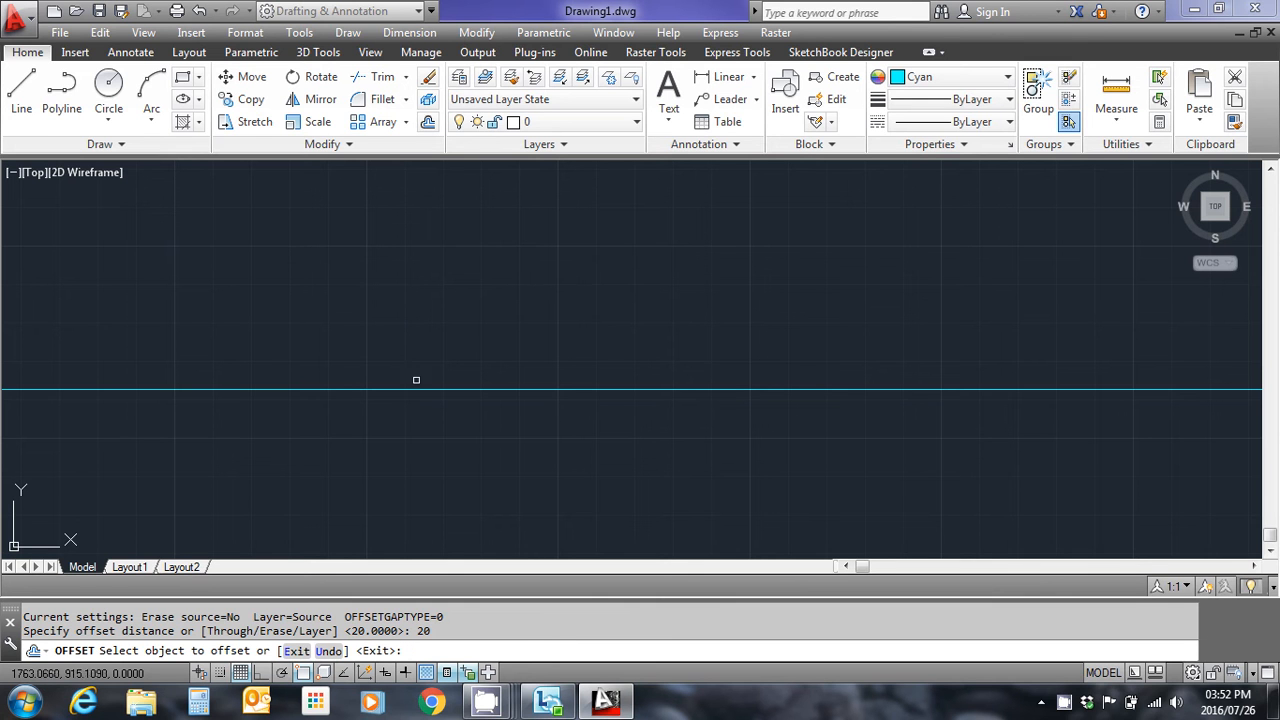
pyautogui.click(416, 388)
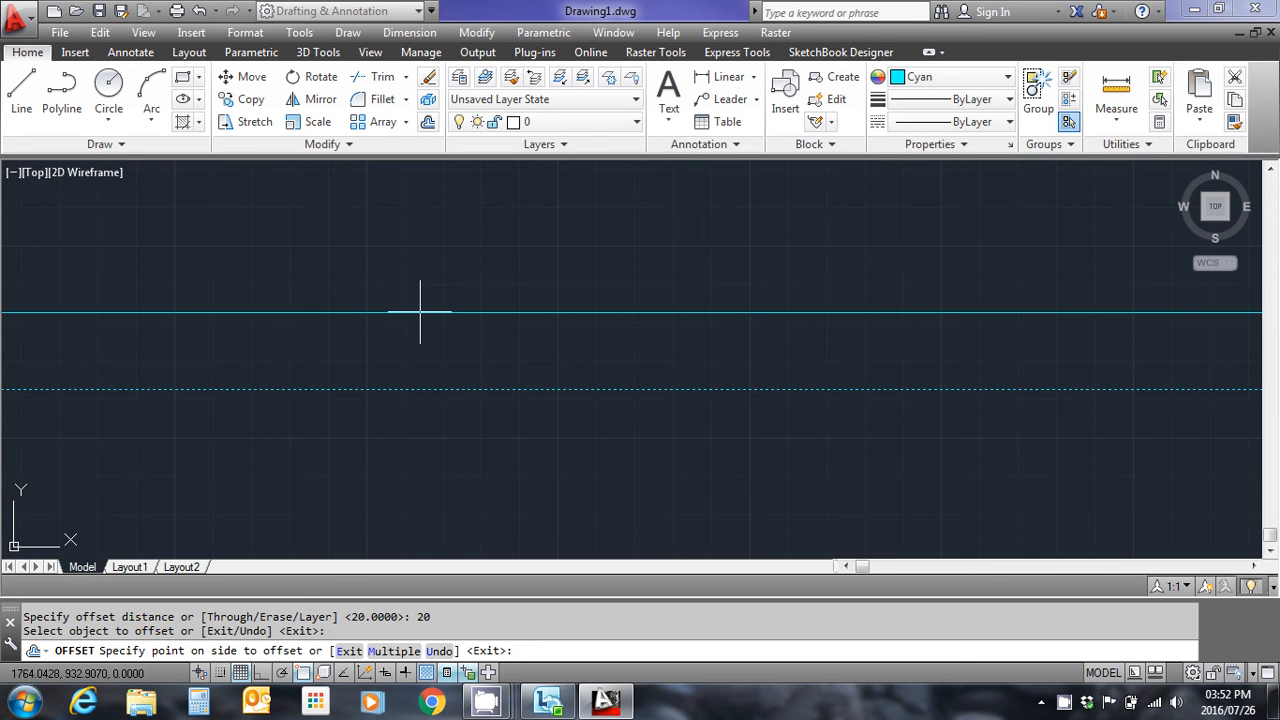
pyautogui.moveTo(420, 272)
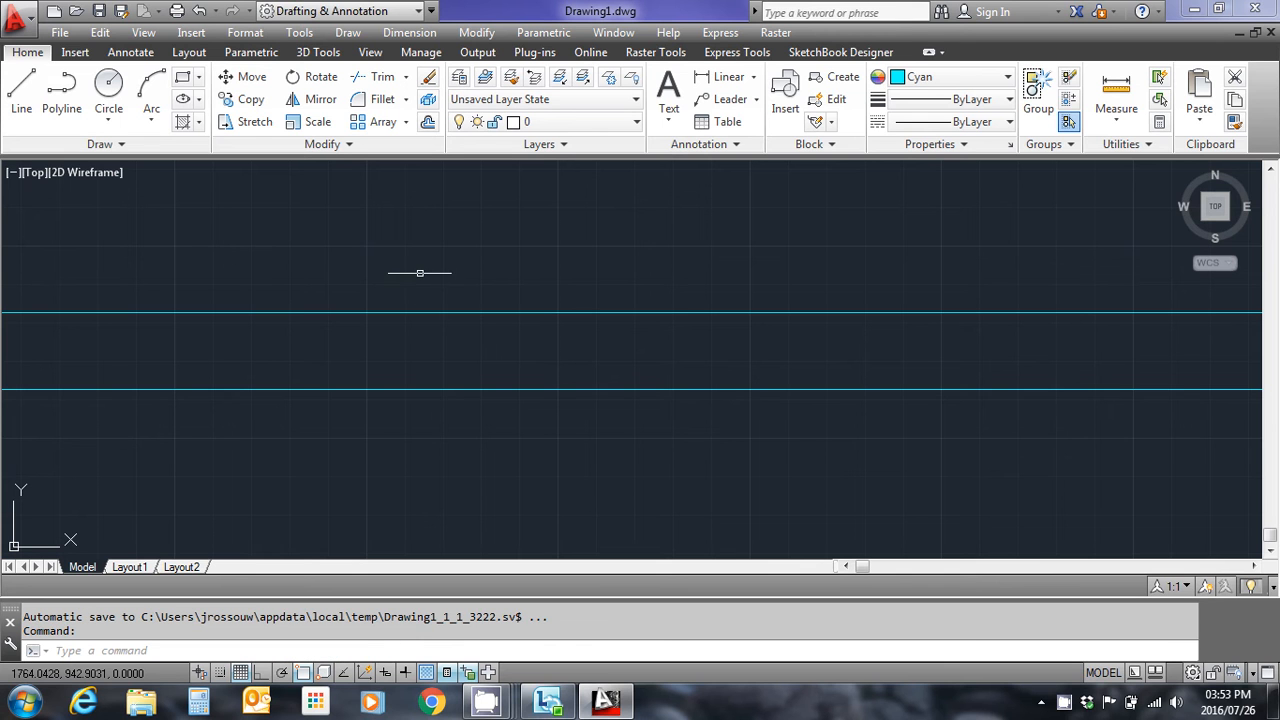
pyautogui.moveTo(392, 352)
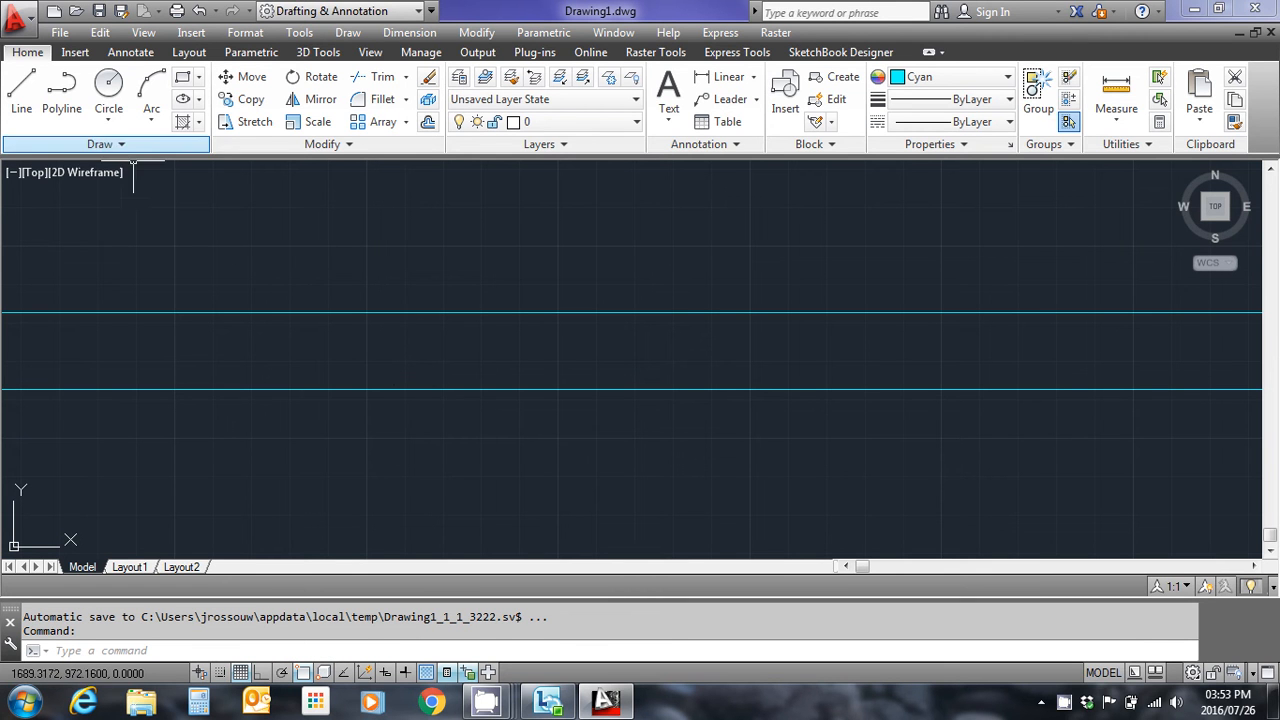
# Step: Place a vertical construction line crossing the two horizontal lines
pyautogui.click(100, 144)
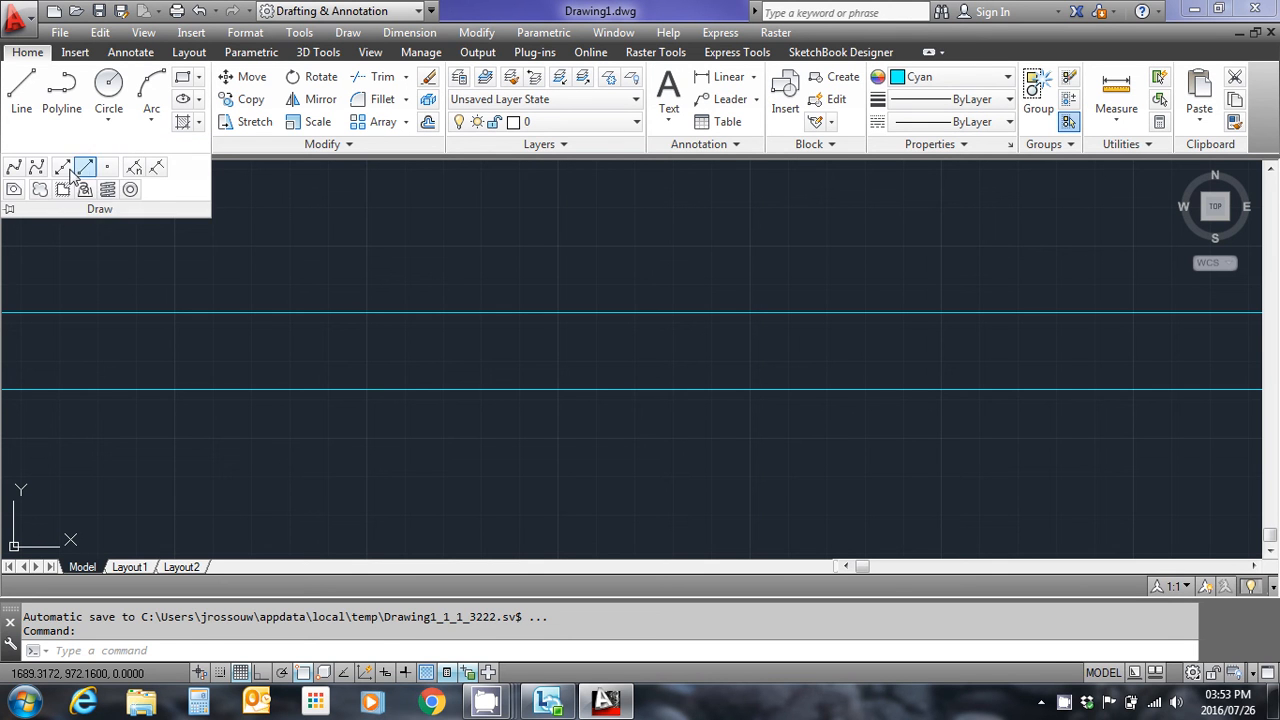
pyautogui.click(62, 168)
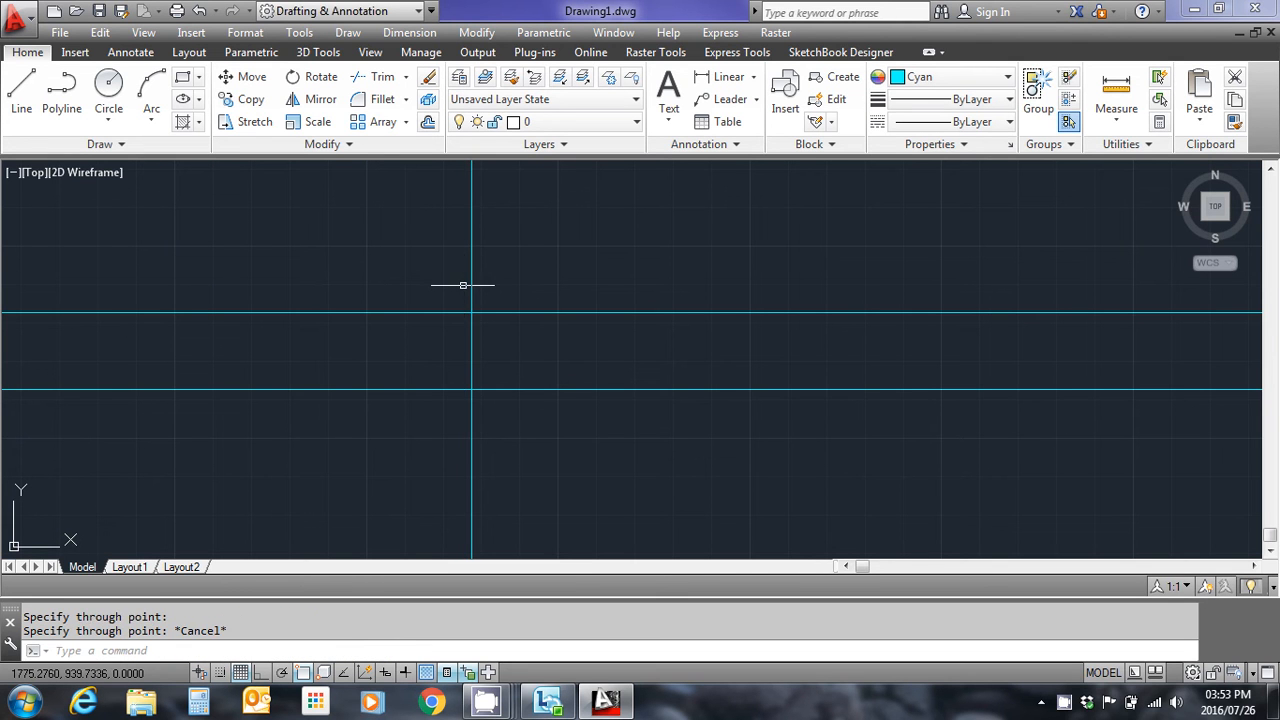
pyautogui.moveTo(532, 264)
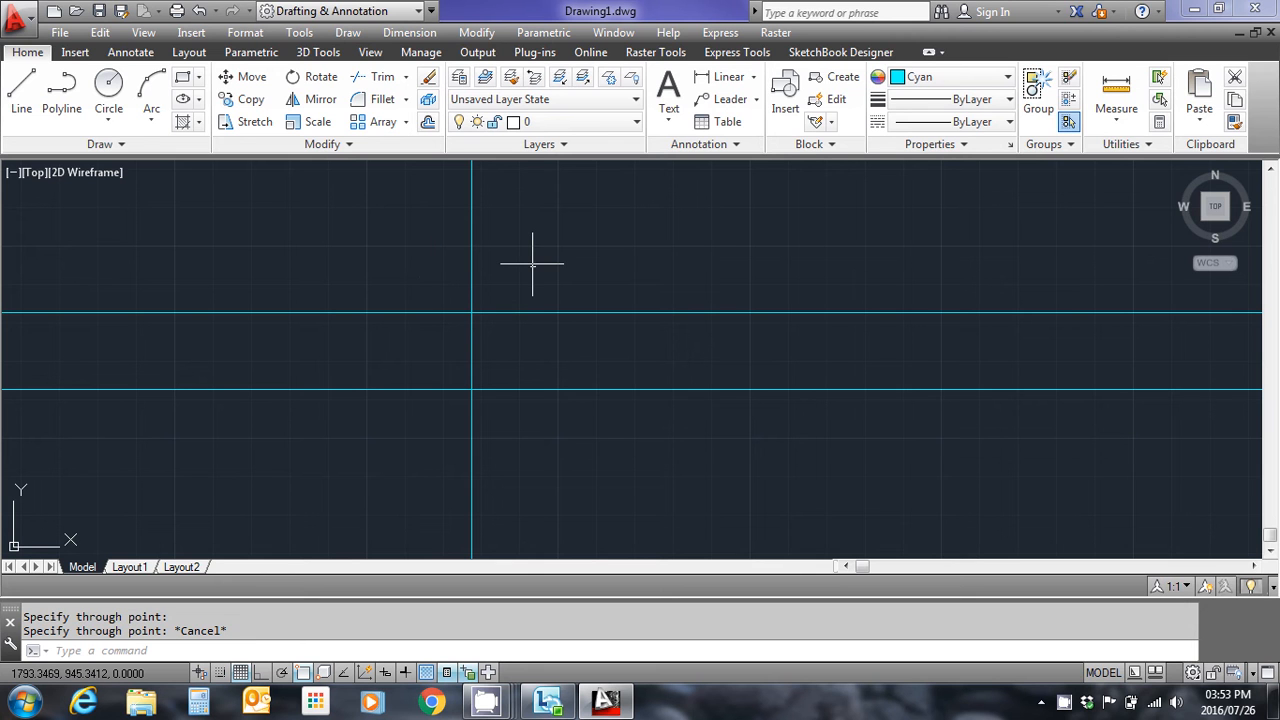
pyautogui.moveTo(416, 184)
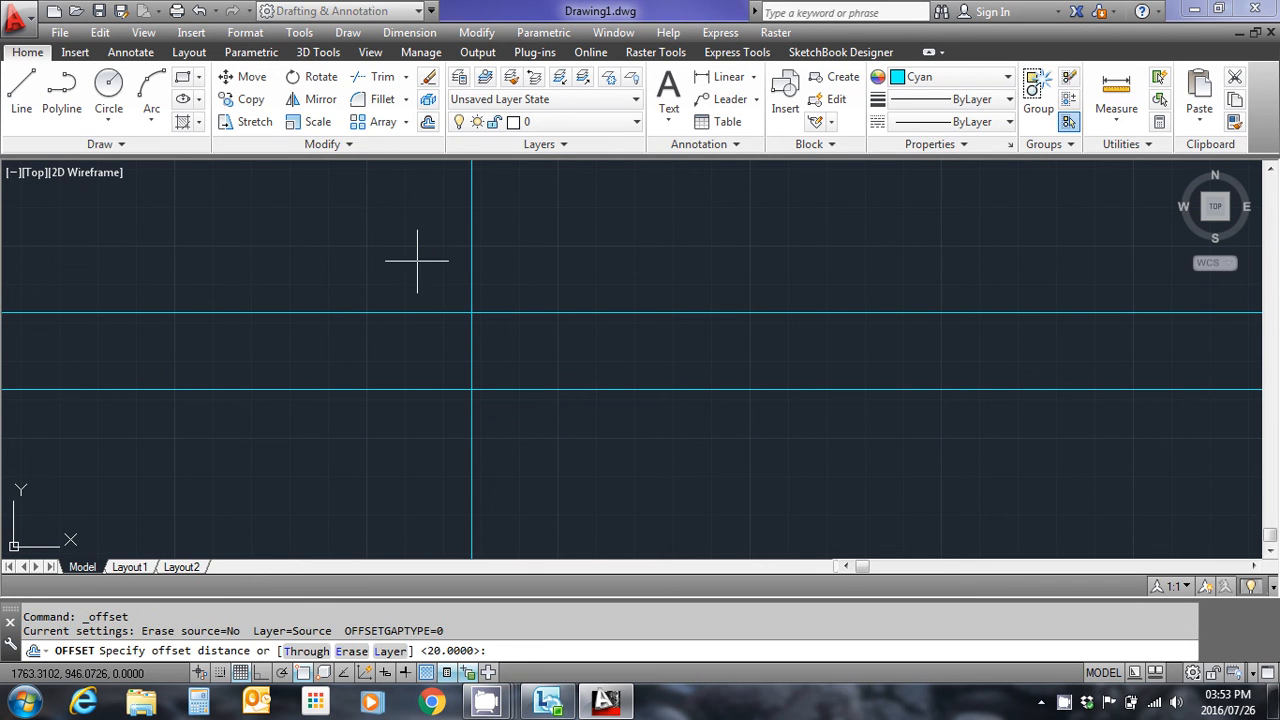
# Step: Offset the vertical construction line by 20 to the right, completing the grid
pyautogui.write('20')
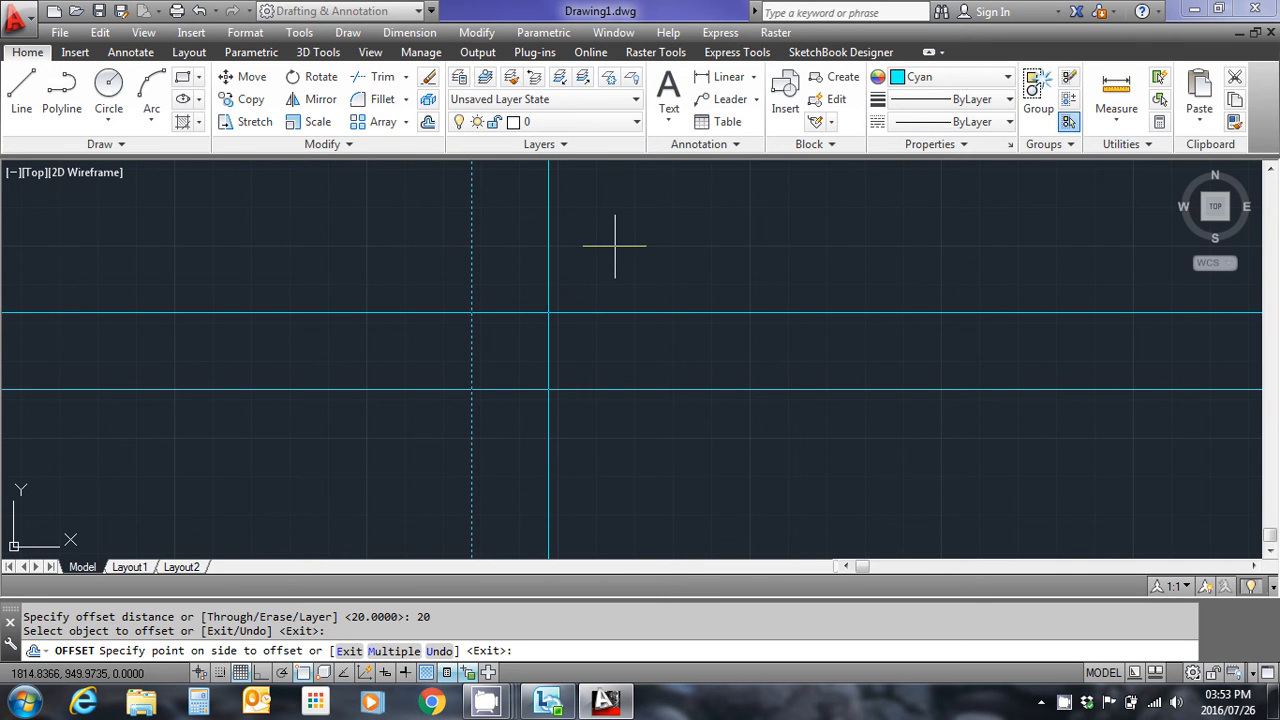
pyautogui.click(616, 246)
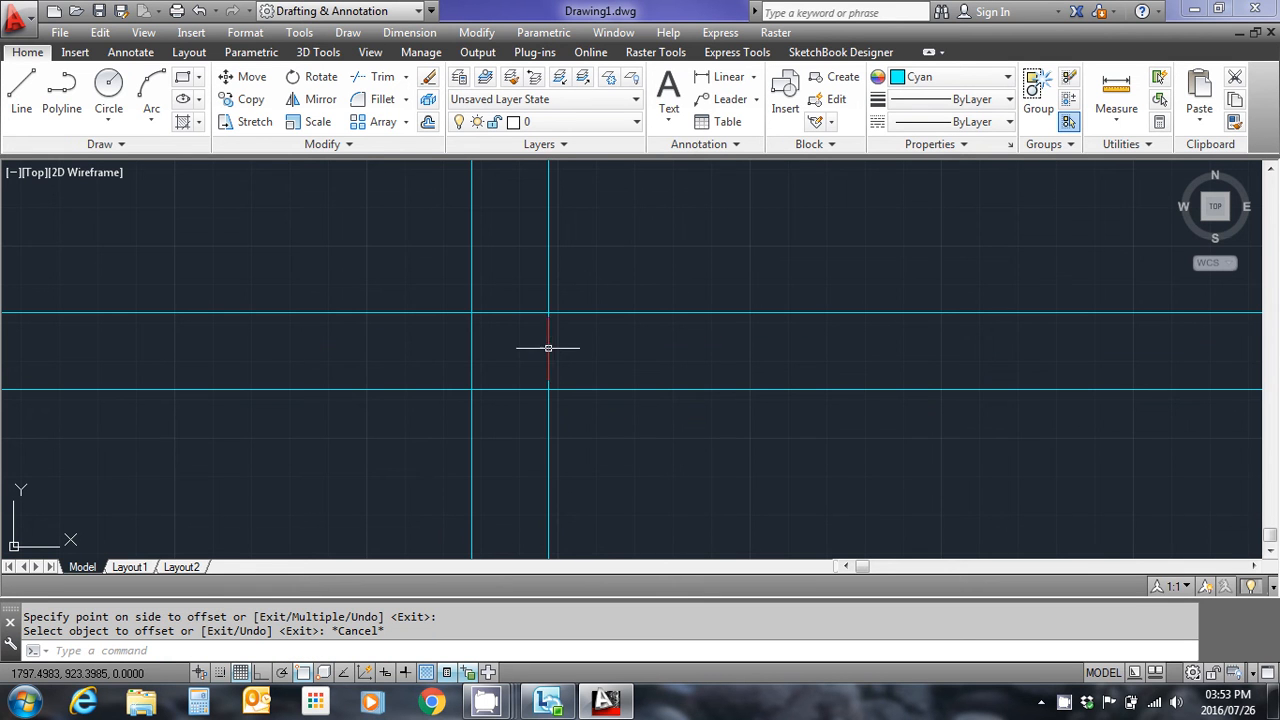
pyautogui.moveTo(524, 278)
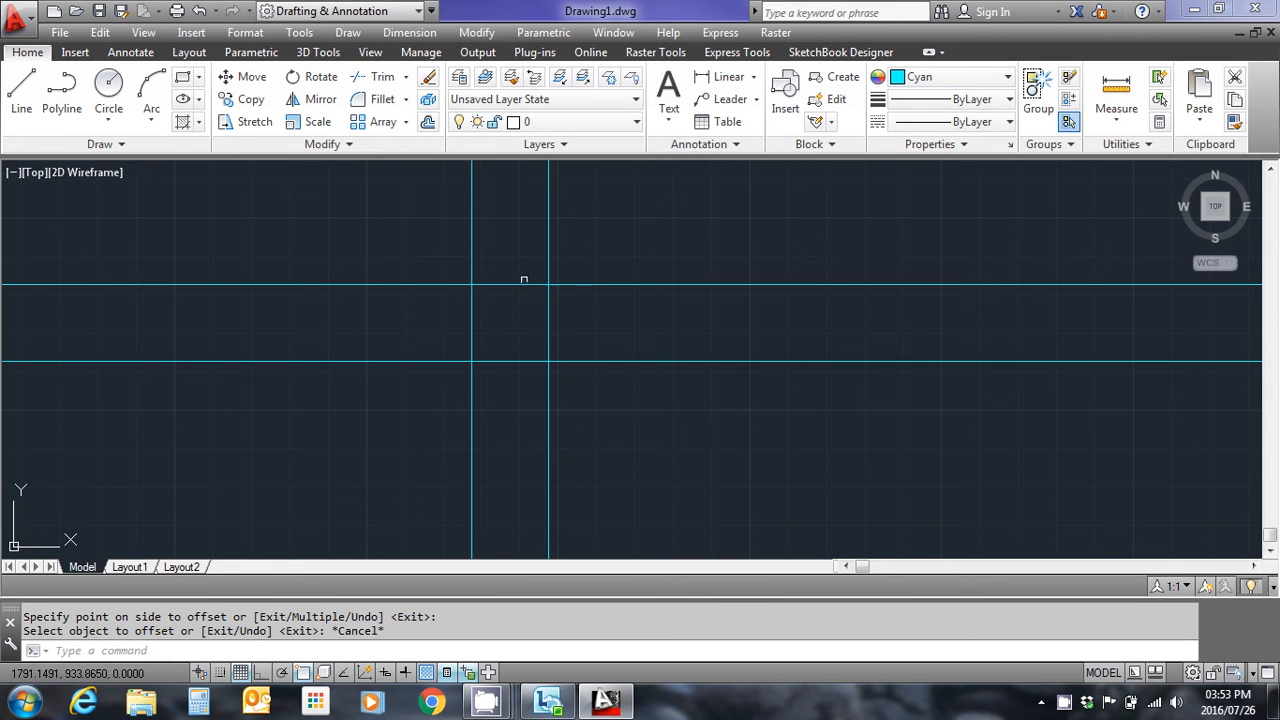
pyautogui.moveTo(544, 320)
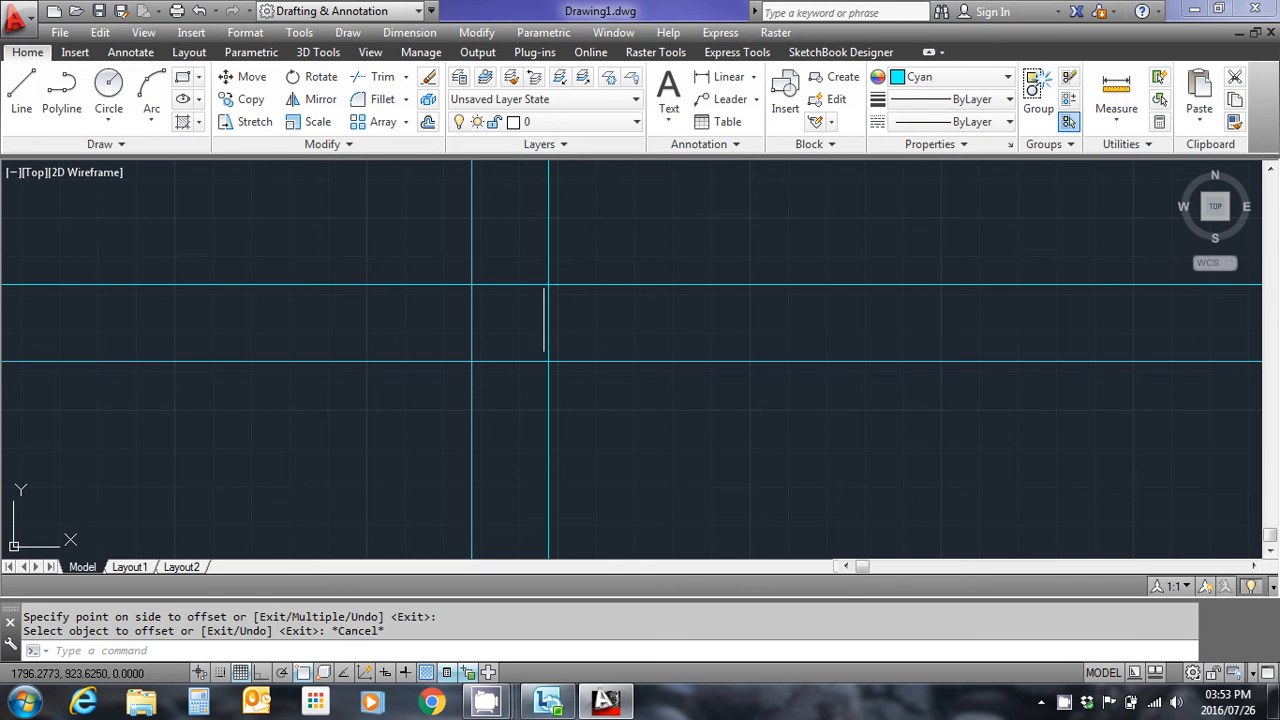
pyautogui.moveTo(540, 344)
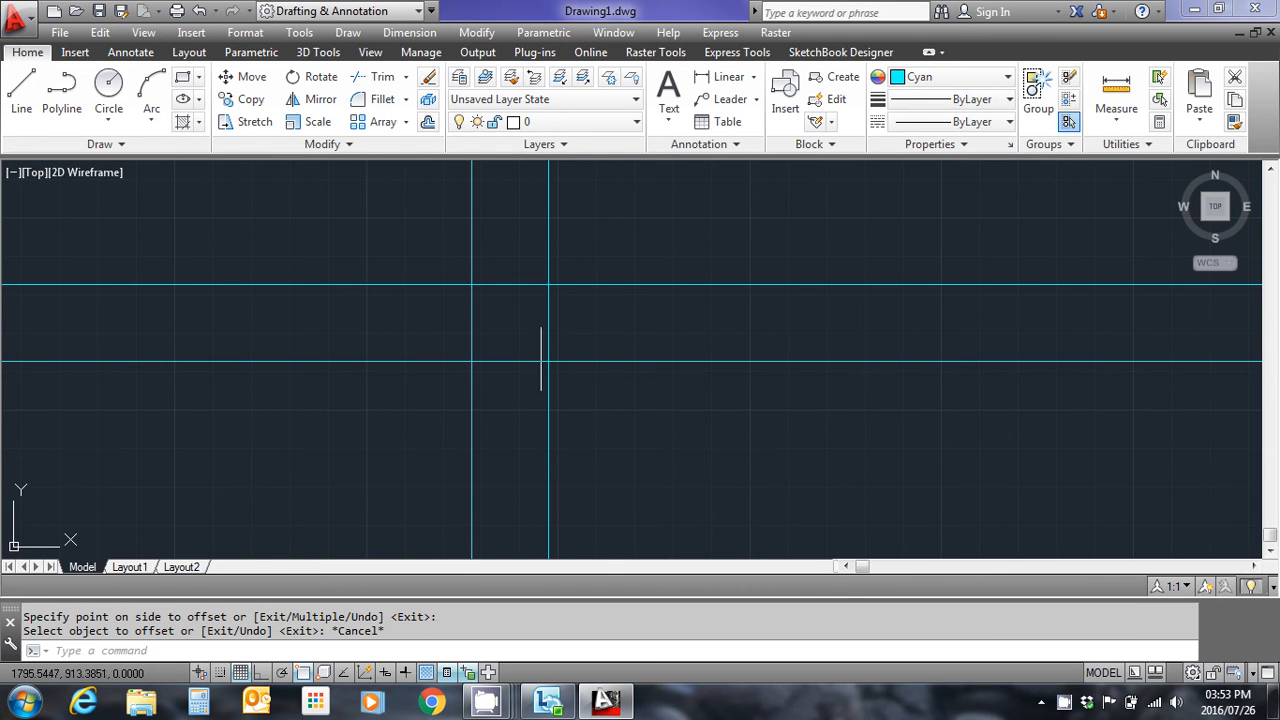
pyautogui.moveTo(518, 280)
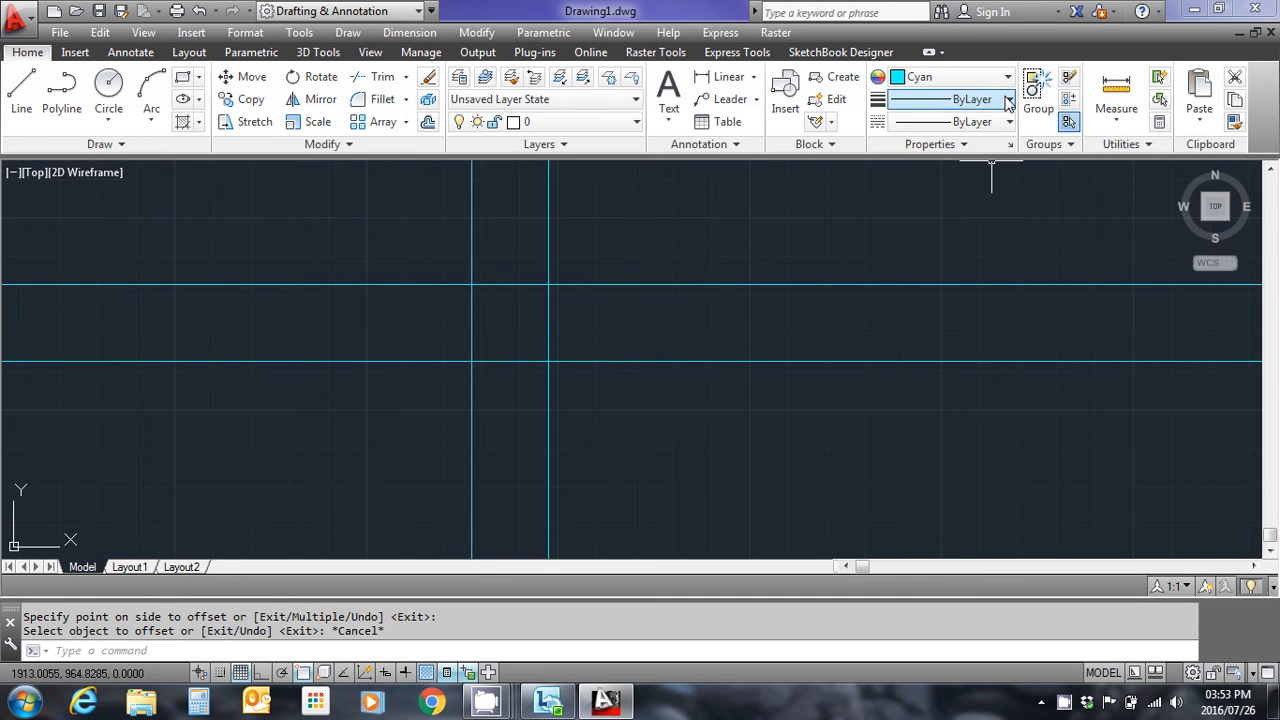
# Step: Choose Red from the Object Color list as the current drawing colour
pyautogui.click(1008, 76)
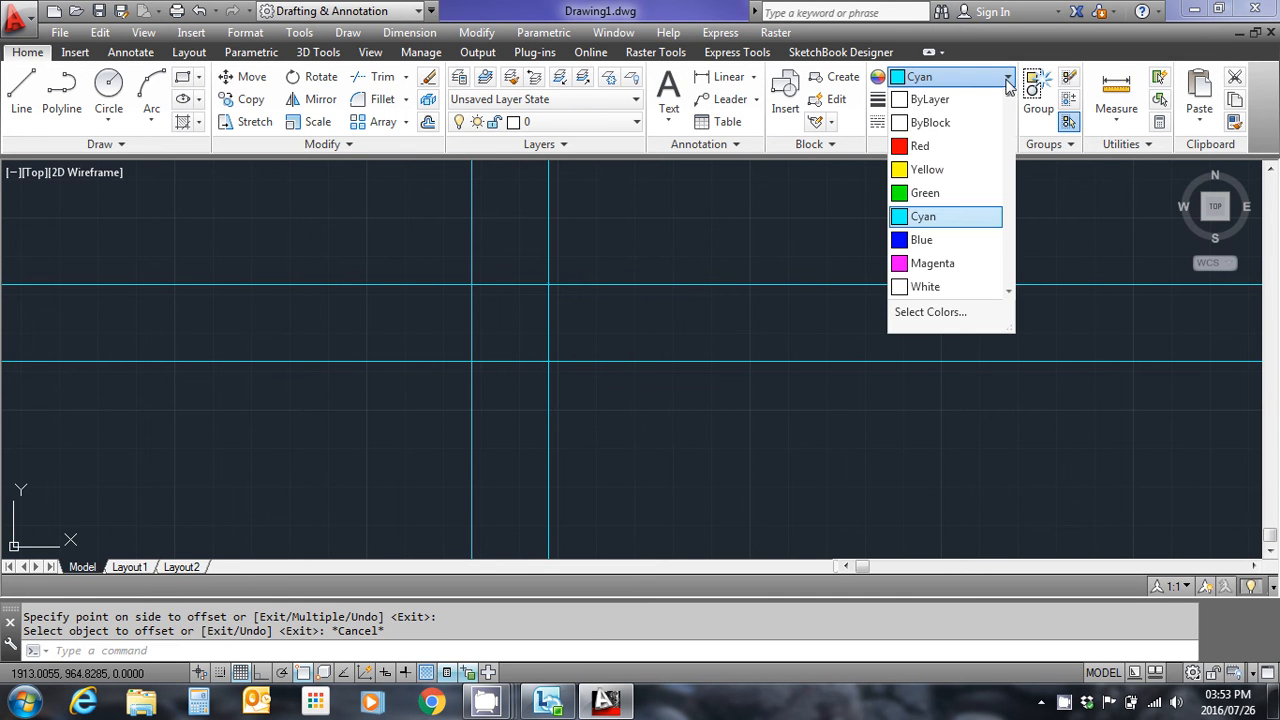
pyautogui.moveTo(920, 146)
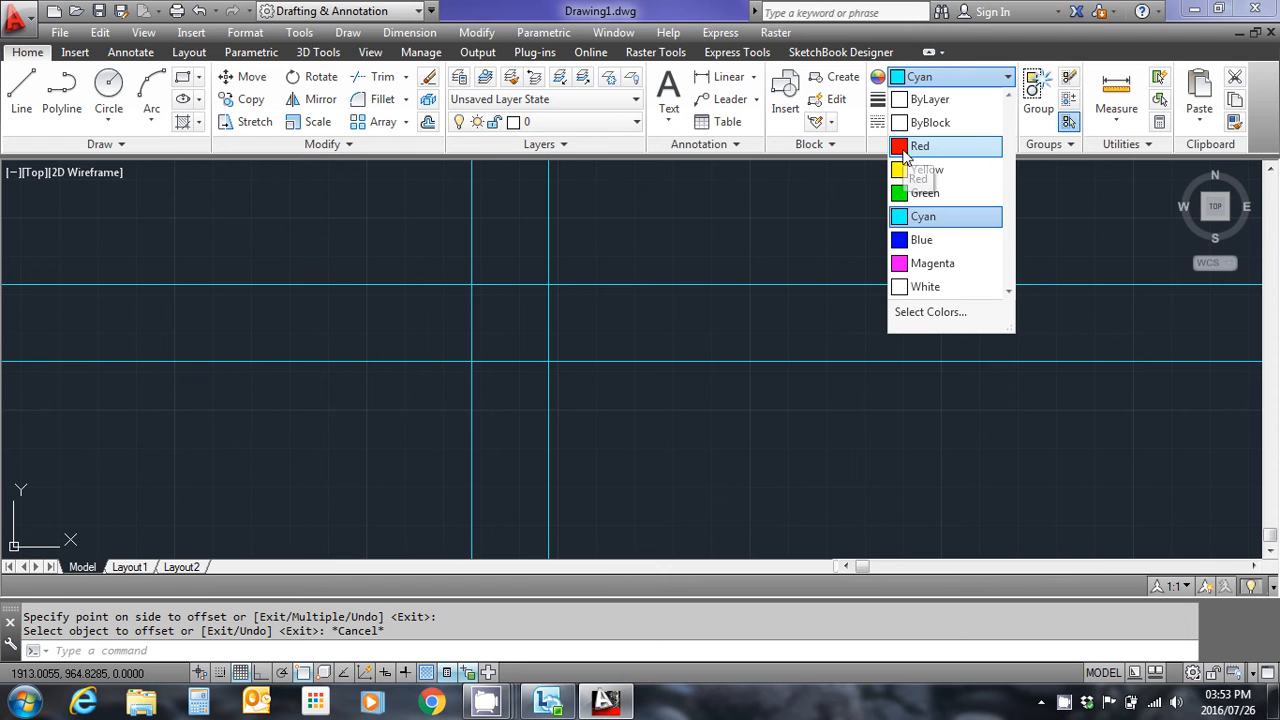
pyautogui.click(920, 144)
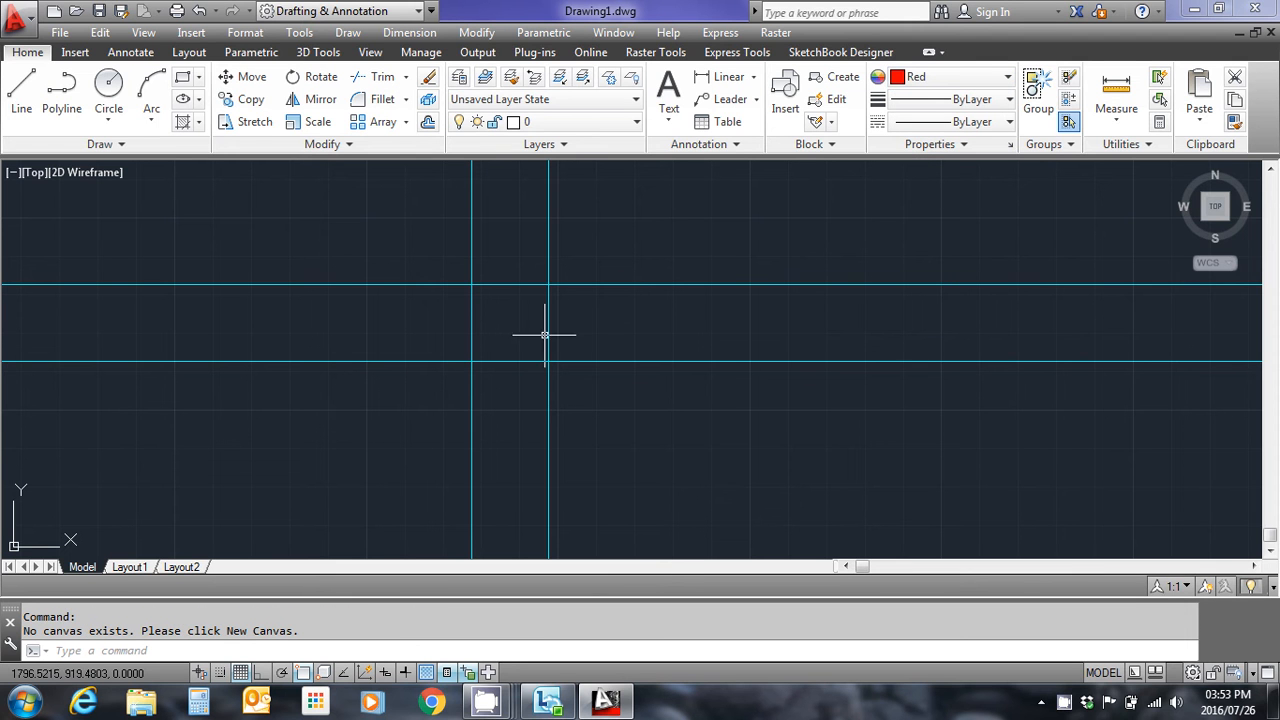
pyautogui.moveTo(472, 280)
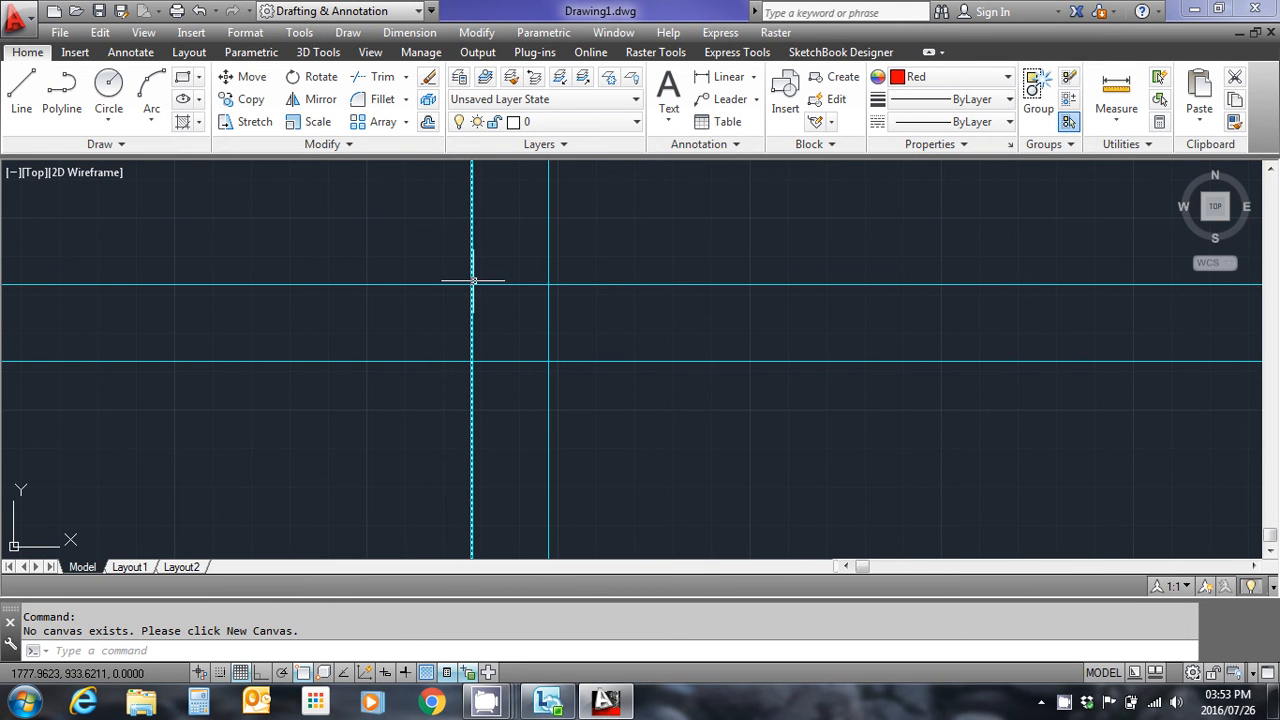
pyautogui.moveTo(280, 280)
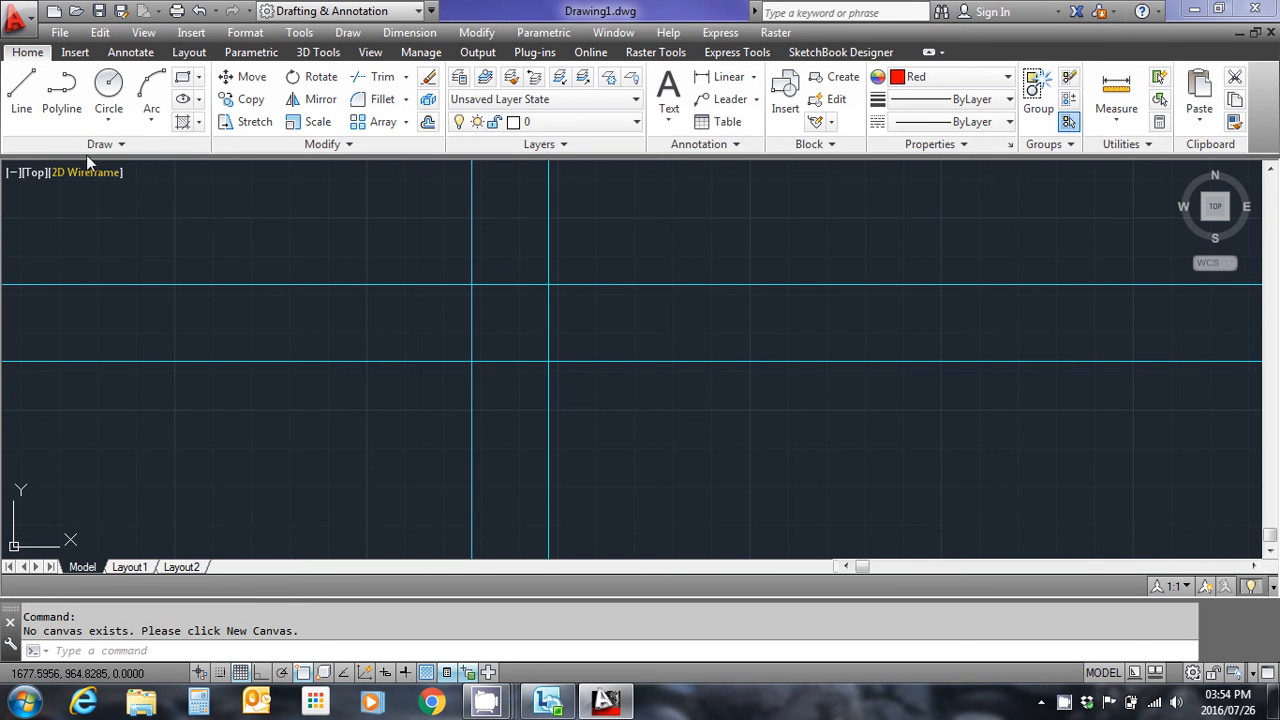
pyautogui.moveTo(60, 84)
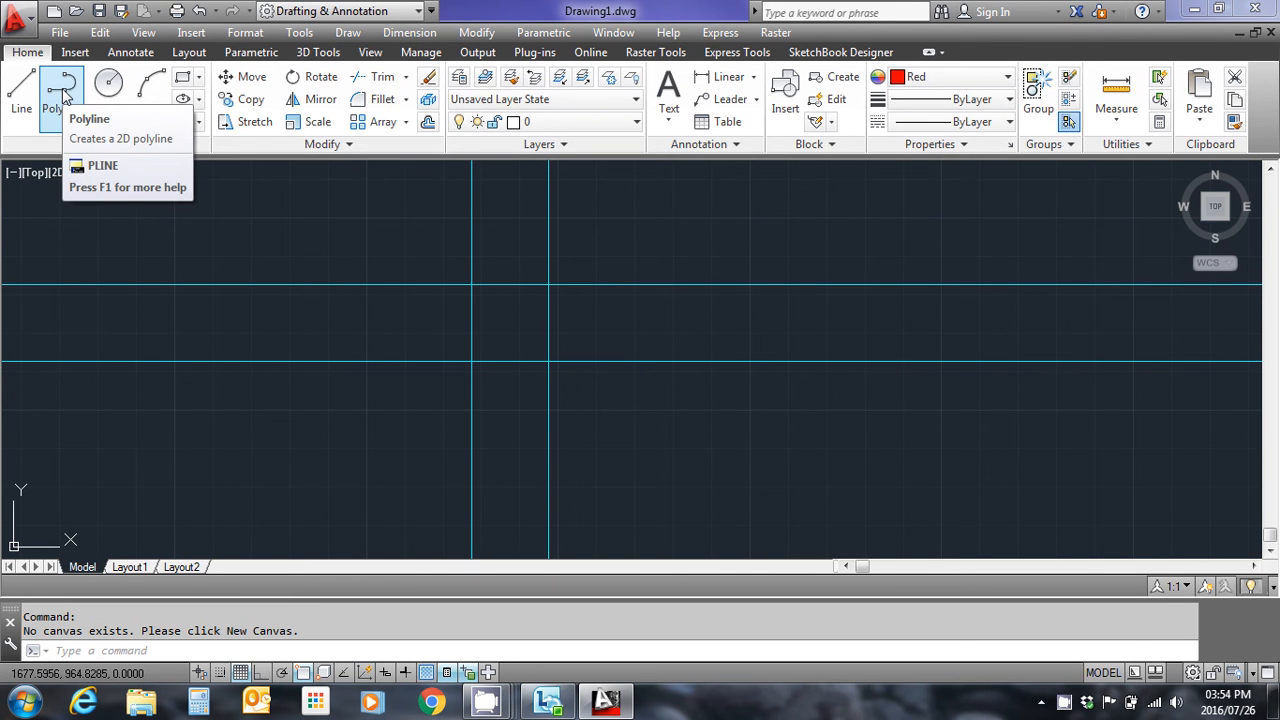
pyautogui.moveTo(62, 84)
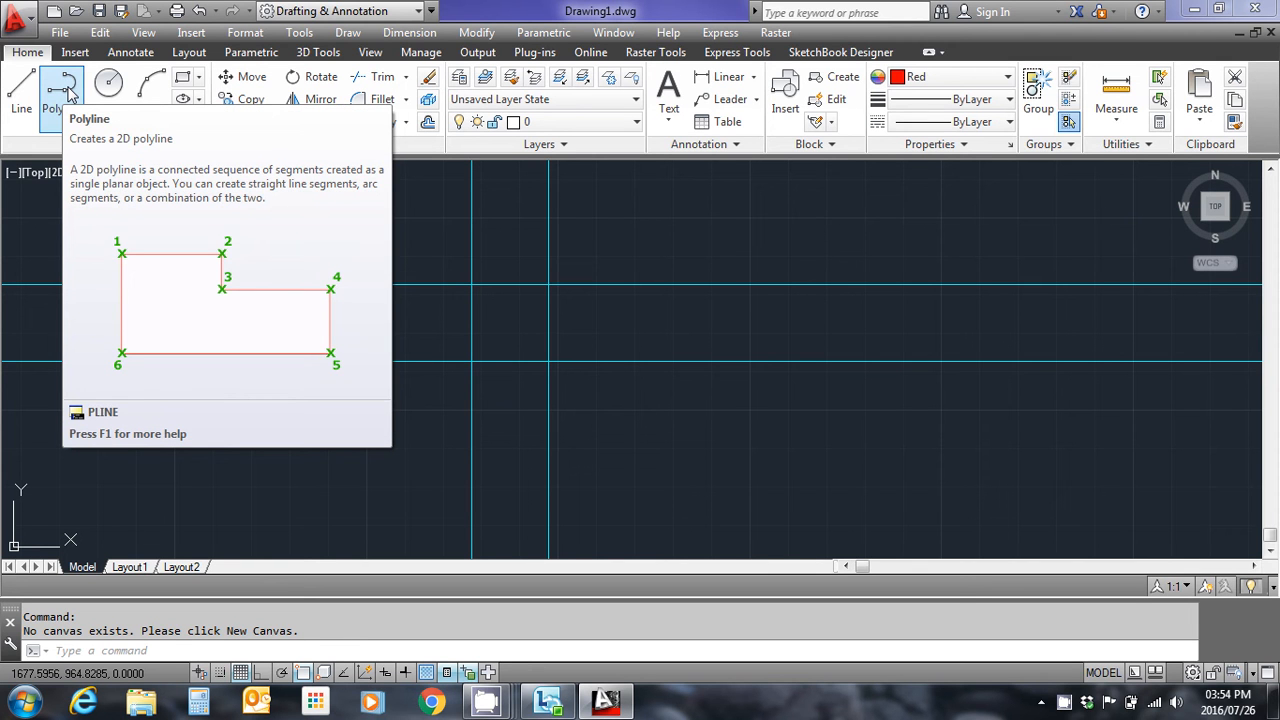
# Step: Draw a closed red polyline square snapped to the four construction-line intersections
pyautogui.click(60, 96)
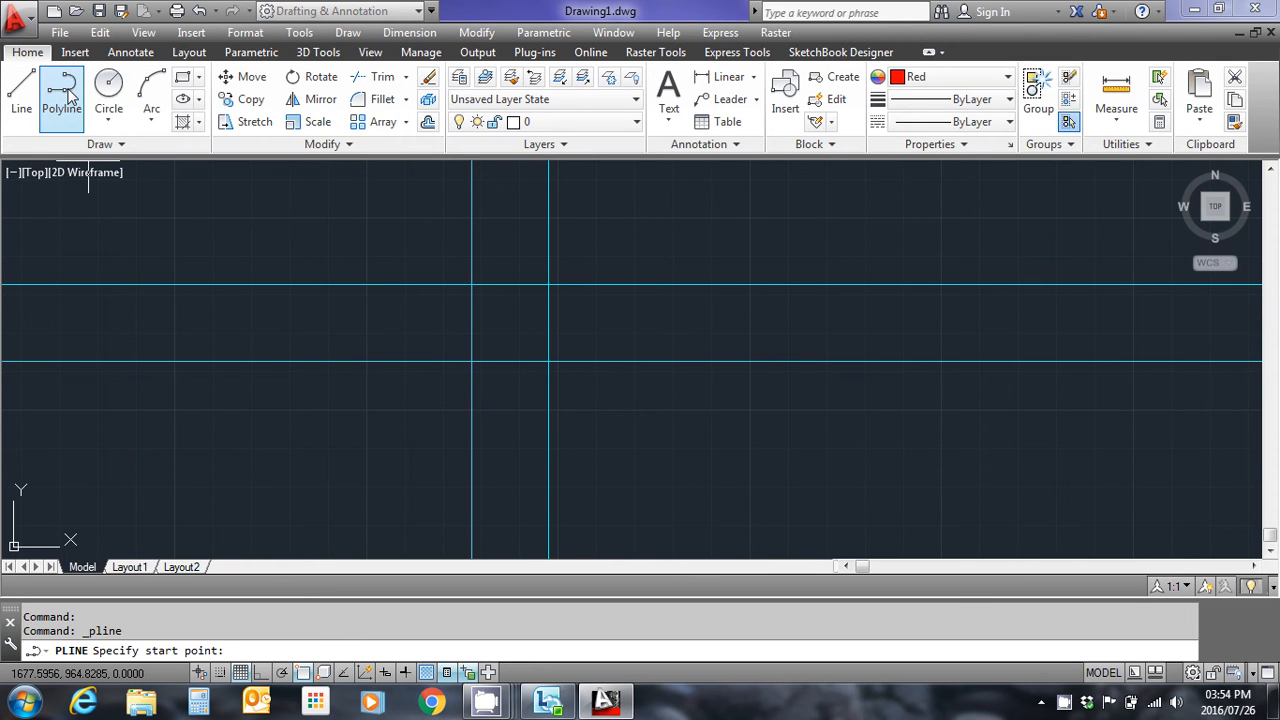
pyautogui.moveTo(560, 236)
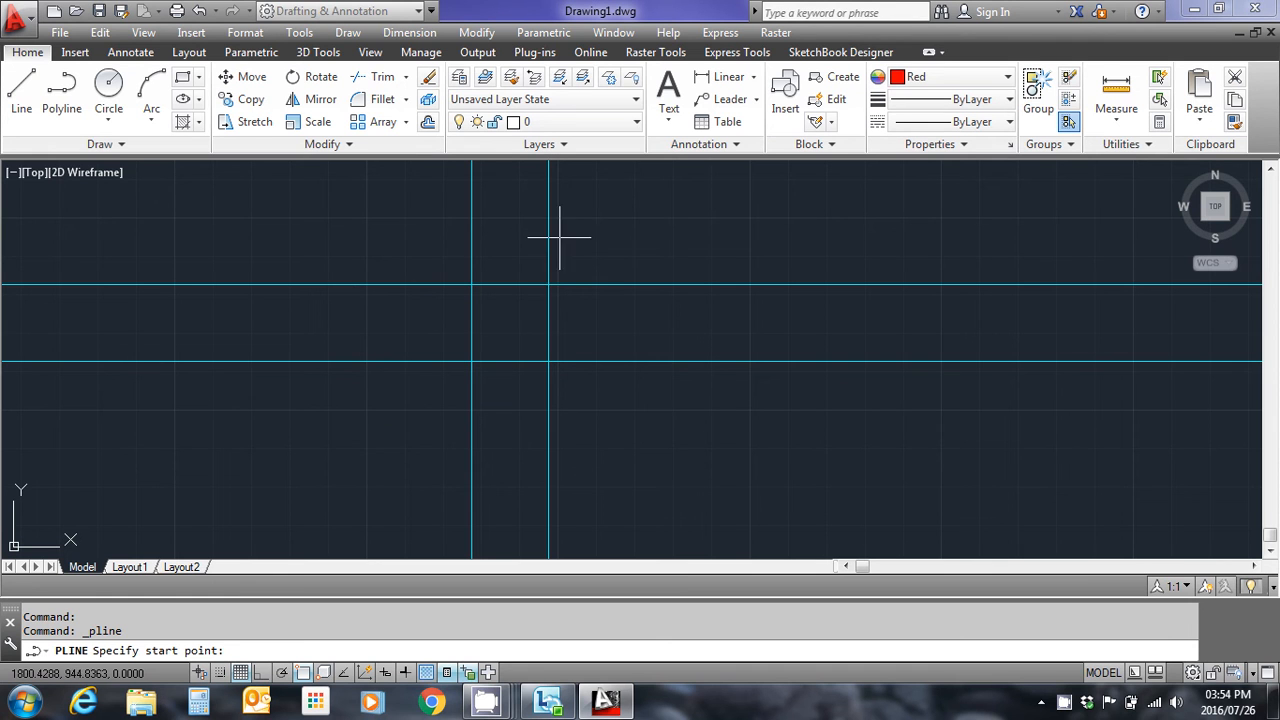
pyautogui.moveTo(548, 288)
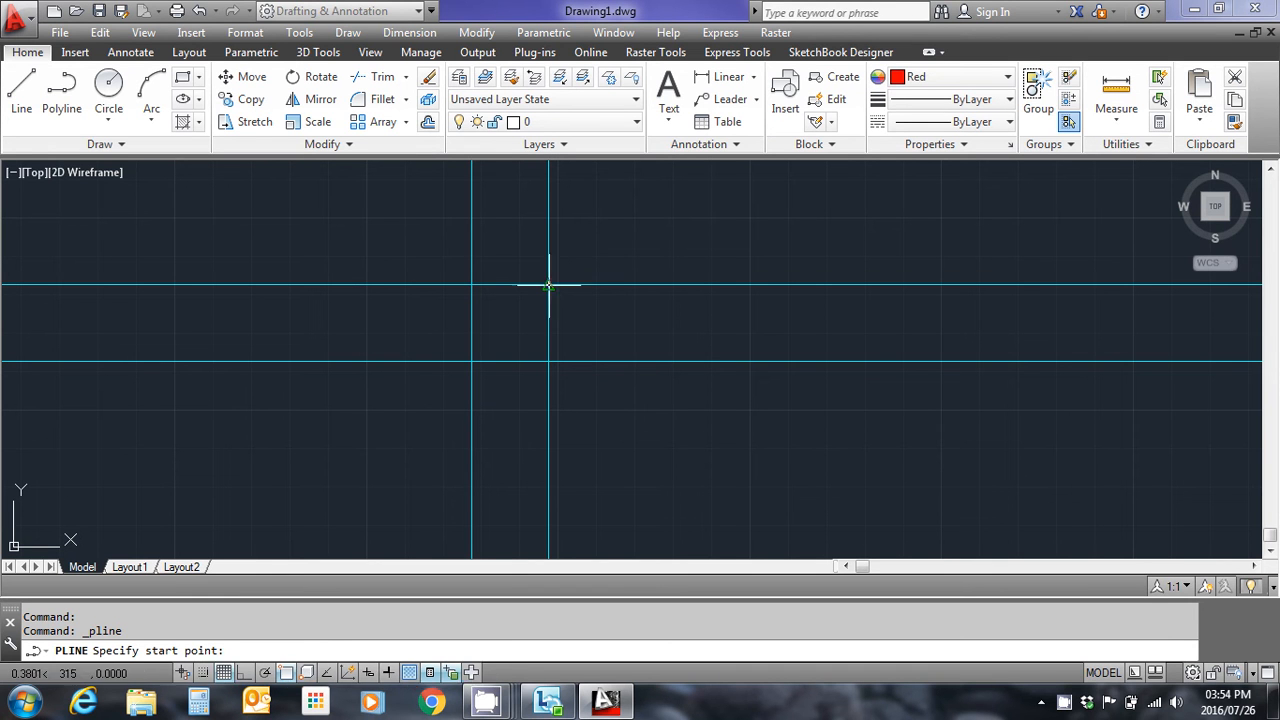
pyautogui.click(470, 284)
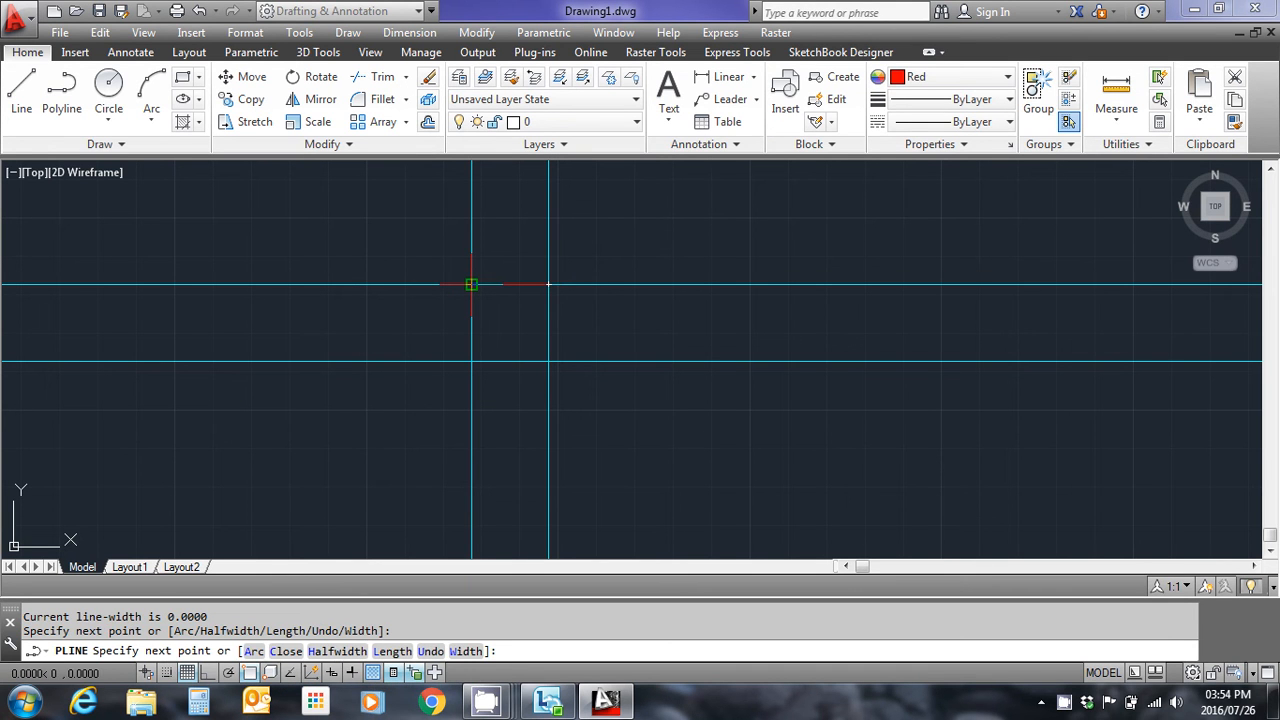
pyautogui.click(472, 284)
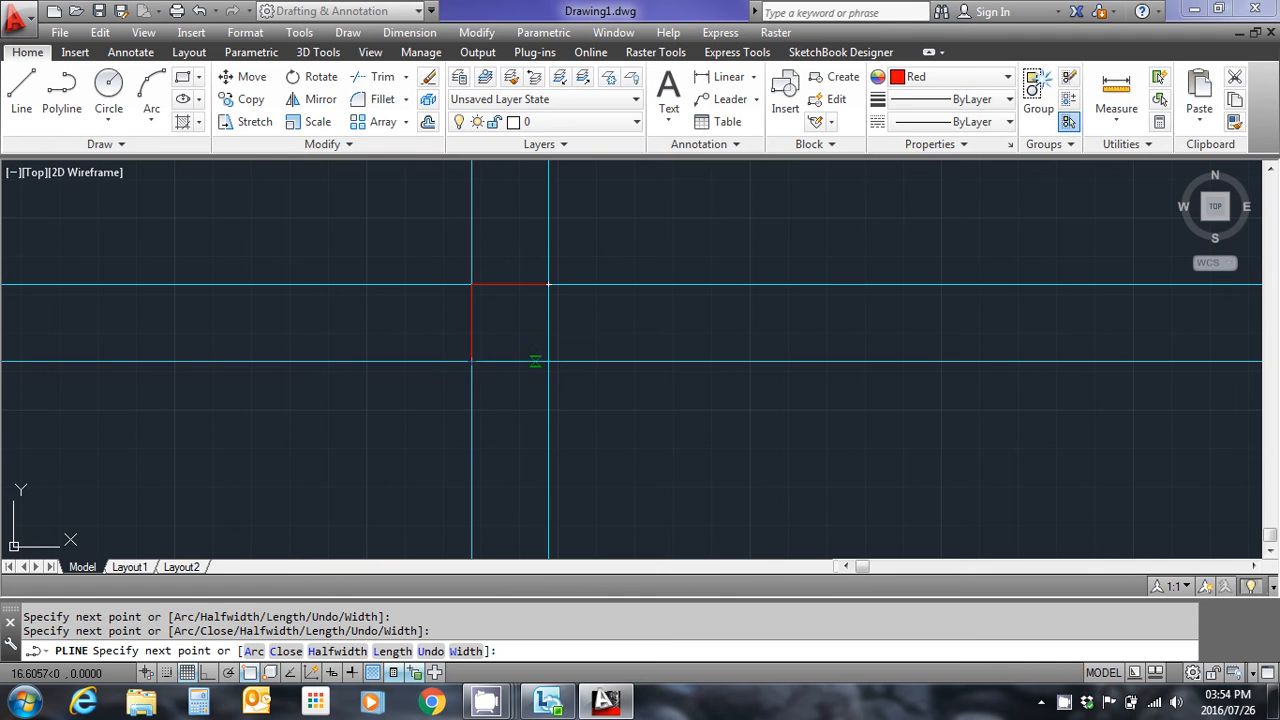
pyautogui.moveTo(548, 362)
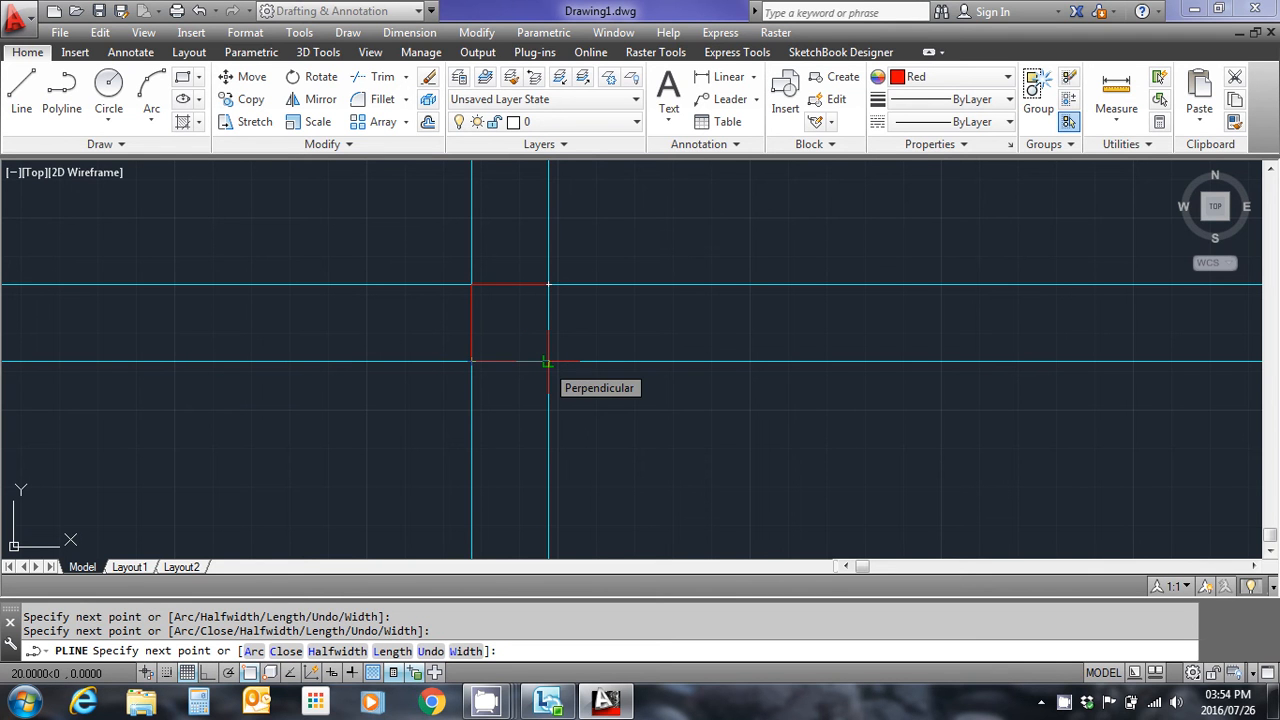
pyautogui.rightClick(548, 360)
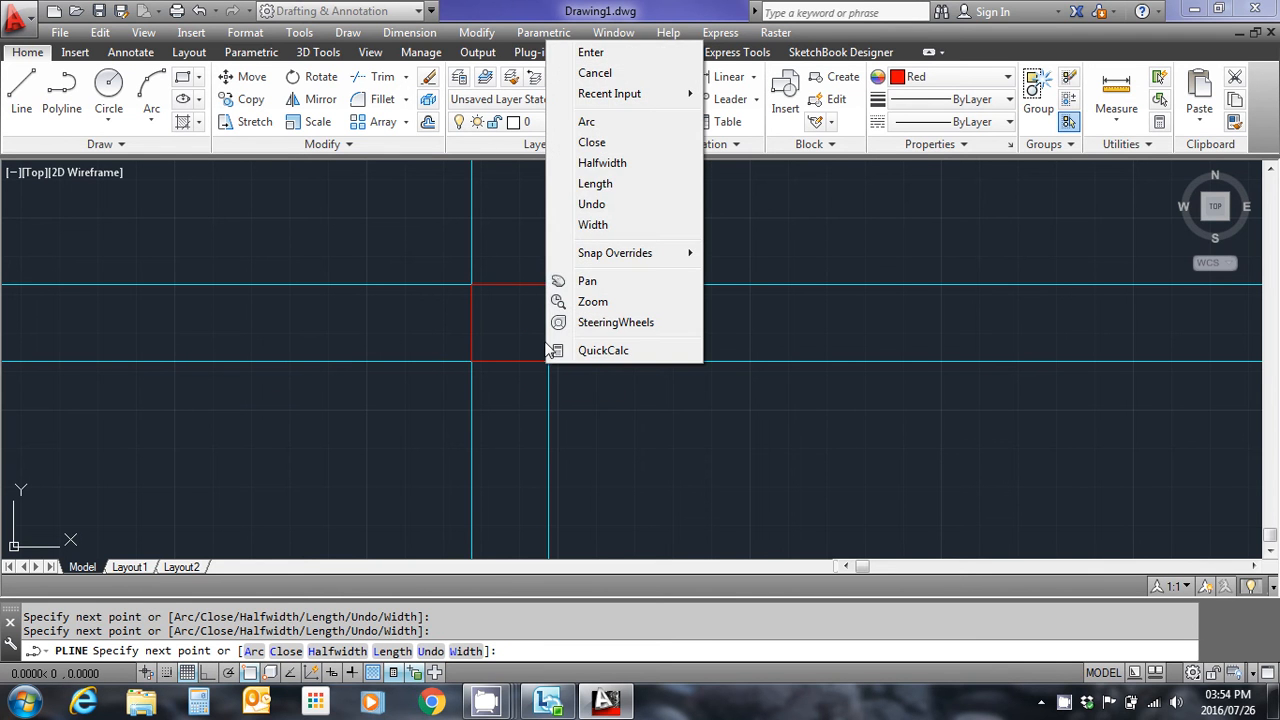
pyautogui.moveTo(592, 142)
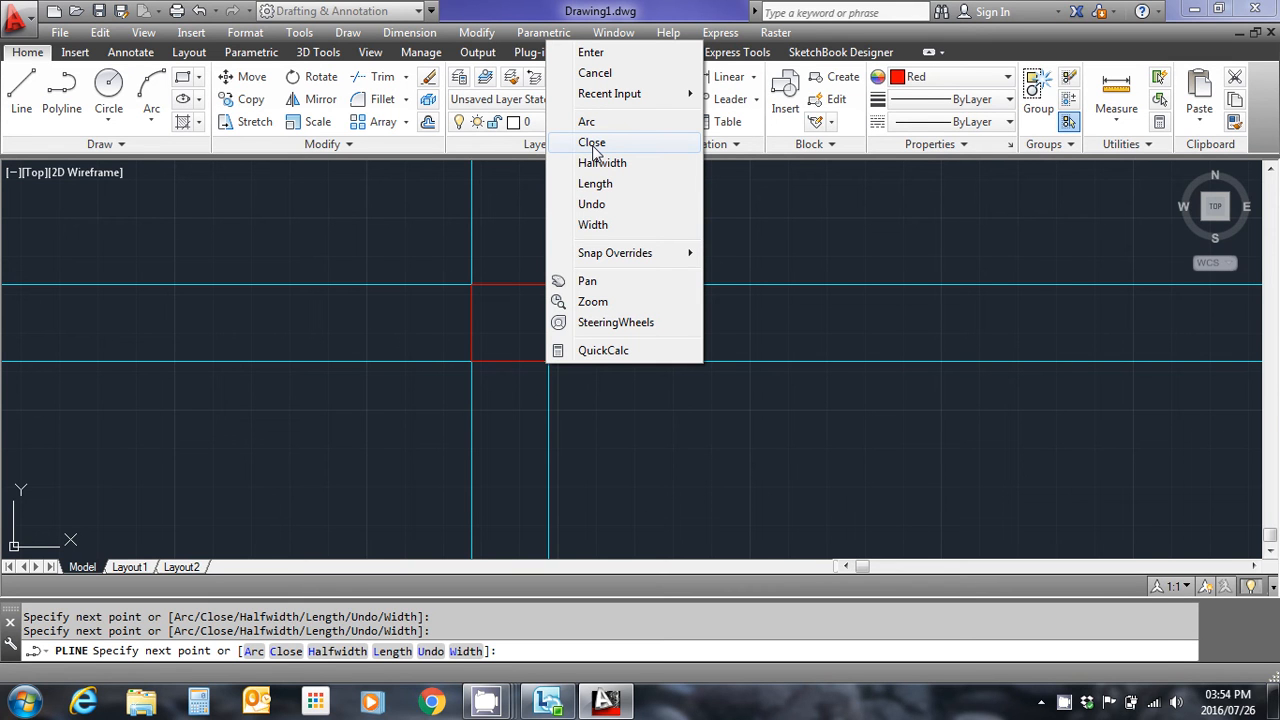
pyautogui.click(592, 142)
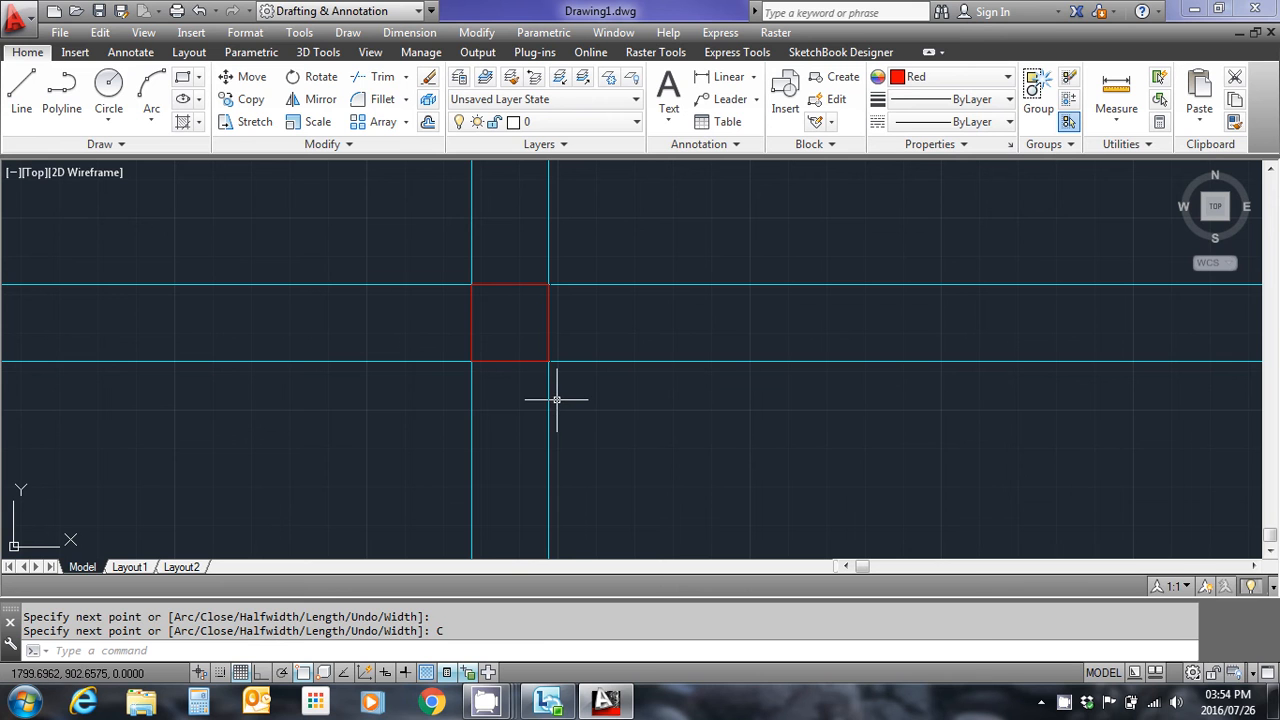
pyautogui.moveTo(616, 296)
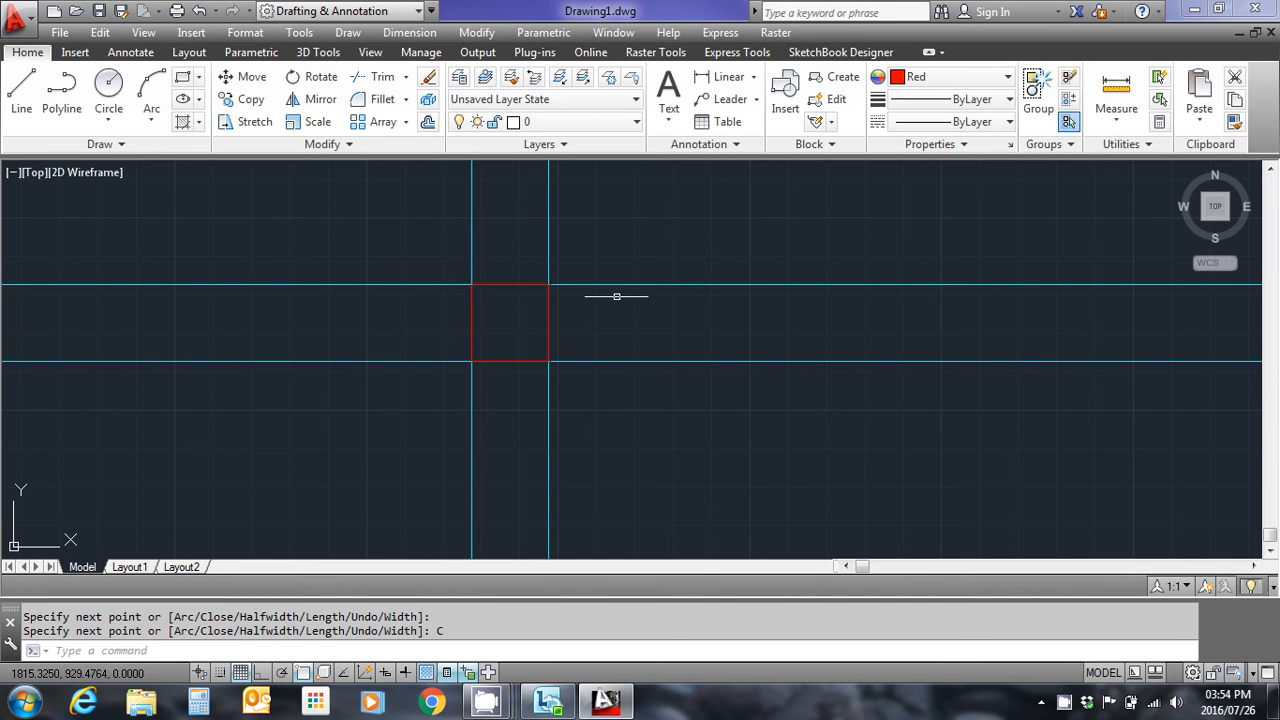
pyautogui.moveTo(484, 252)
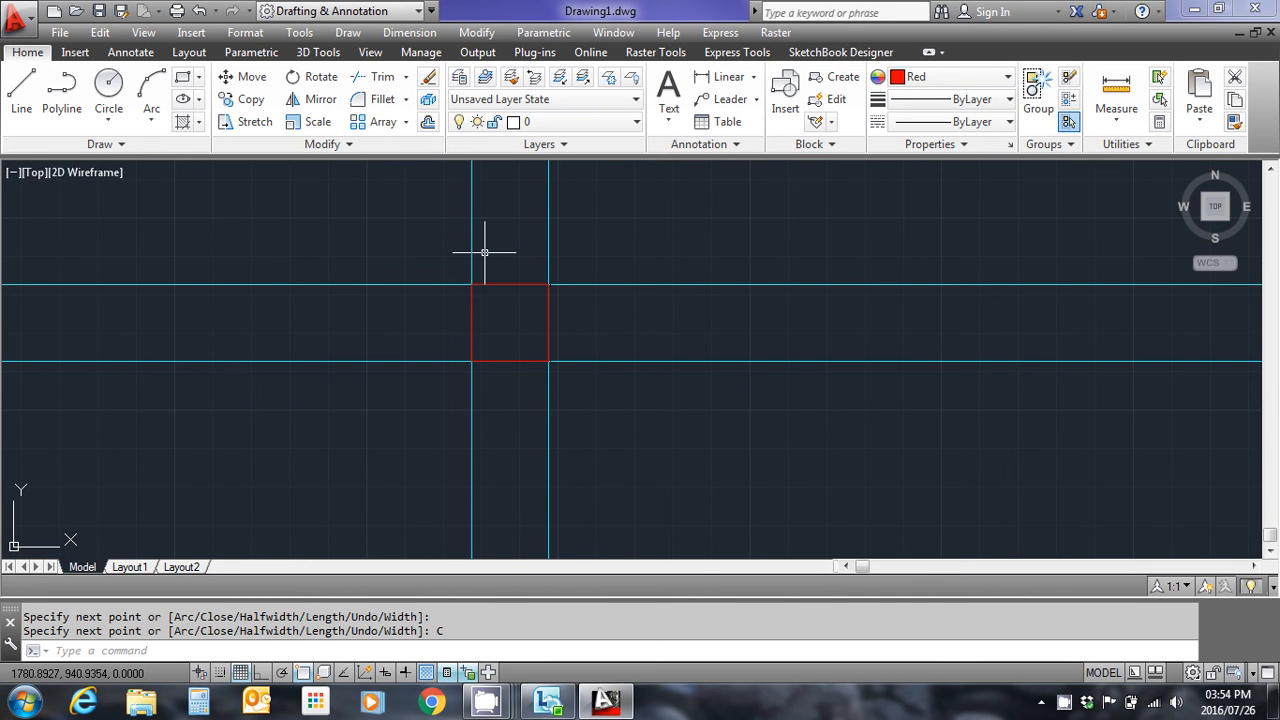
pyautogui.moveTo(592, 392)
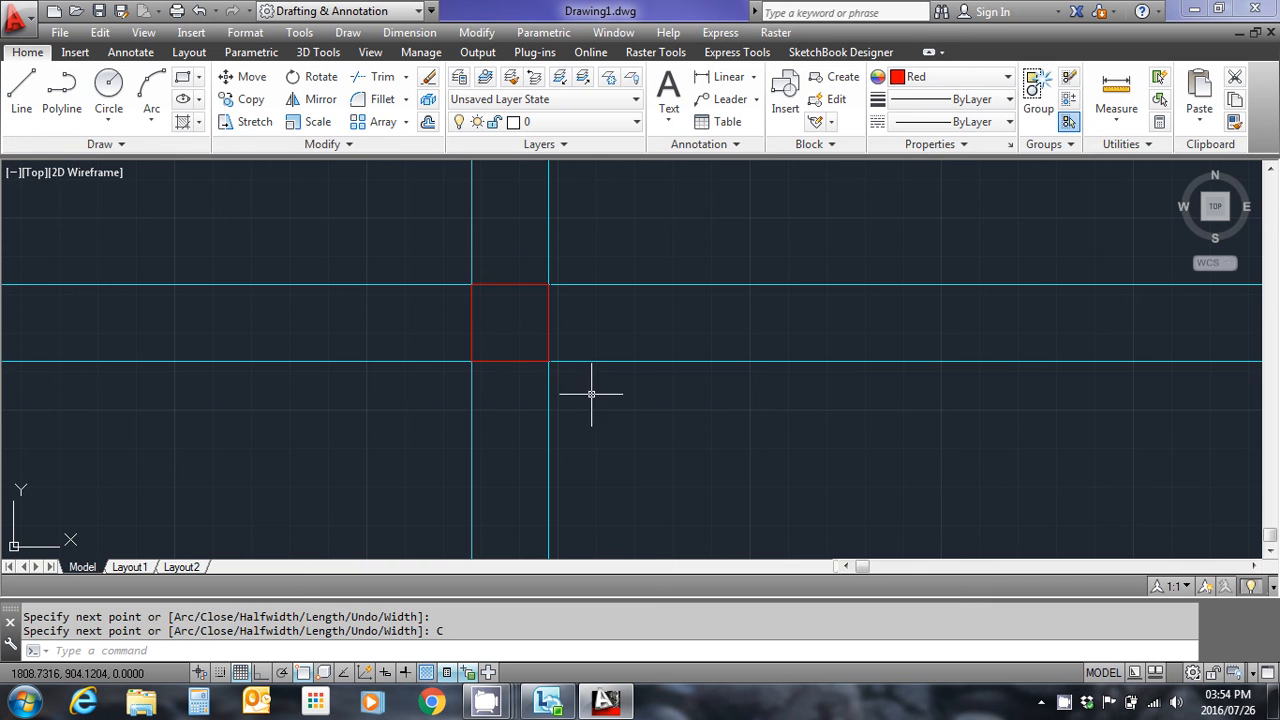
pyautogui.moveTo(680, 400)
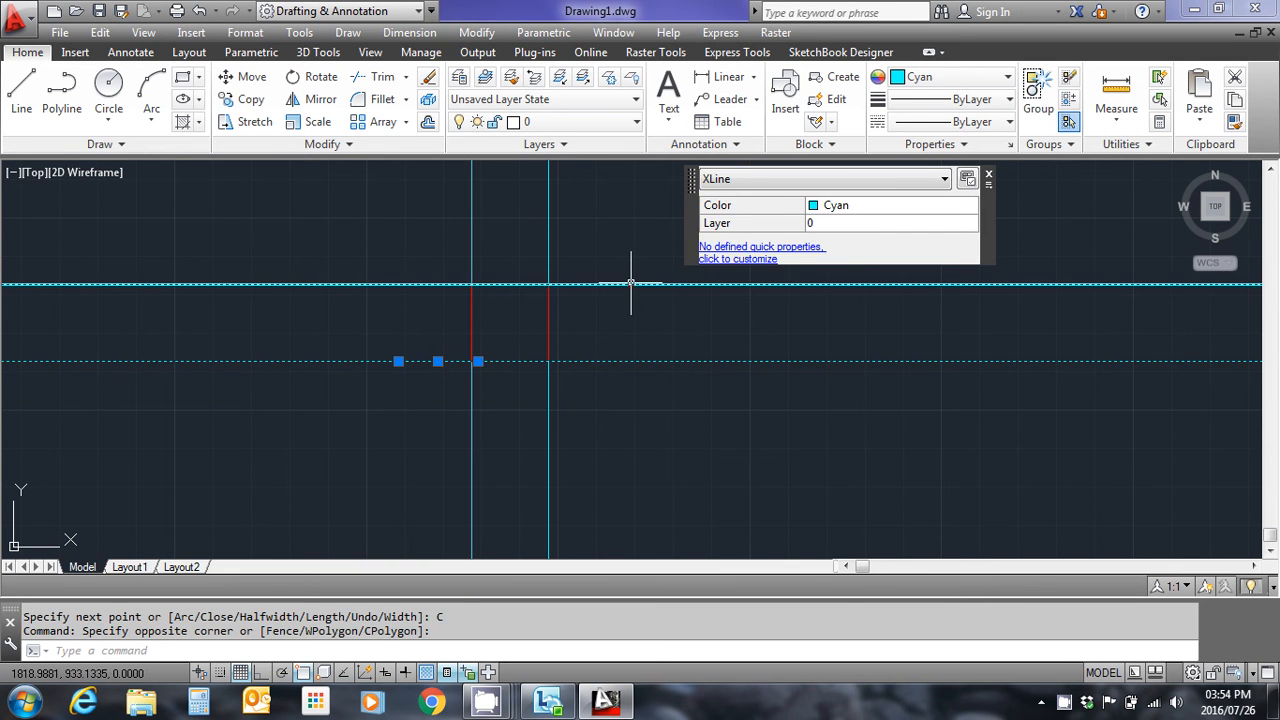
# Step: Select and erase the four cyan construction lines, leaving only the red square
pyautogui.click(612, 236)
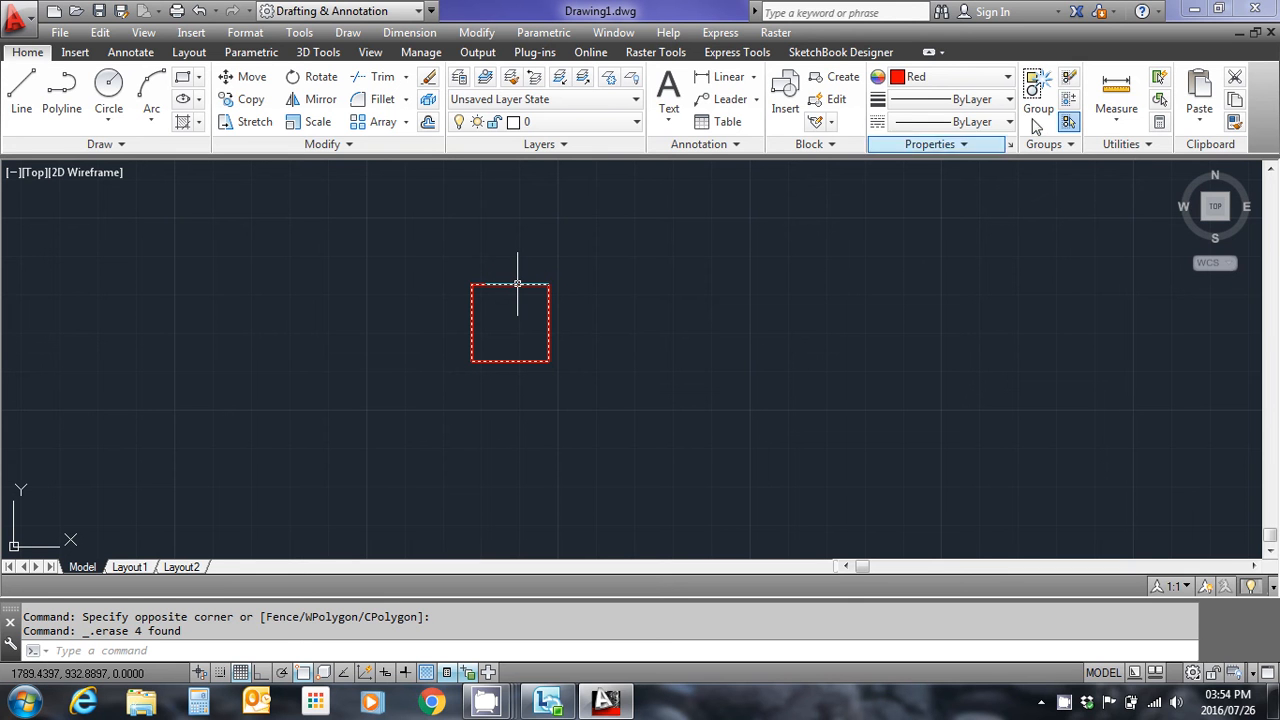
pyautogui.moveTo(1116, 84)
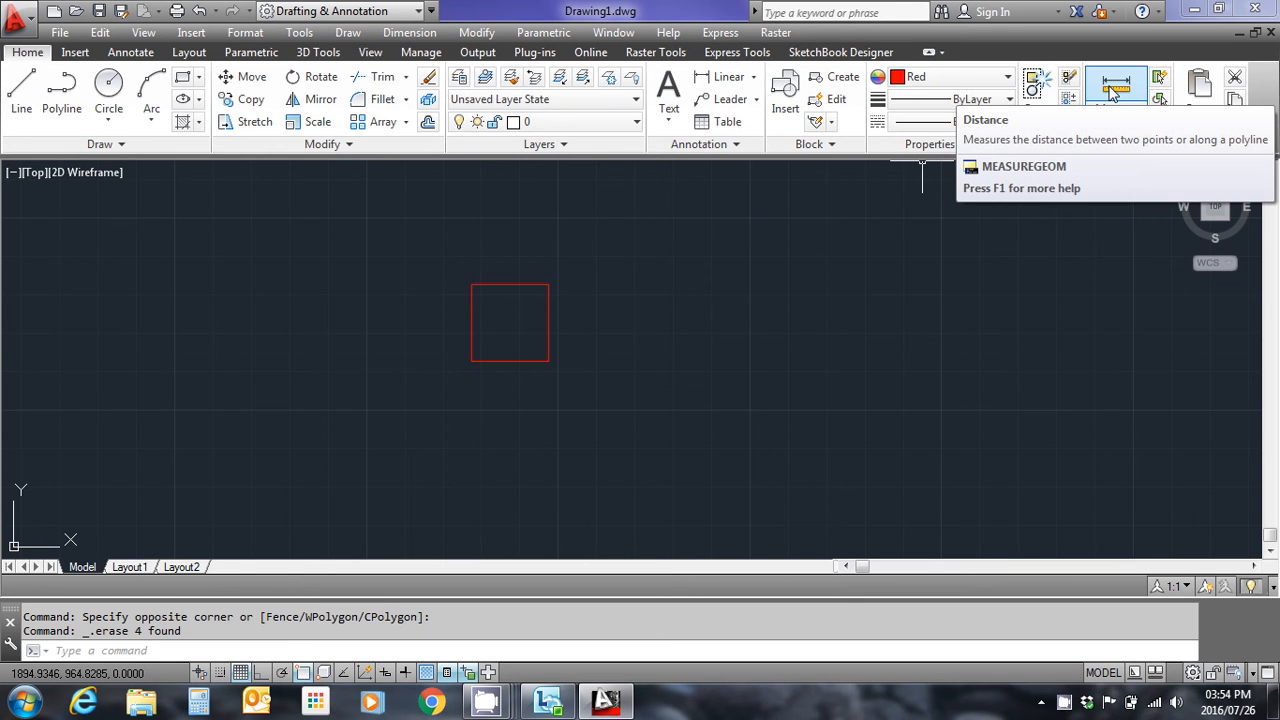
# Step: Measure the distance between the square's top corners, confirming 20.0000
pyautogui.click(1116, 84)
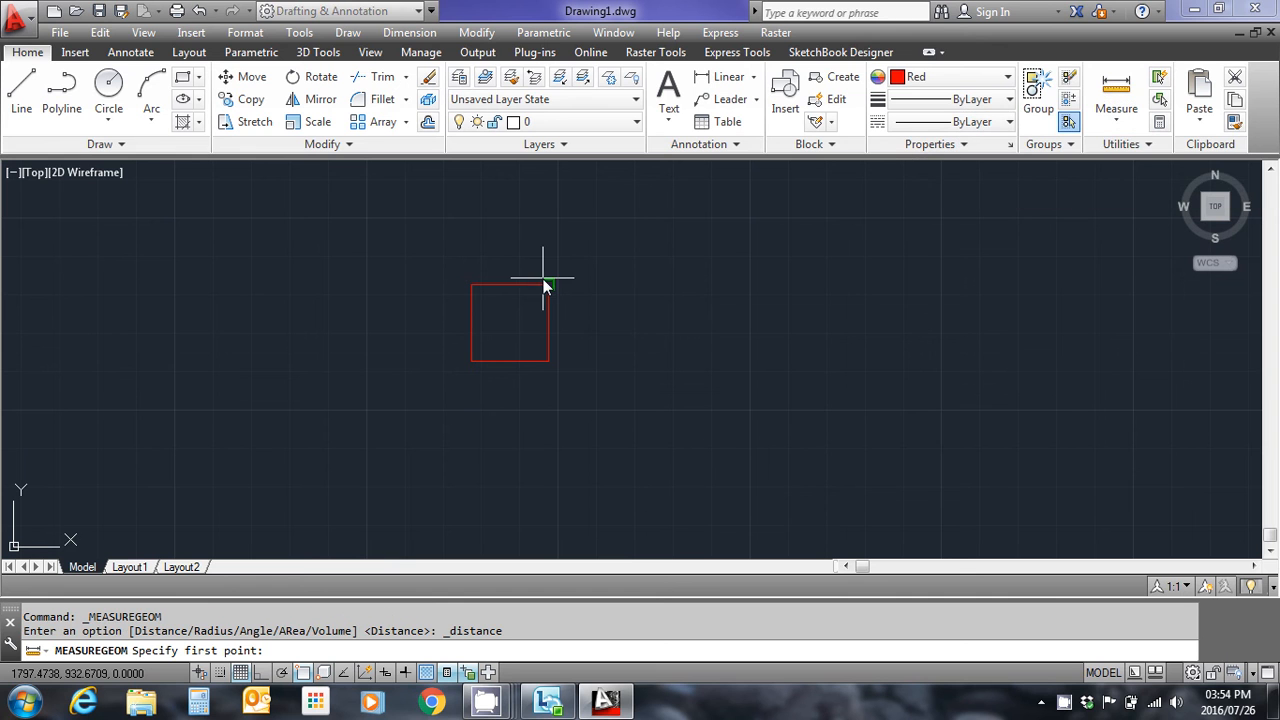
pyautogui.click(544, 284)
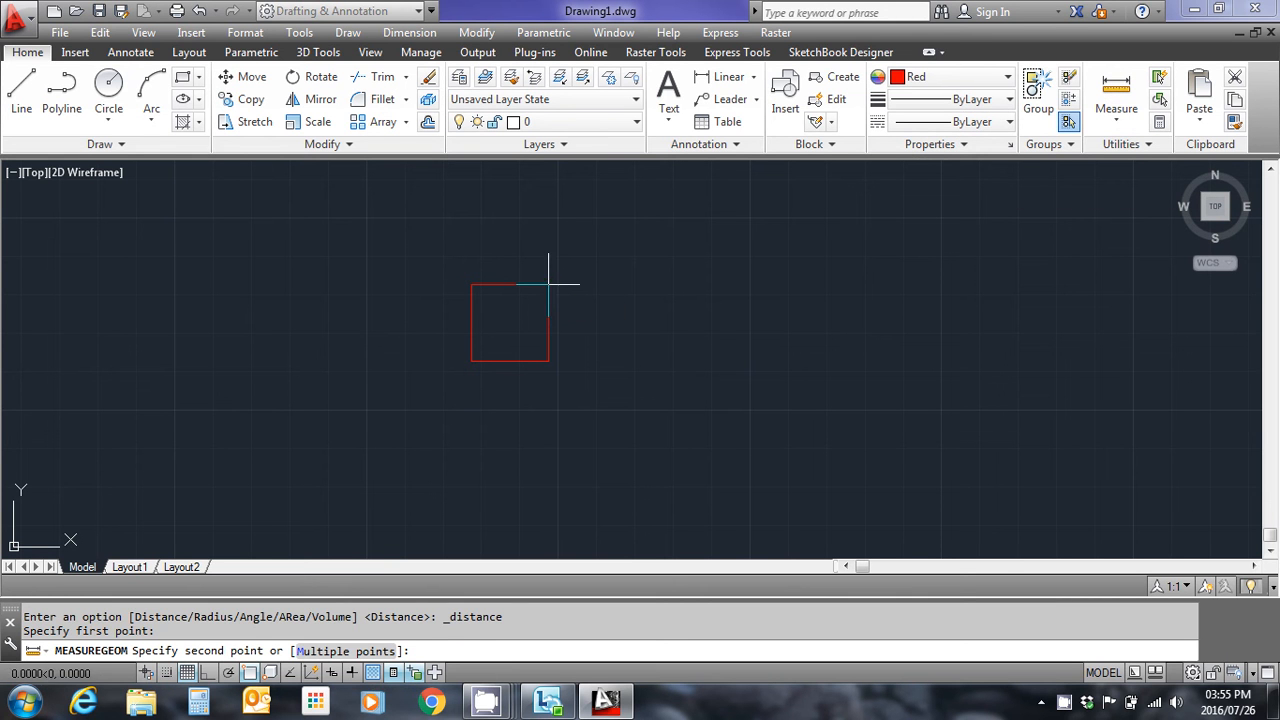
pyautogui.moveTo(472, 284)
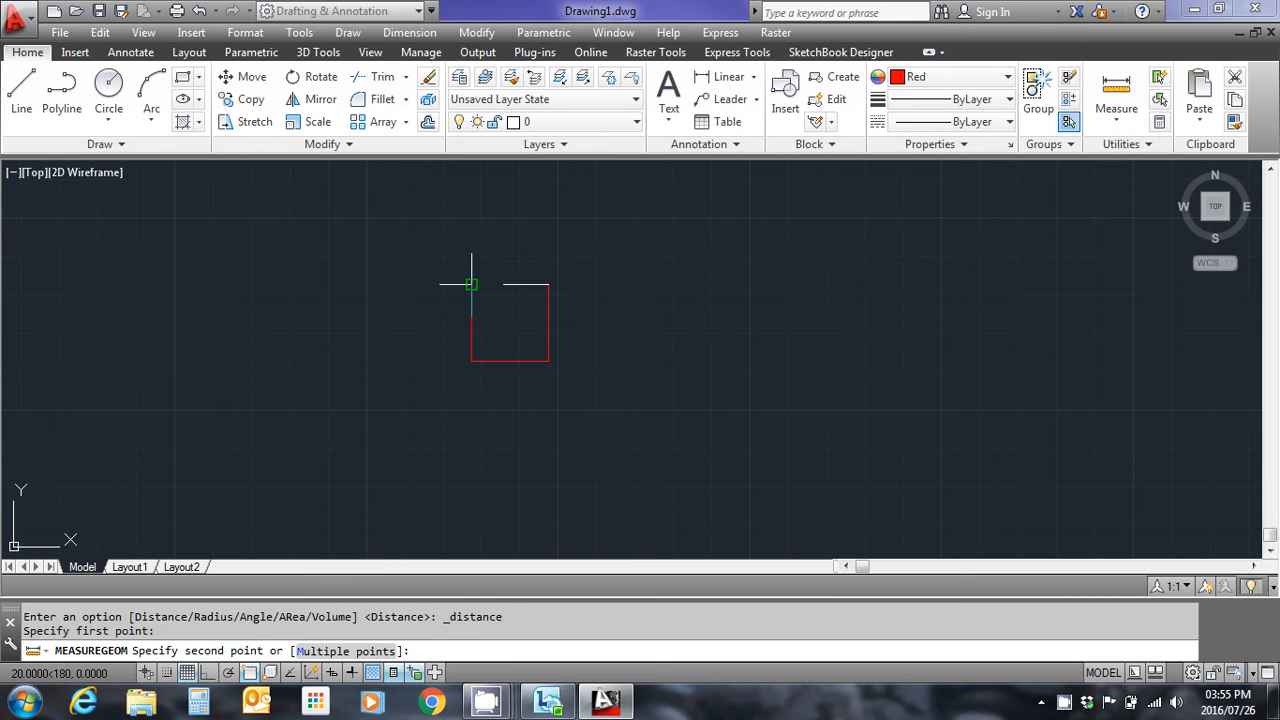
pyautogui.click(470, 284)
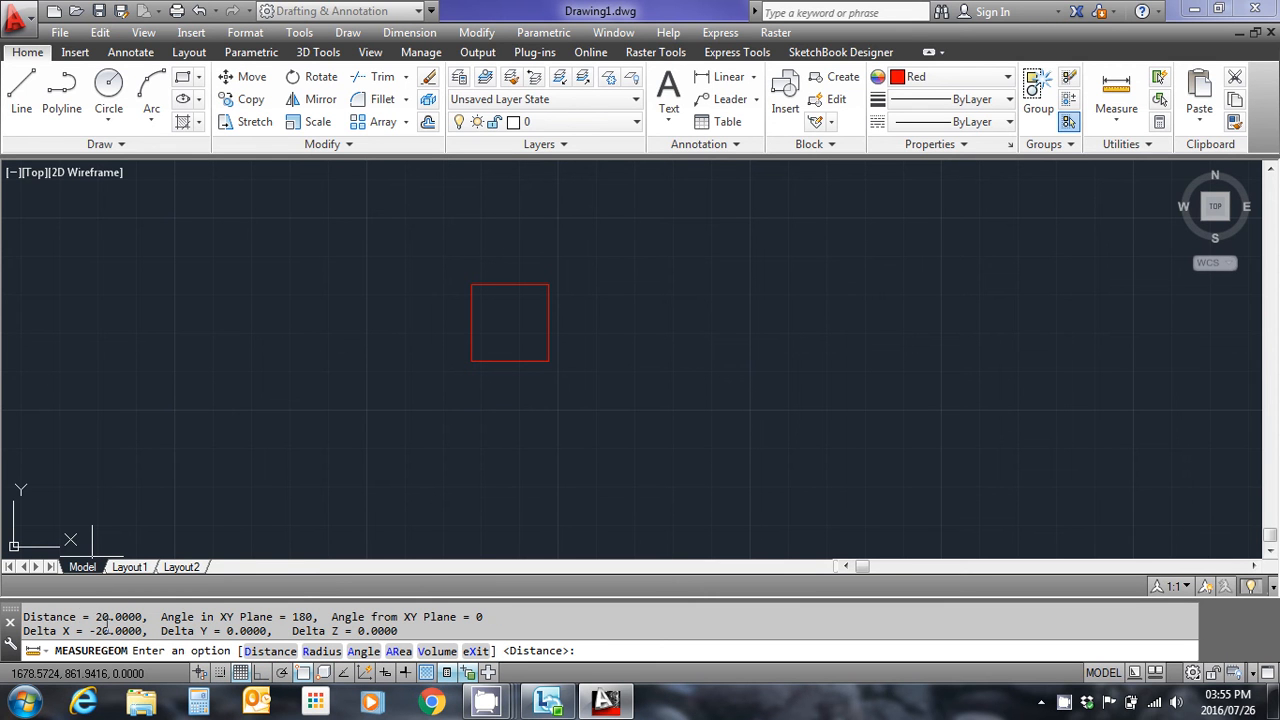
pyautogui.moveTo(612, 328)
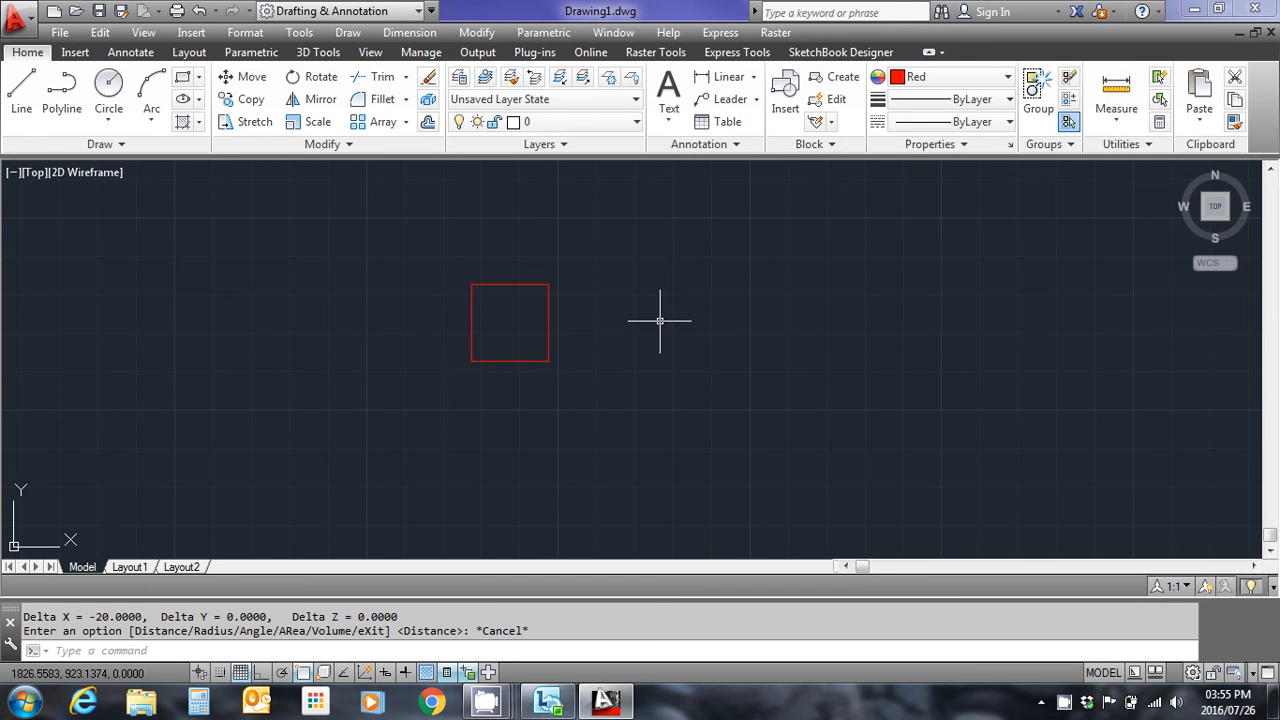
pyautogui.moveTo(570, 376)
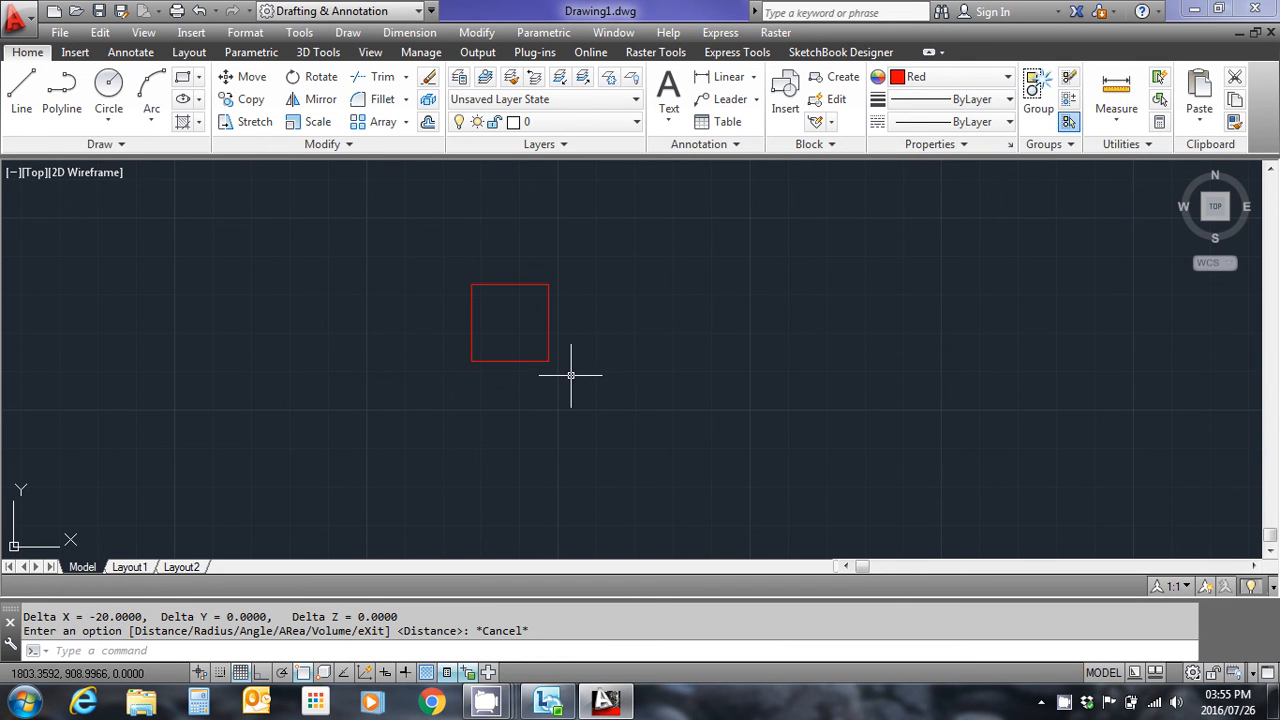
pyautogui.moveTo(666, 264)
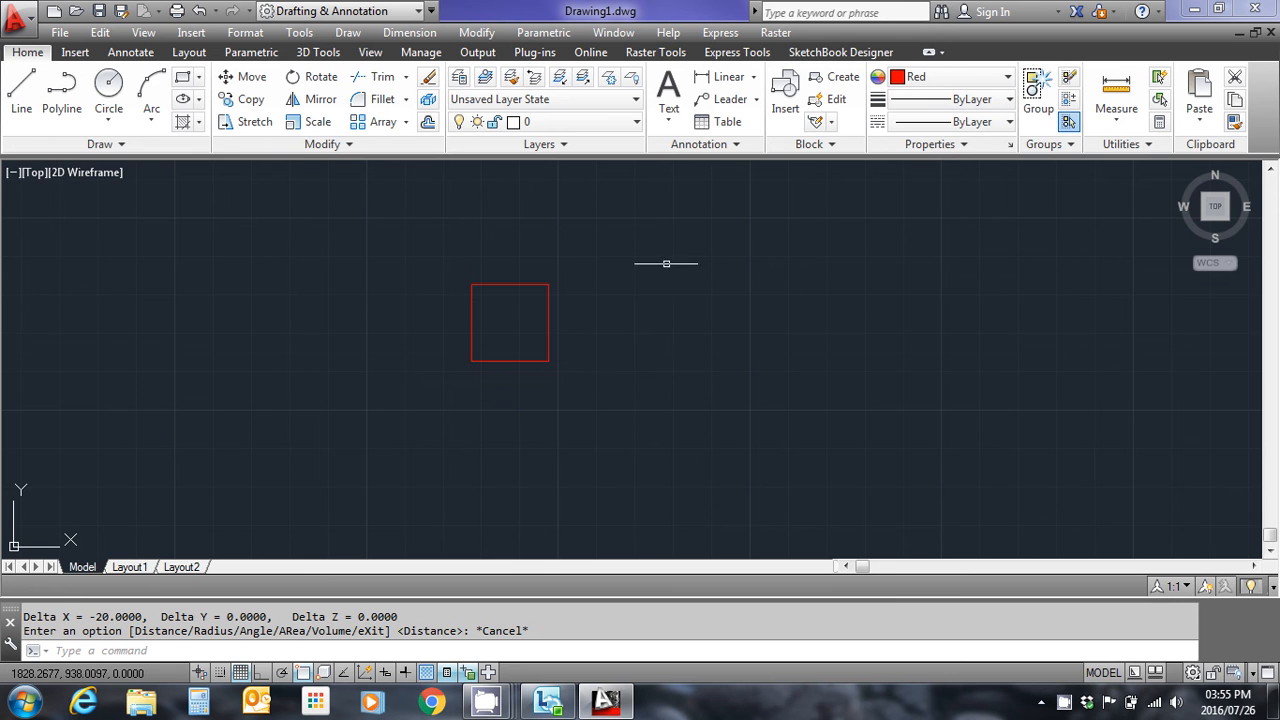
pyautogui.moveTo(660, 260)
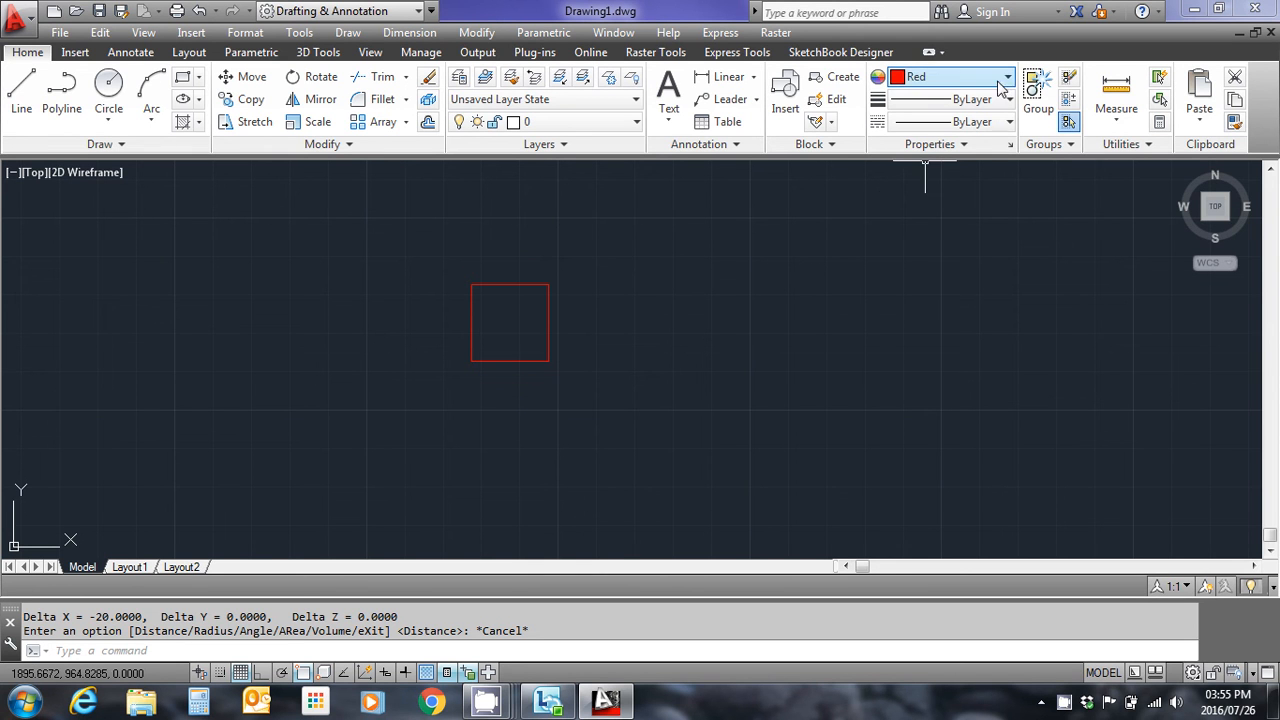
# Step: Make cyan the current colour and start the XLINE construction-line tool
pyautogui.click(1006, 76)
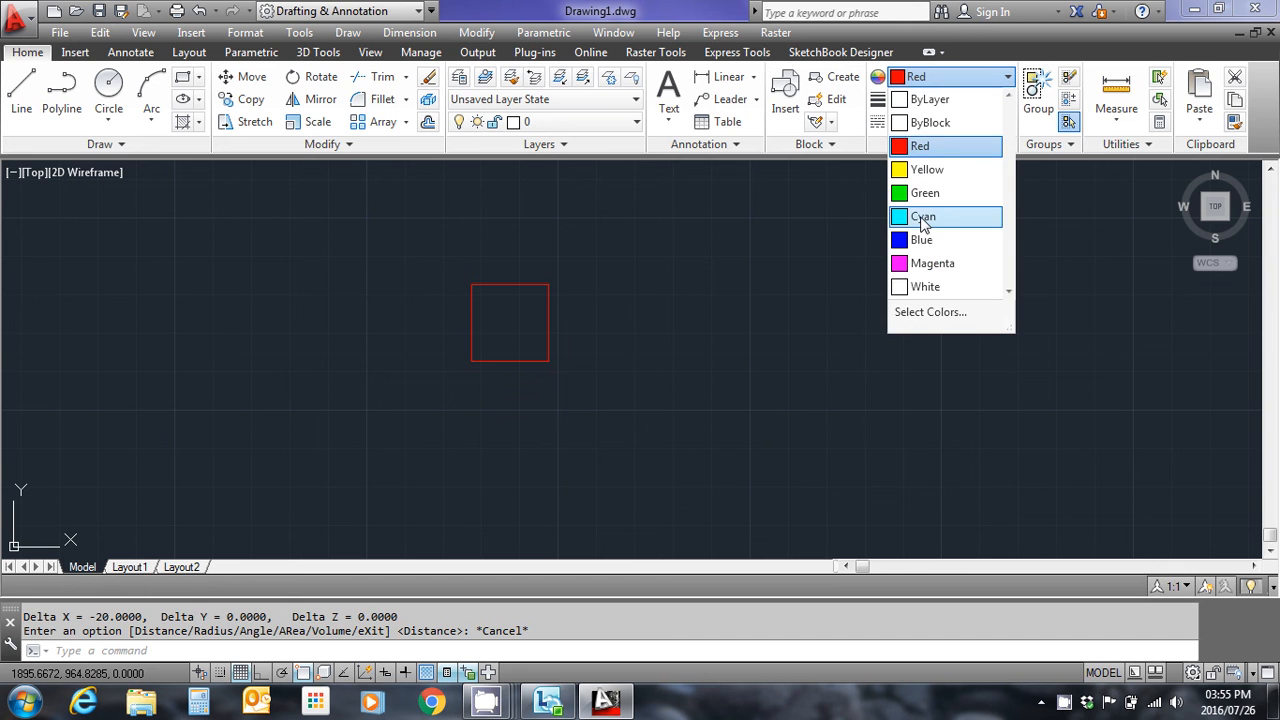
pyautogui.click(922, 216)
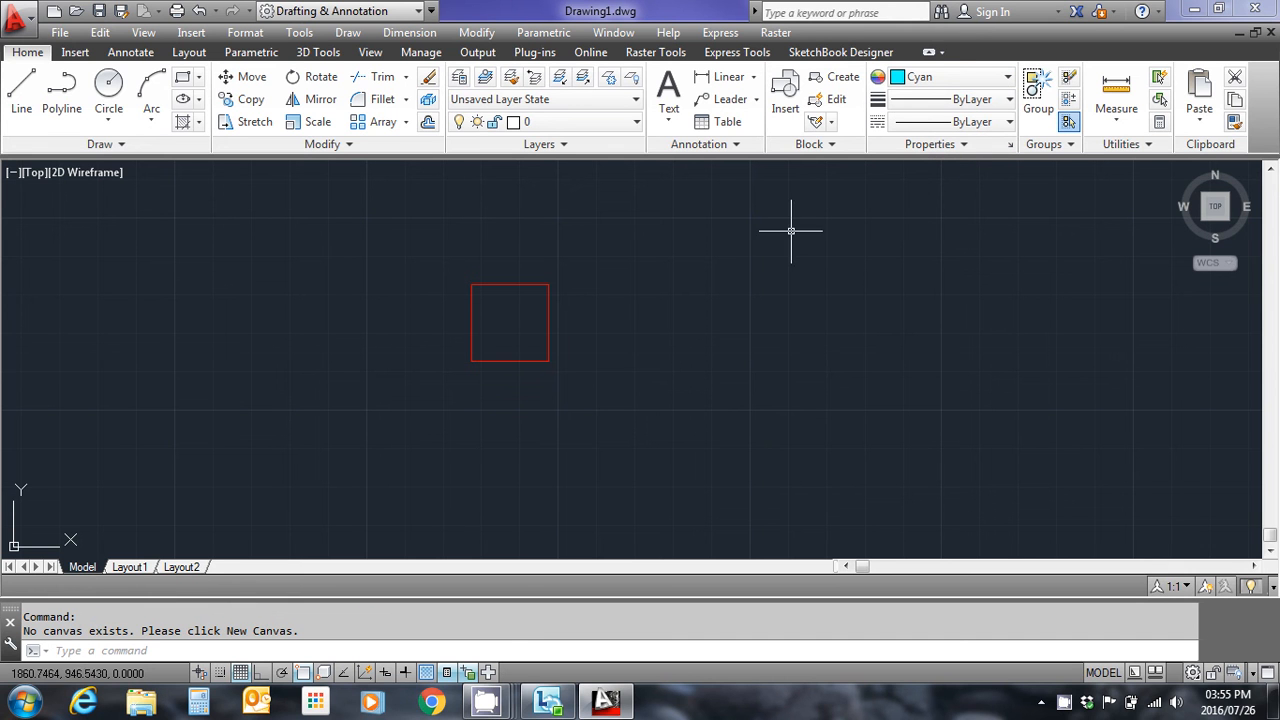
pyautogui.moveTo(158, 176)
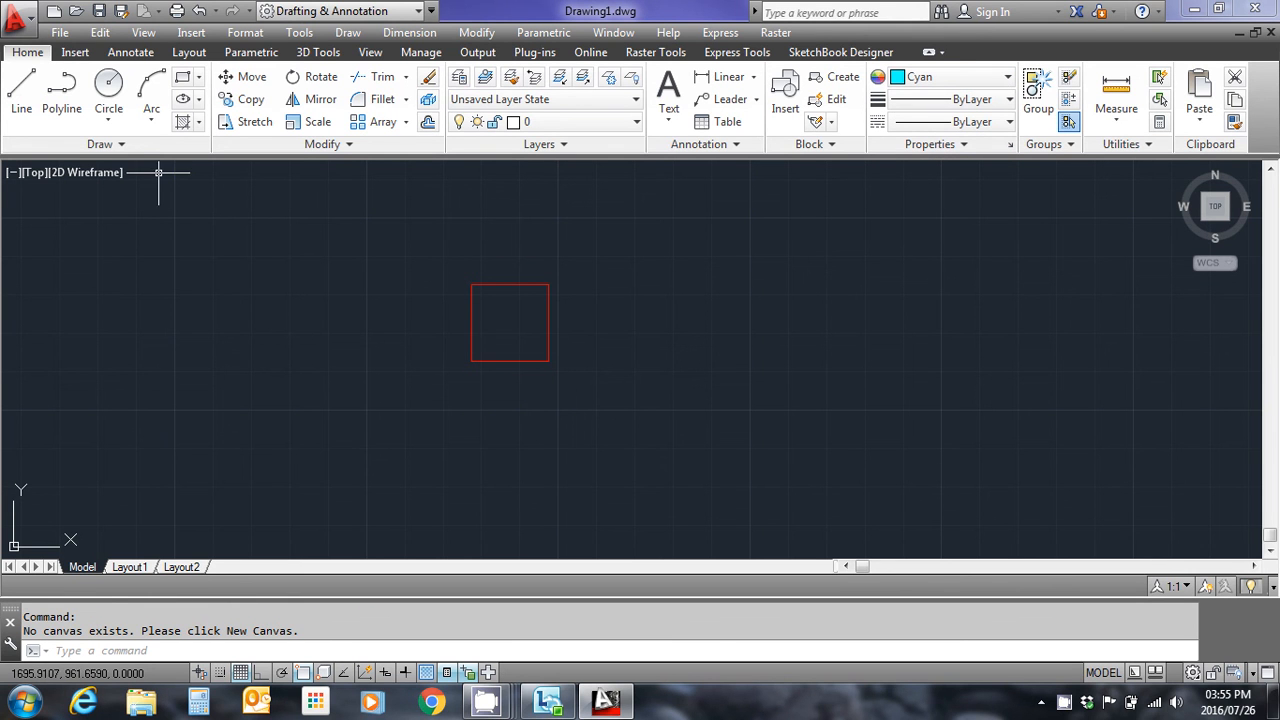
pyautogui.click(100, 144)
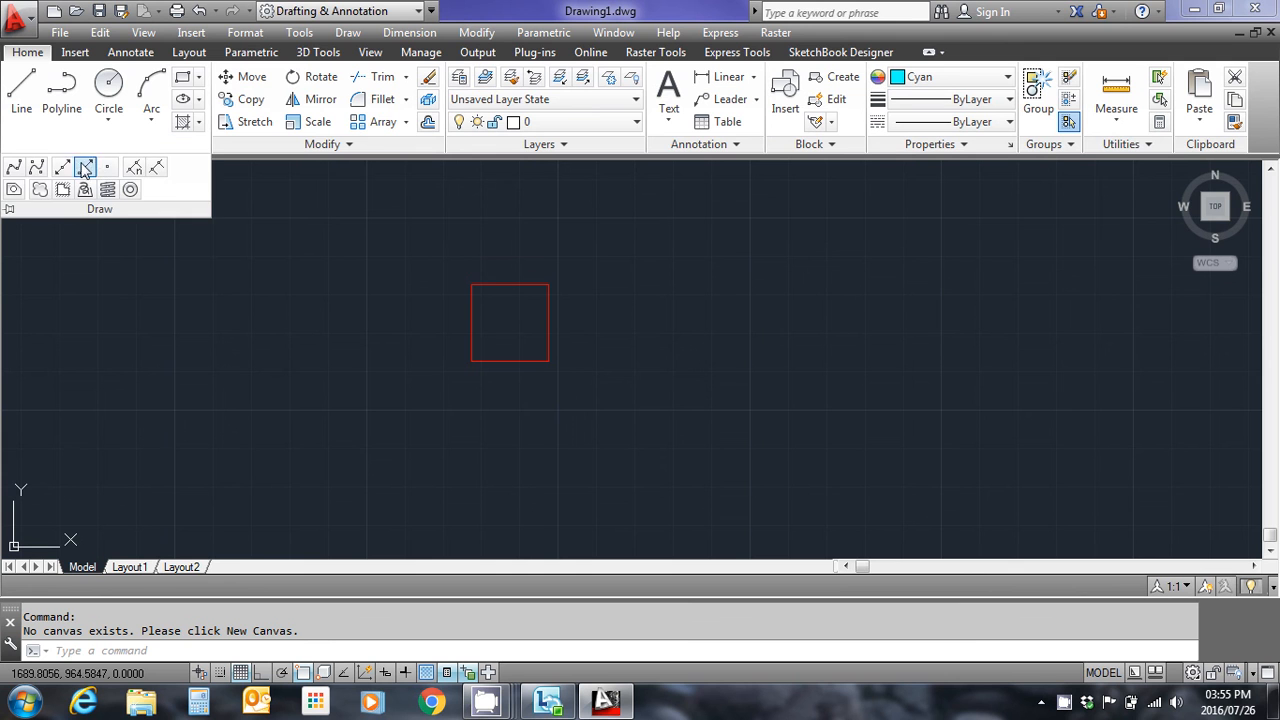
pyautogui.moveTo(256, 528)
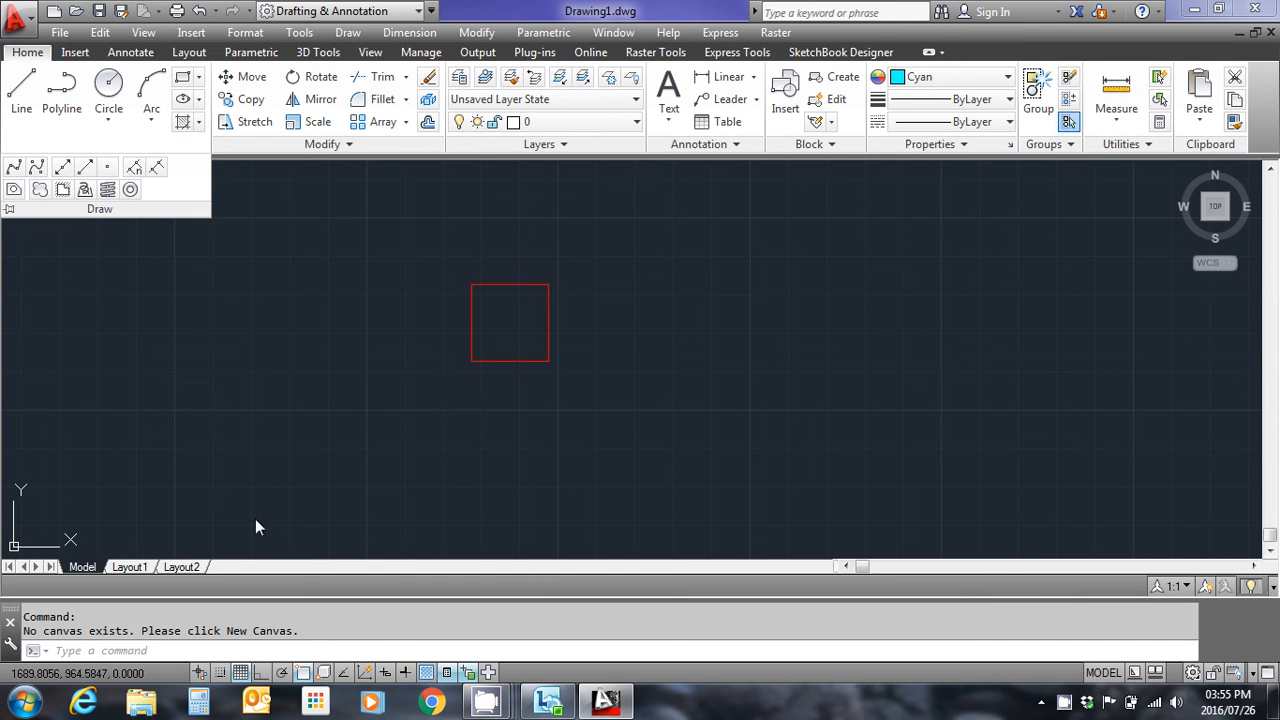
pyautogui.click(304, 672)
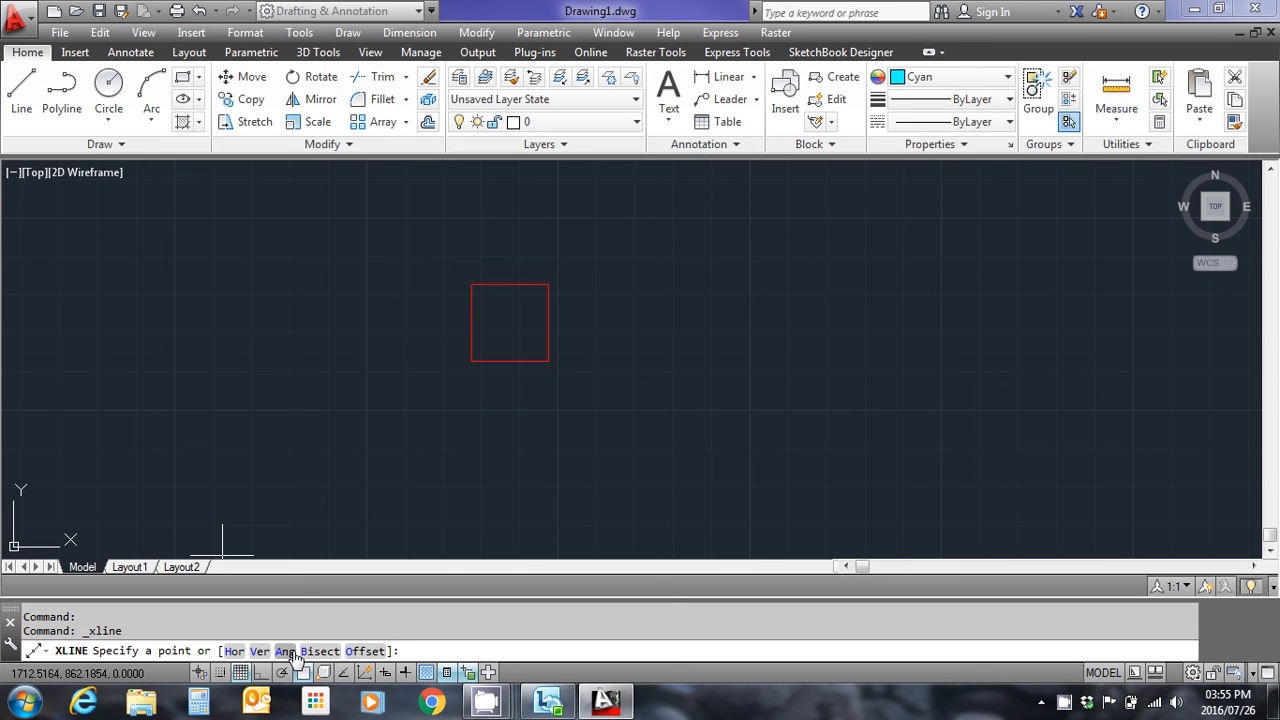
pyautogui.moveTo(292, 660)
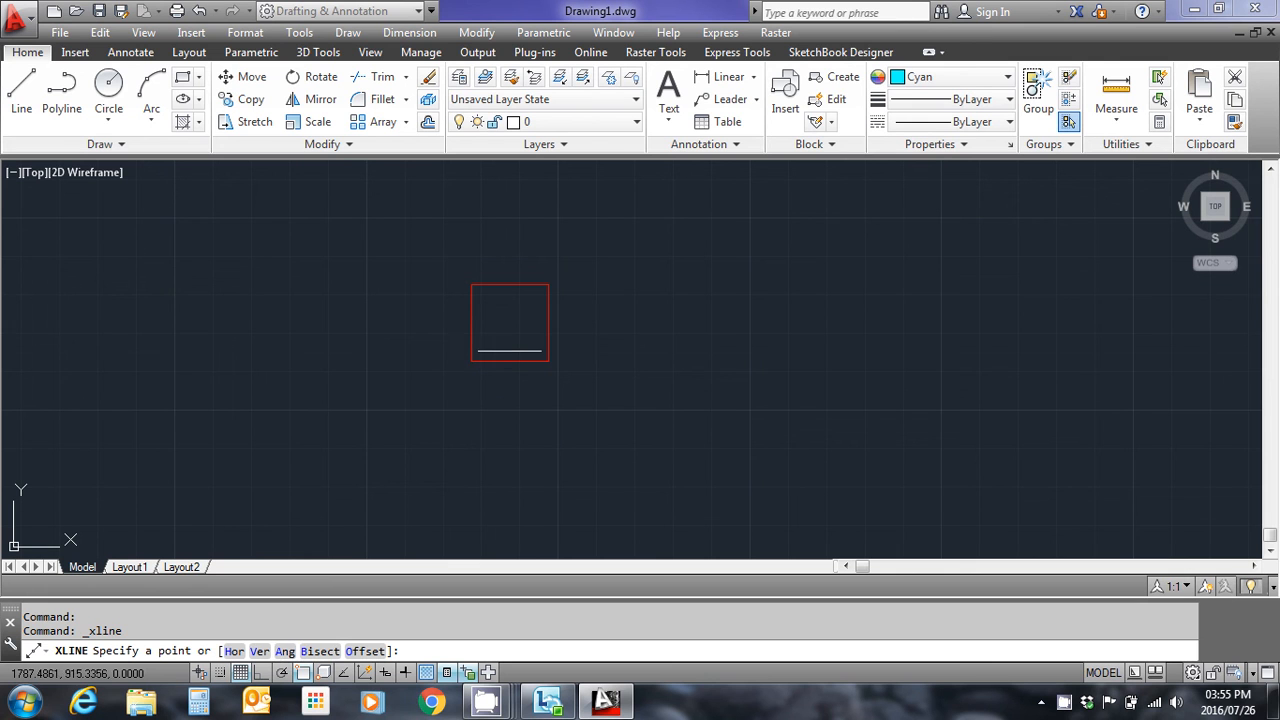
pyautogui.moveTo(496, 348)
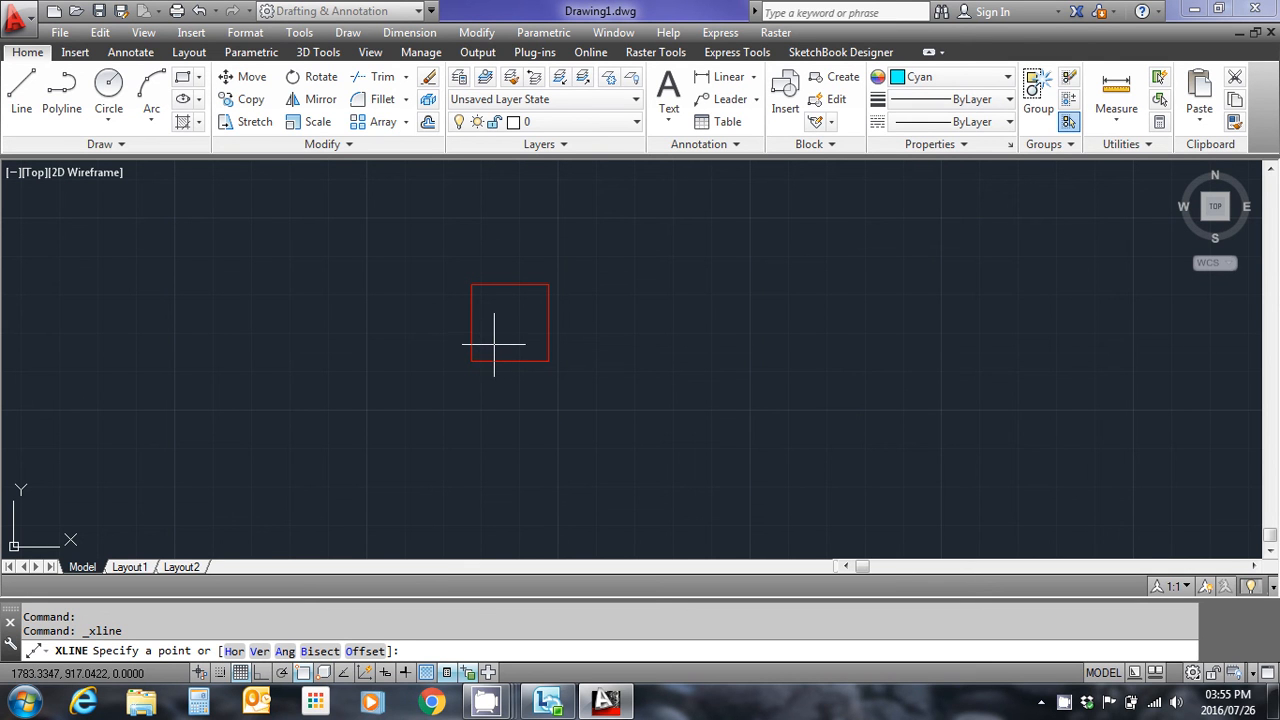
pyautogui.moveTo(510, 336)
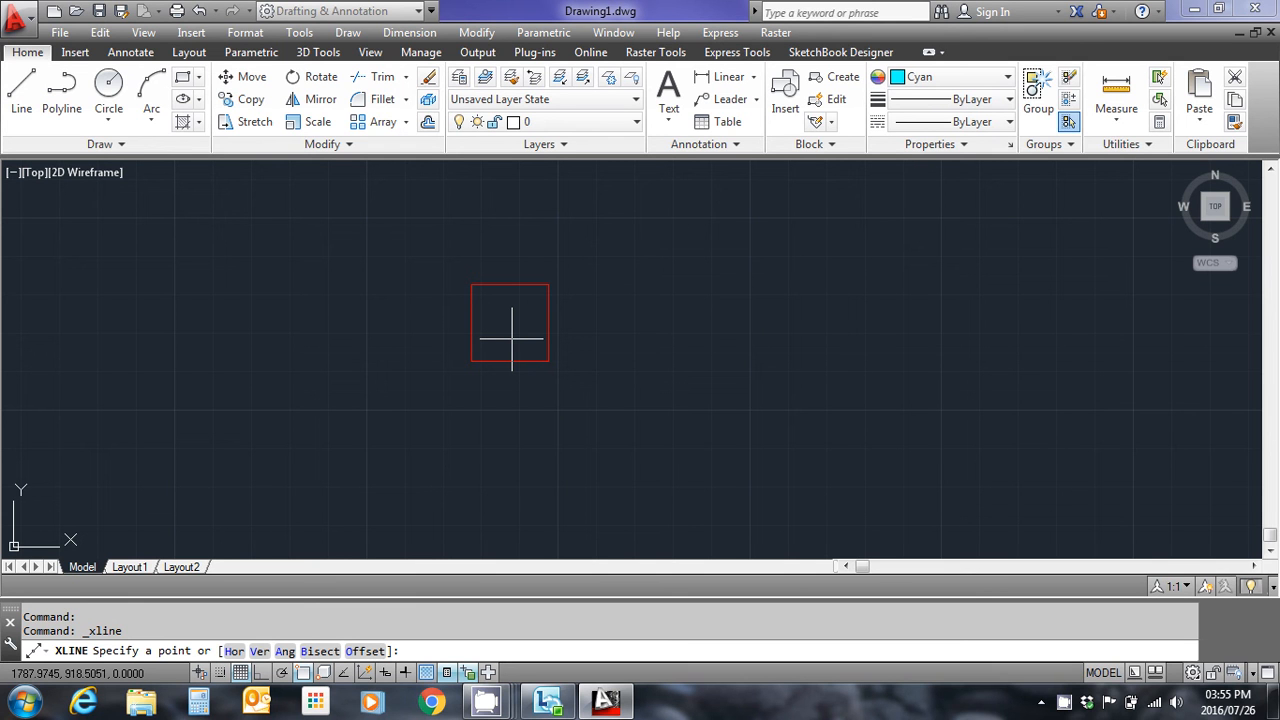
# Step: Place 30° construction lines through the red square's corners and end the command
pyautogui.write('a')
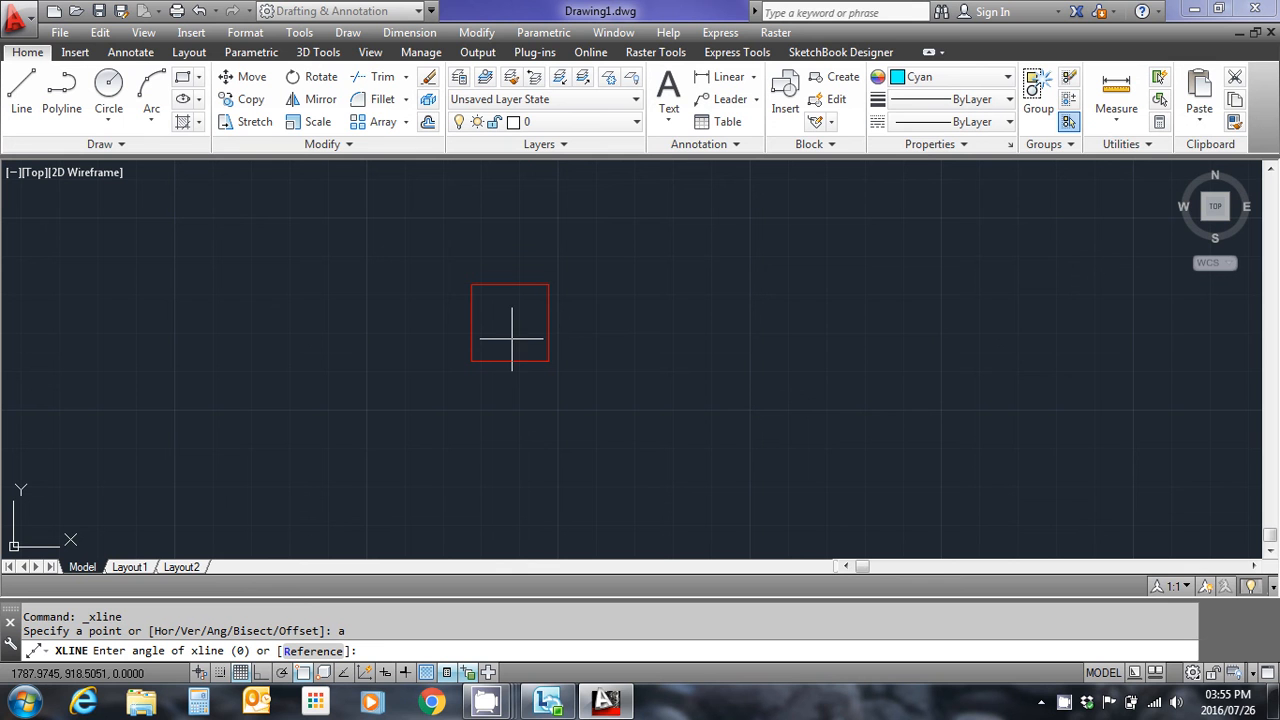
pyautogui.write('30')
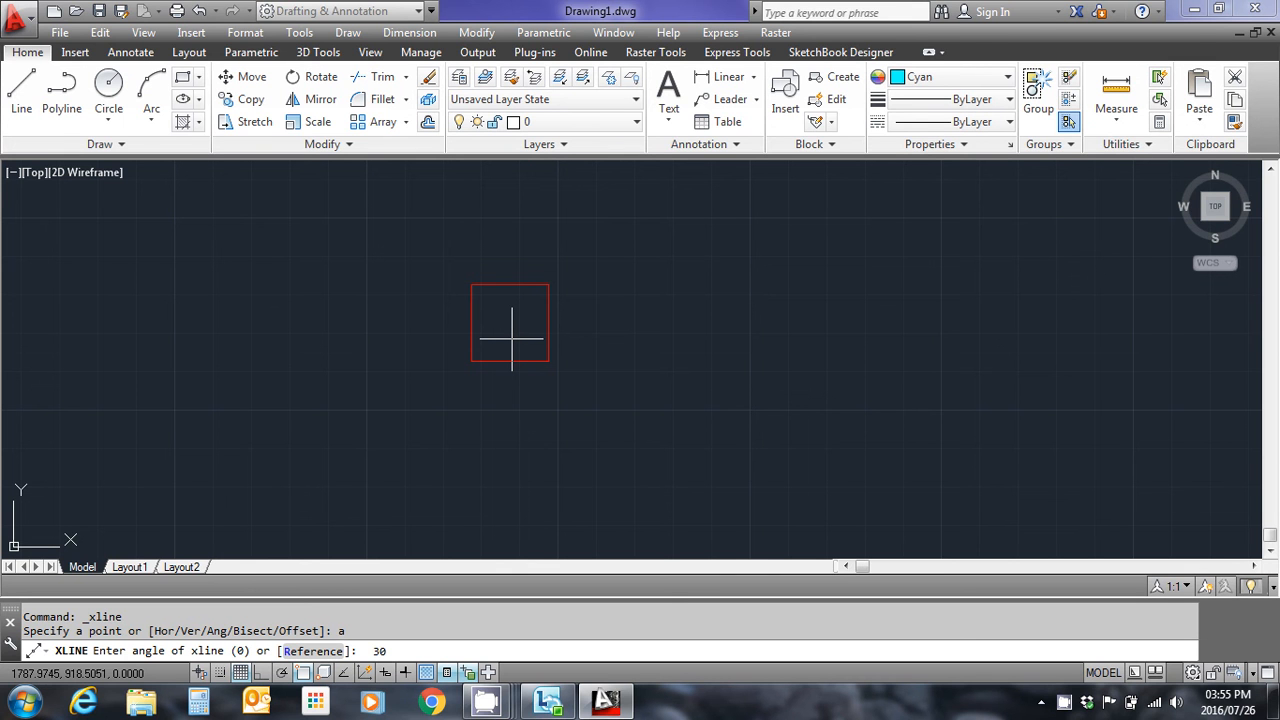
pyautogui.press('Return')
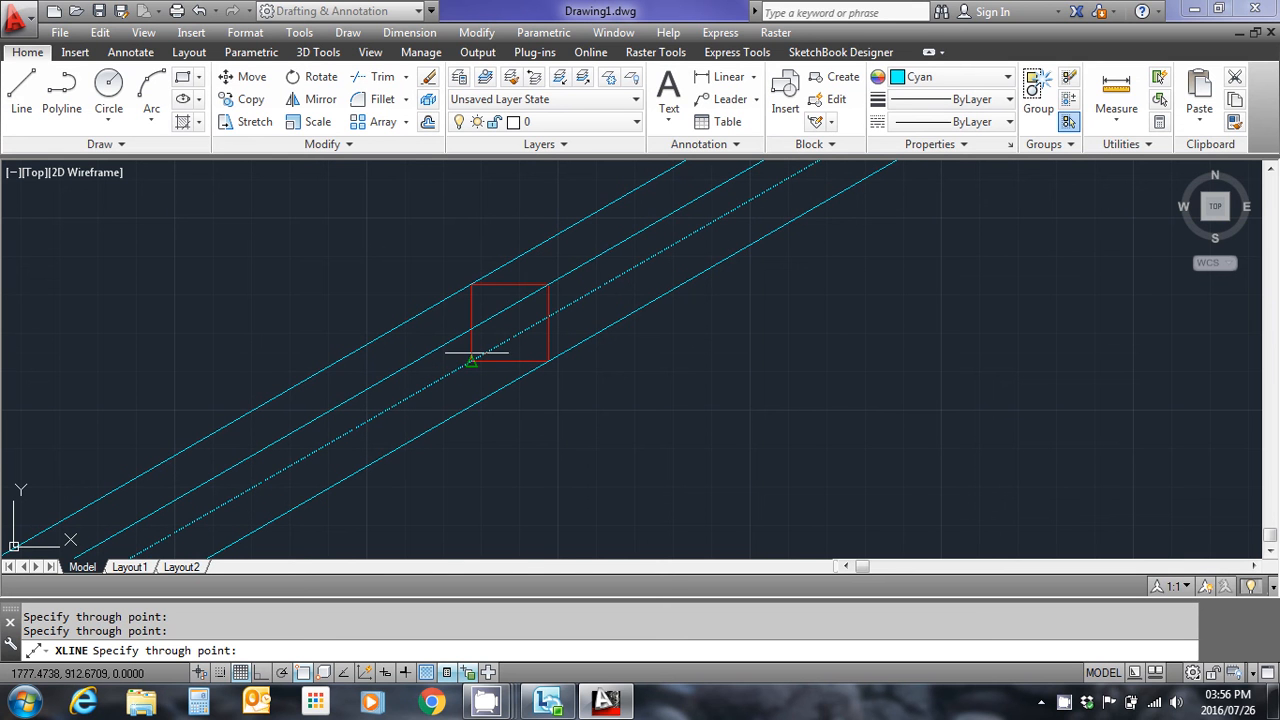
pyautogui.press('escape')
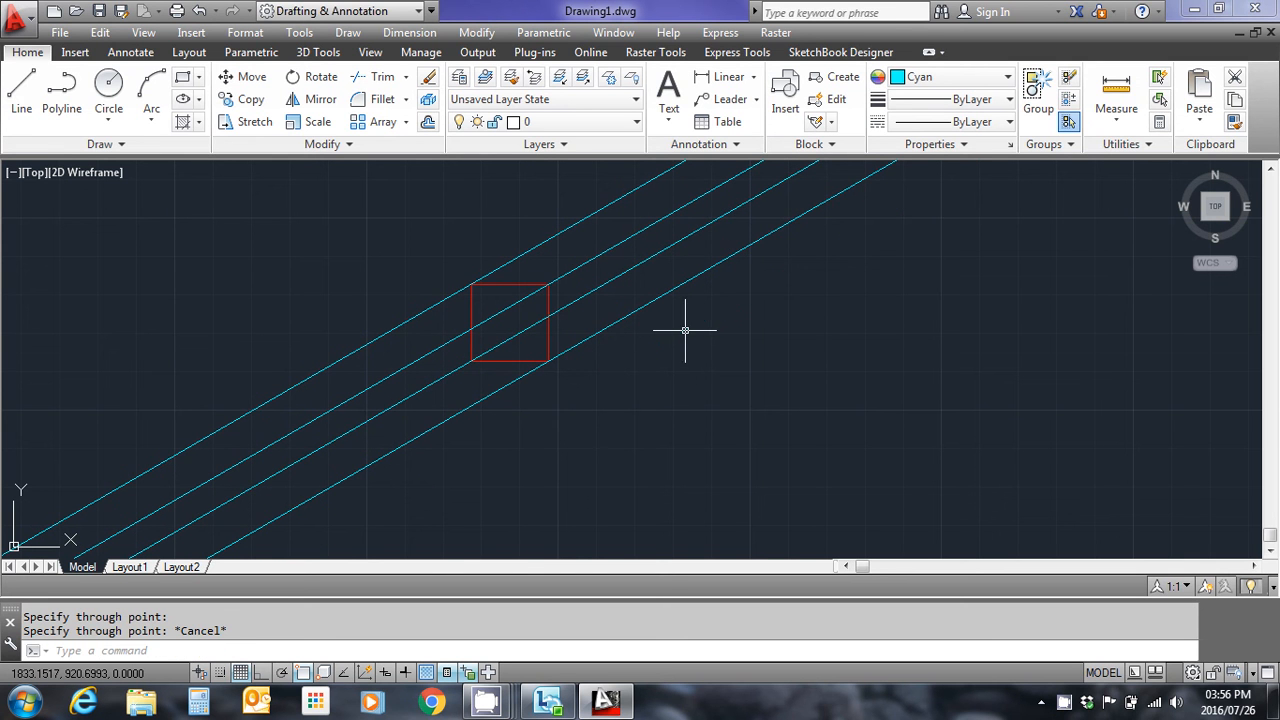
pyautogui.moveTo(604, 362)
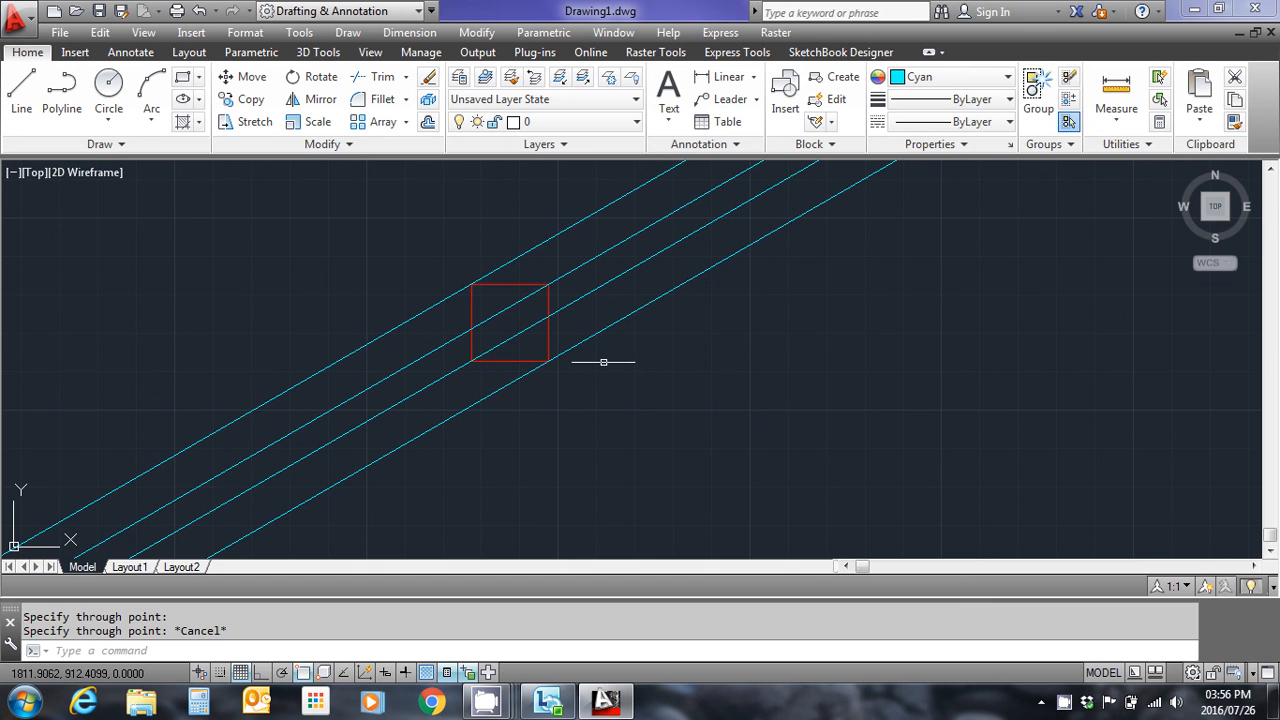
pyautogui.moveTo(480, 292)
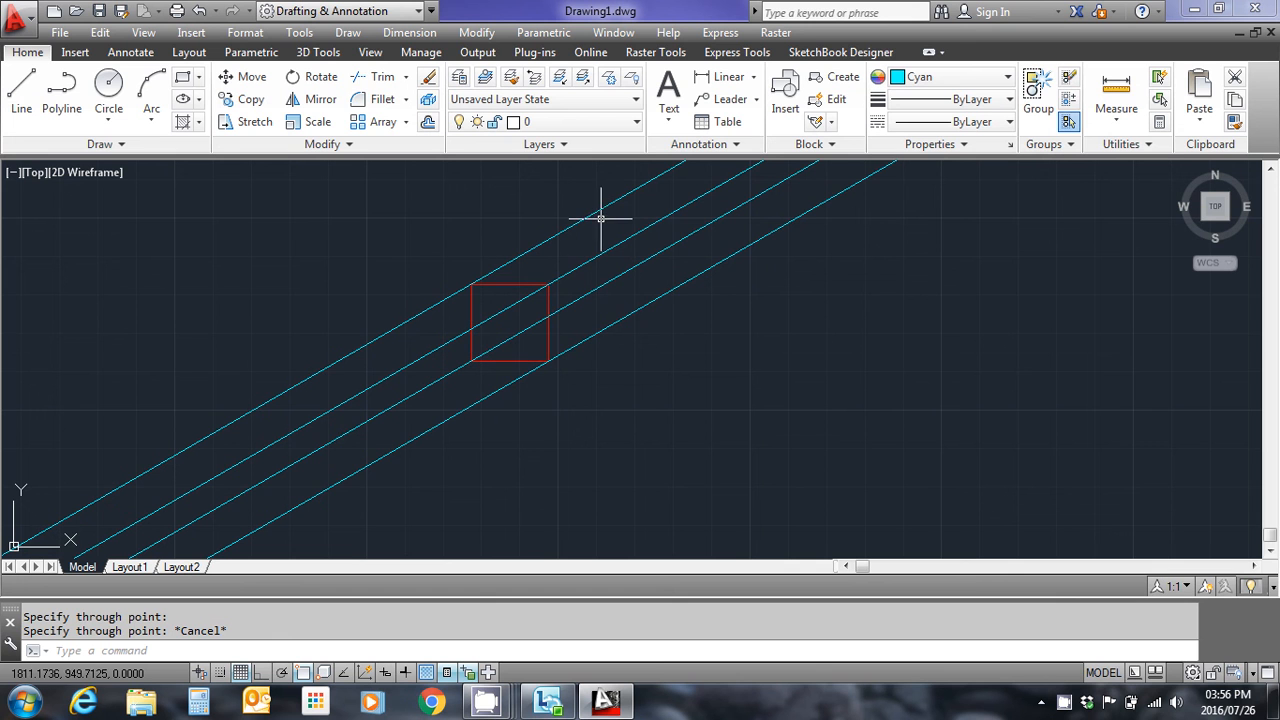
pyautogui.moveTo(488, 280)
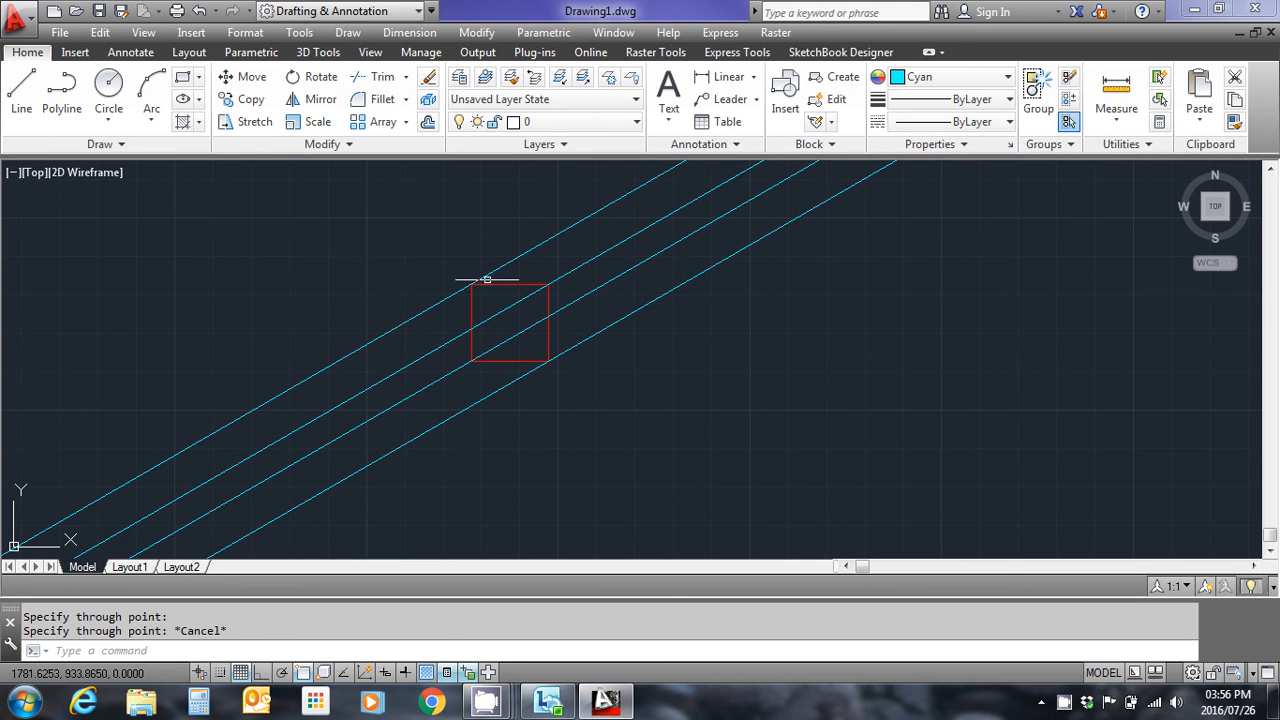
pyautogui.moveTo(538, 256)
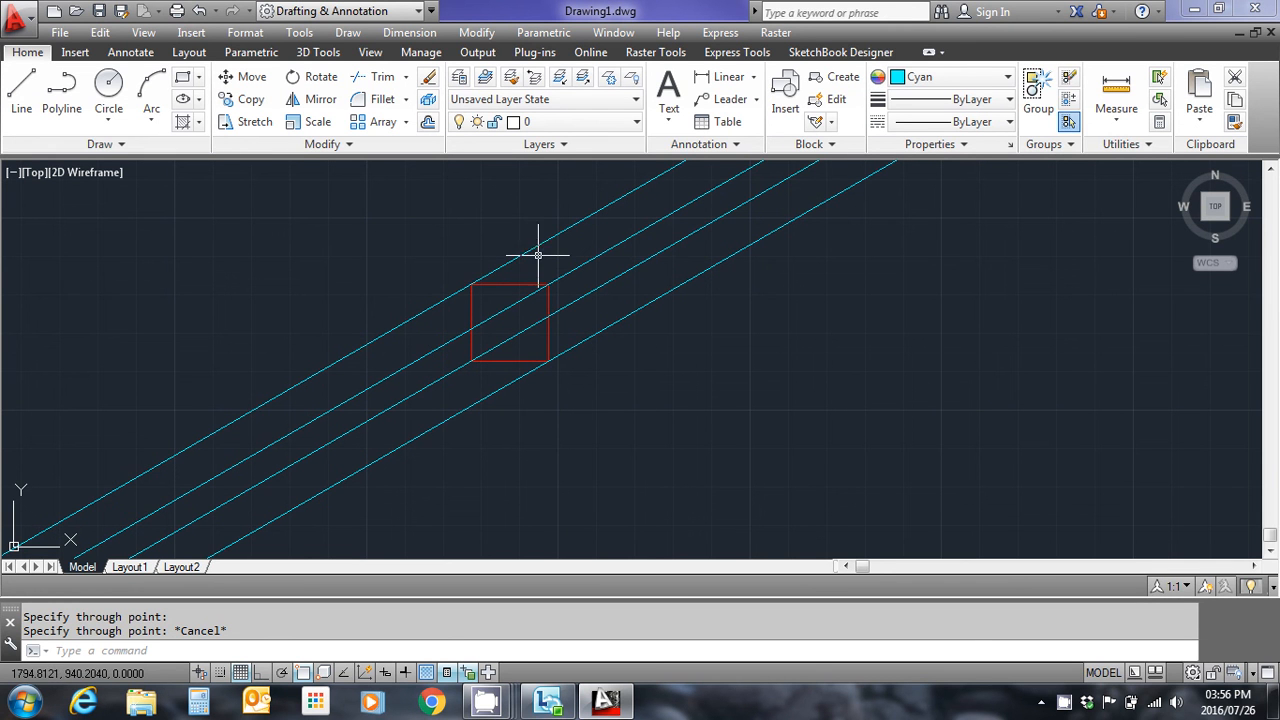
pyautogui.moveTo(522, 268)
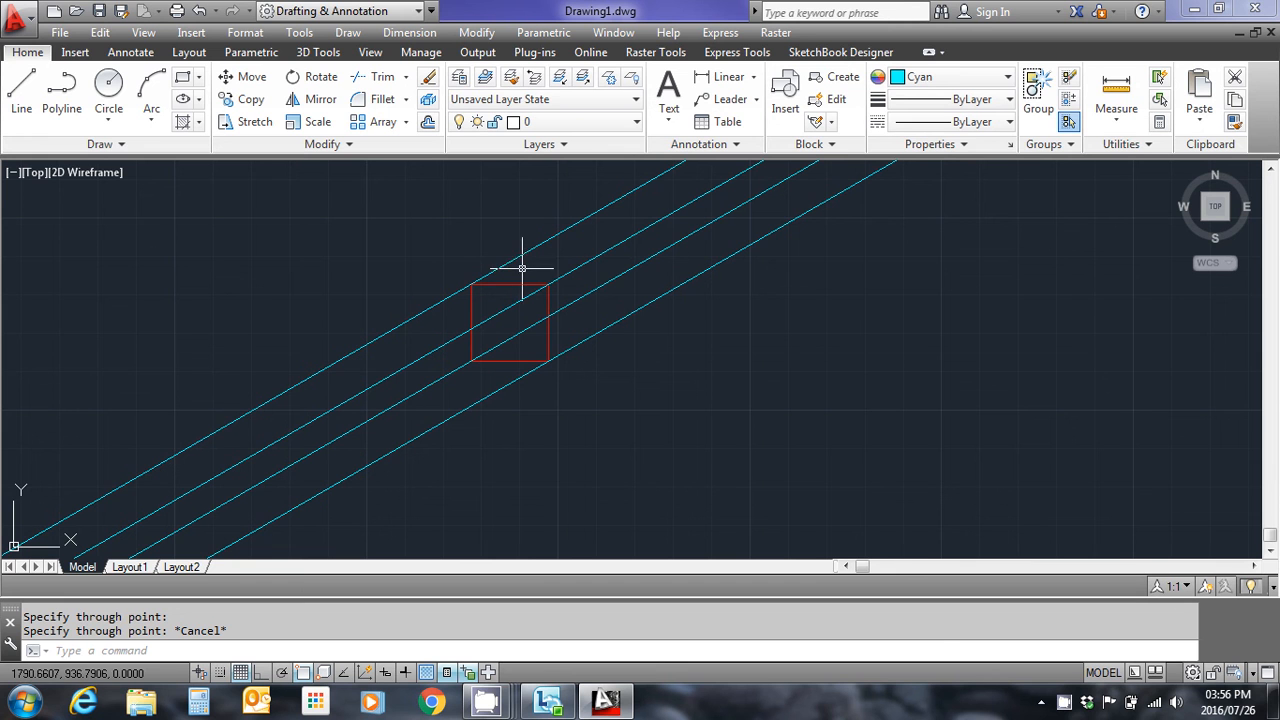
pyautogui.moveTo(498, 274)
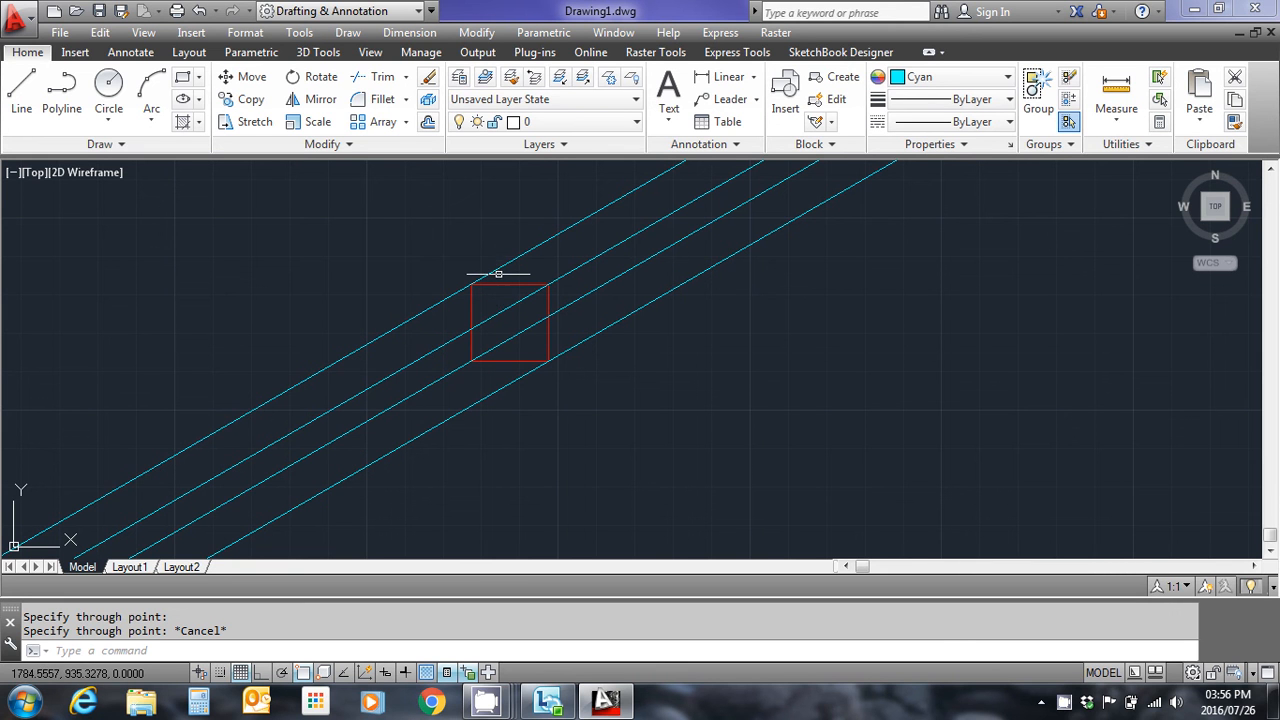
pyautogui.moveTo(236, 248)
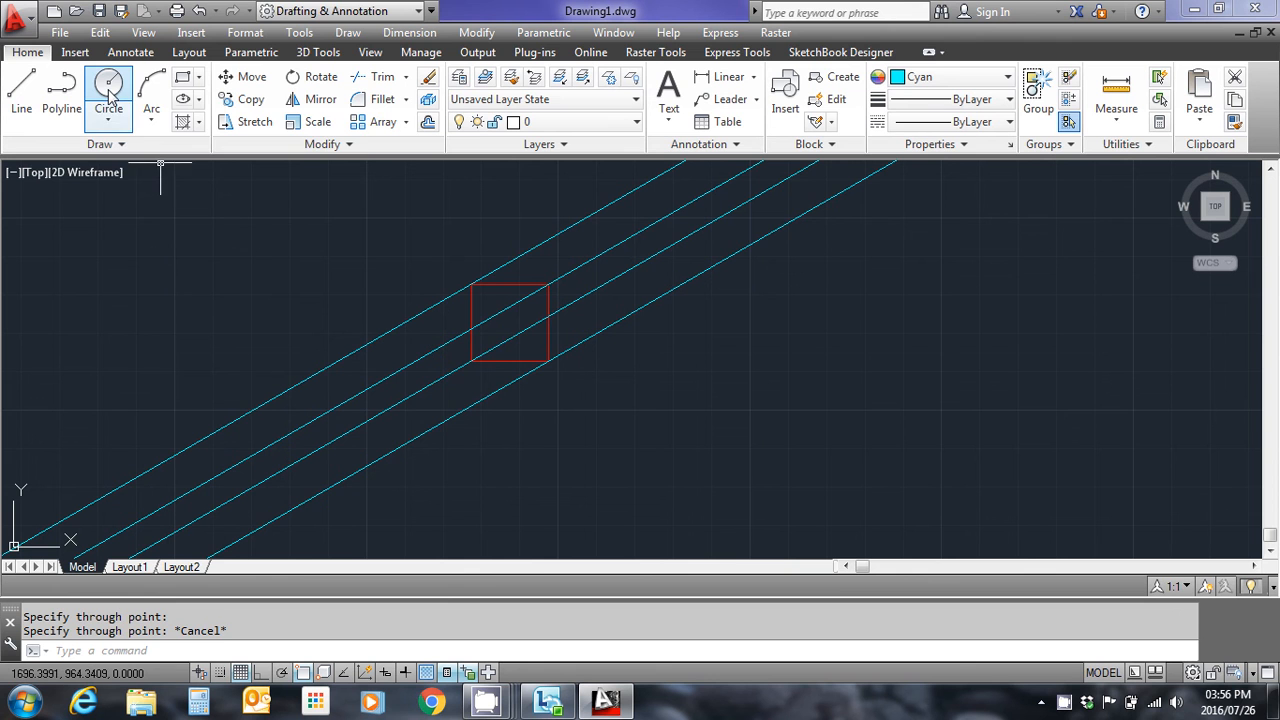
# Step: Start a circle centred on the red square's upper-left corner
pyautogui.click(108, 90)
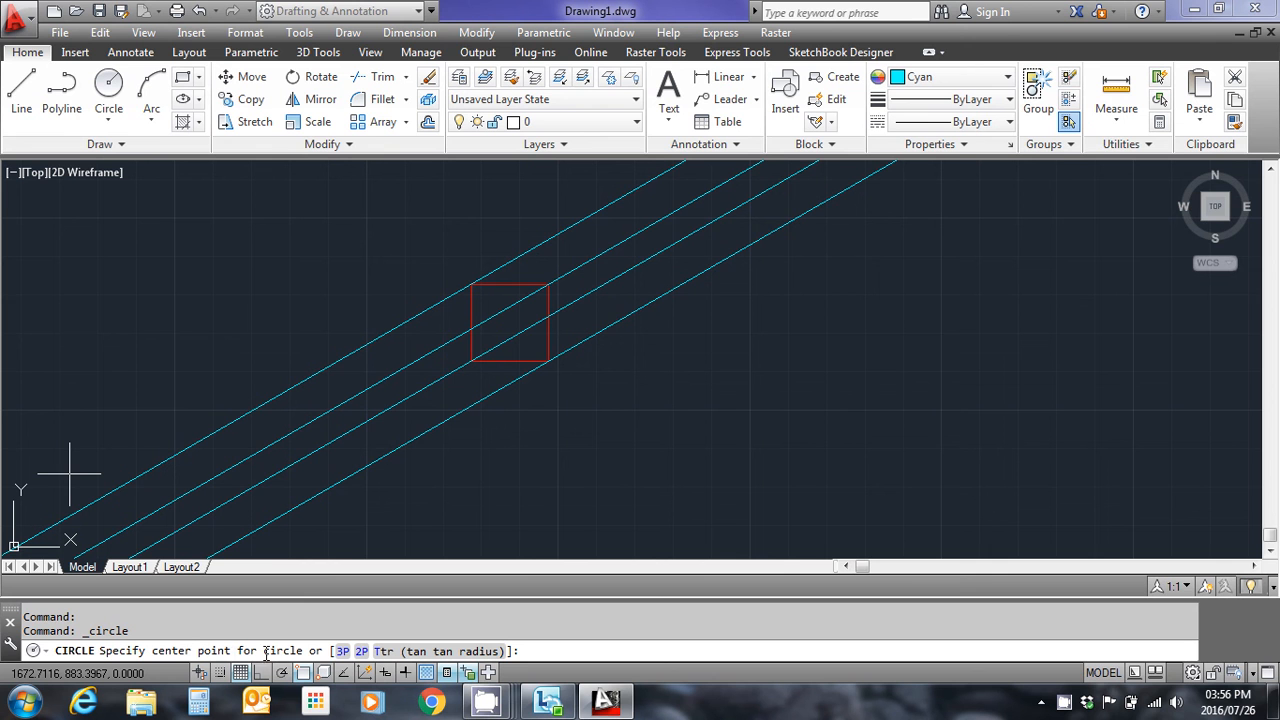
pyautogui.moveTo(390, 472)
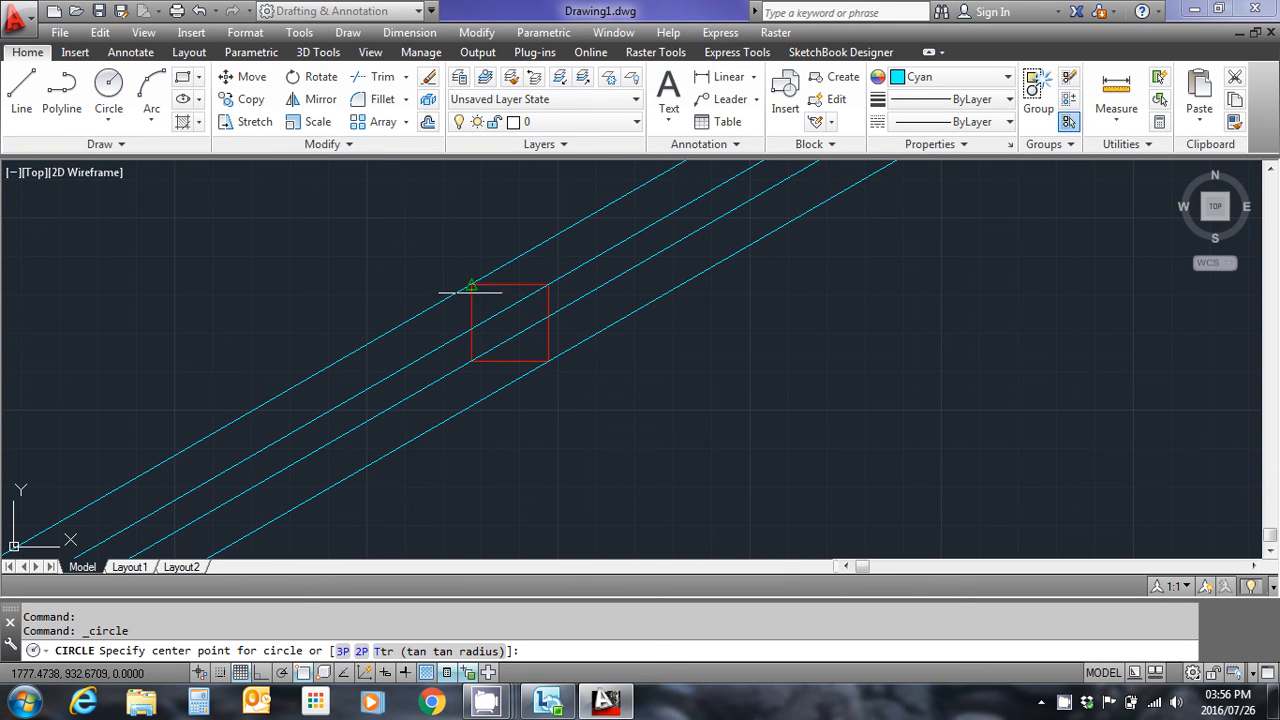
pyautogui.click(472, 288)
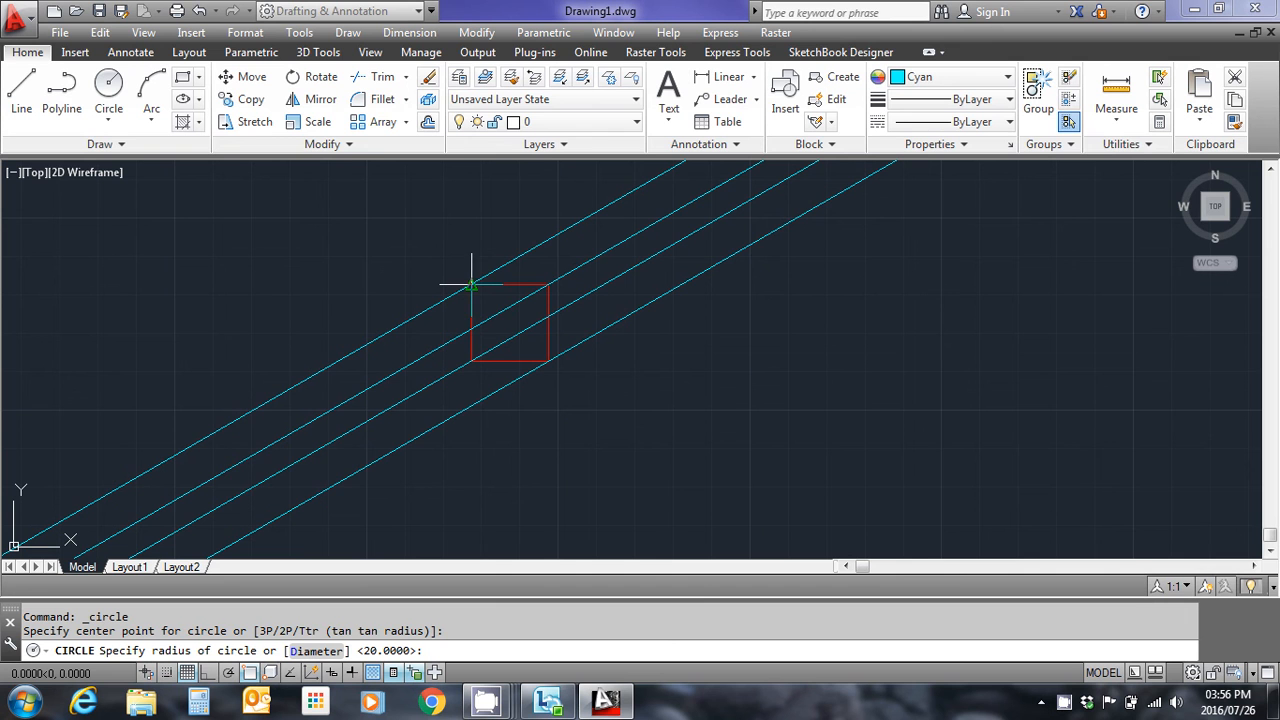
pyautogui.moveTo(472, 288)
pyautogui.write('20')
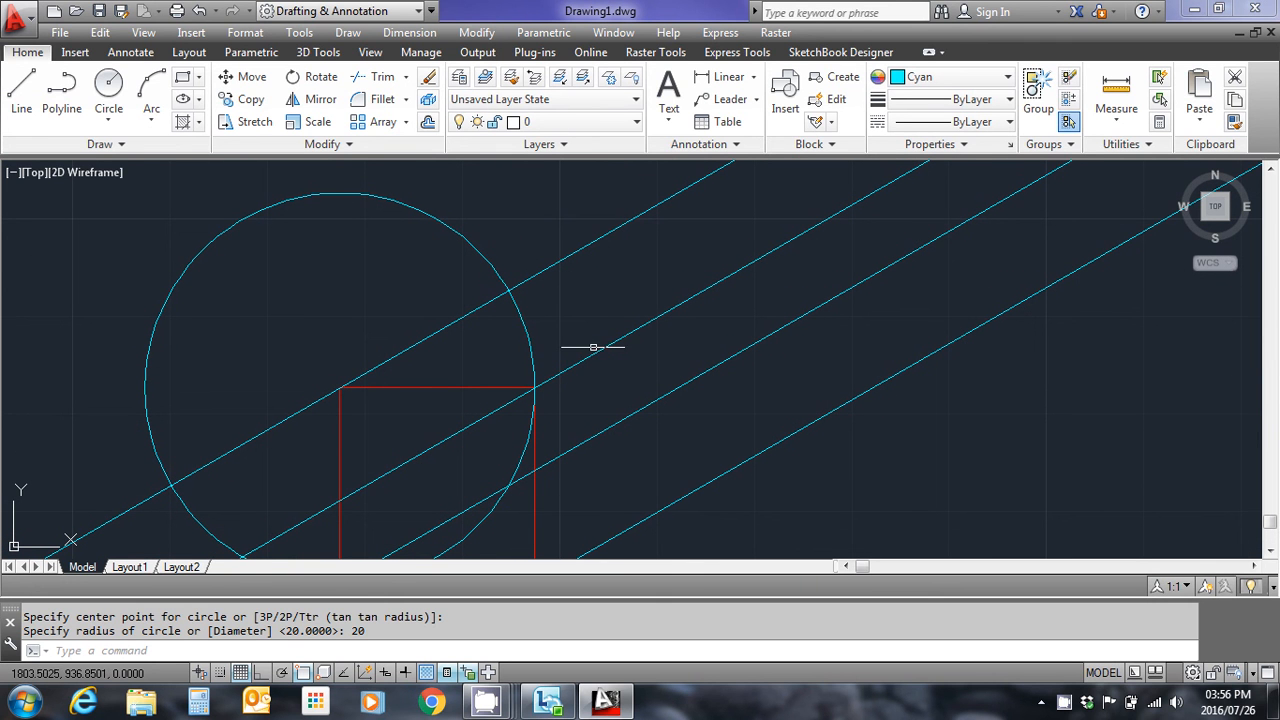
pyautogui.moveTo(400, 390)
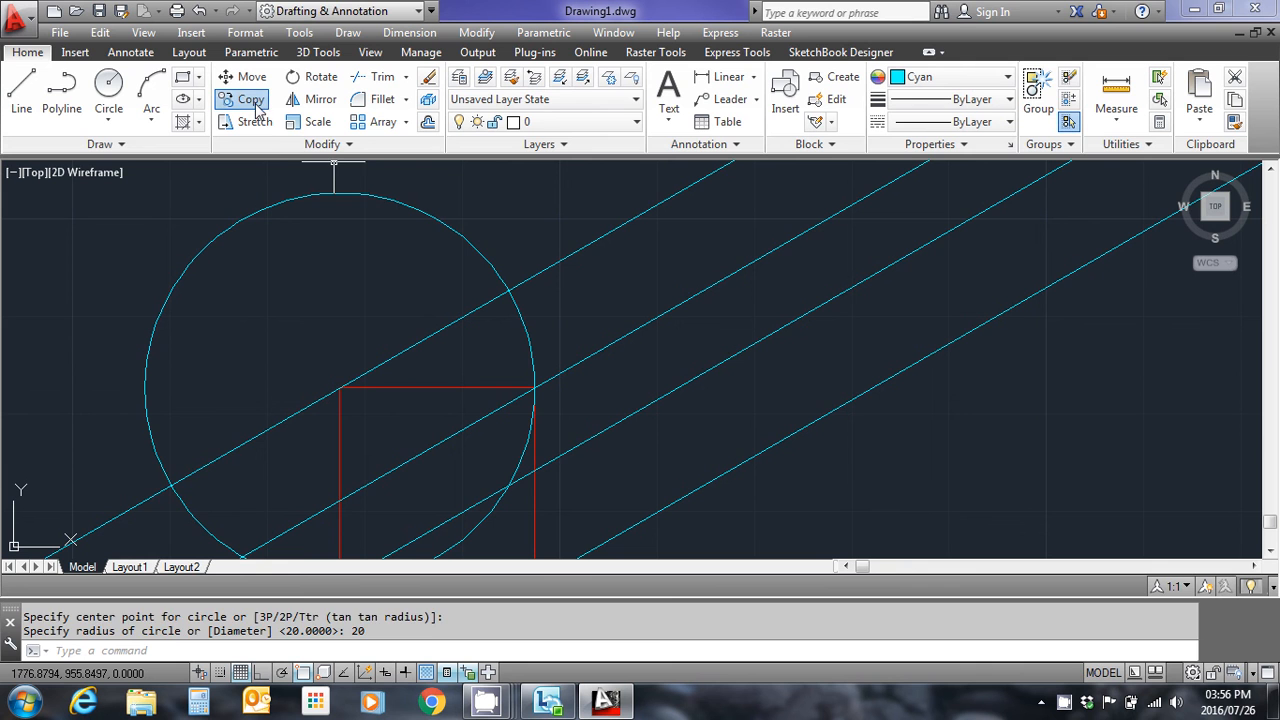
# Step: Copy the red square from its upper-left corner to where the radius-20 circle meets the 30° line
pyautogui.click(244, 100)
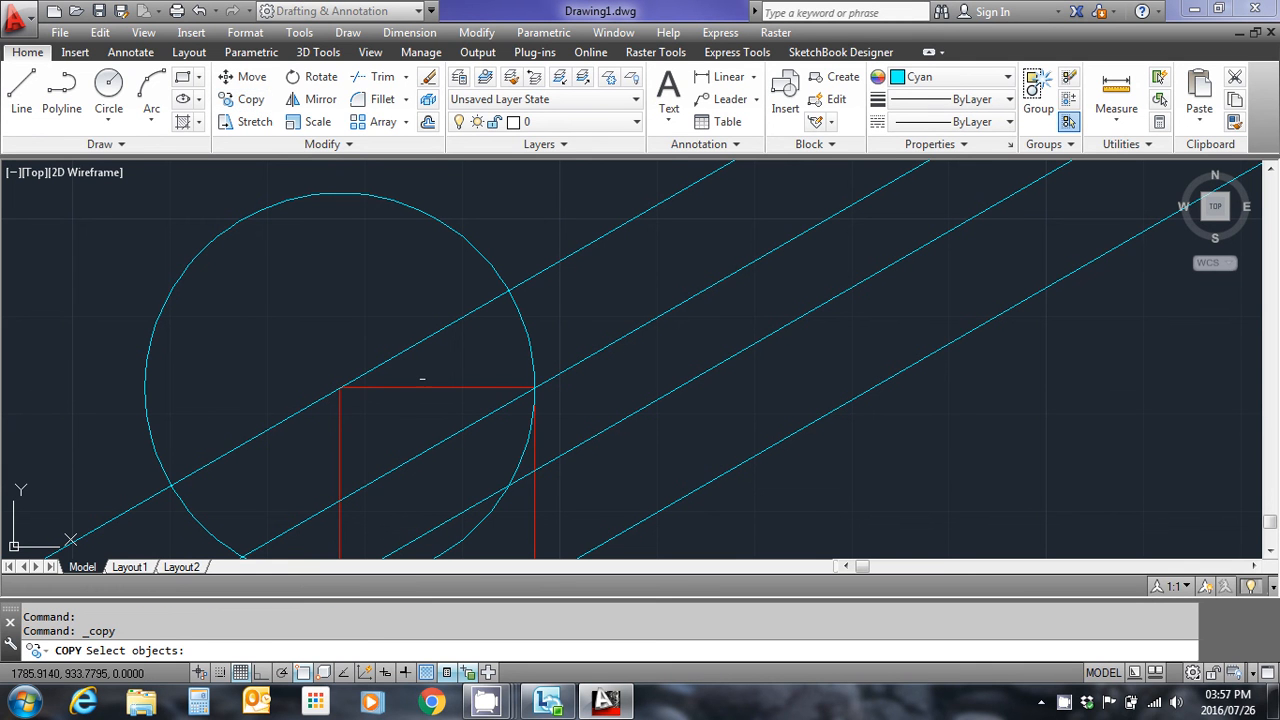
pyautogui.click(418, 388)
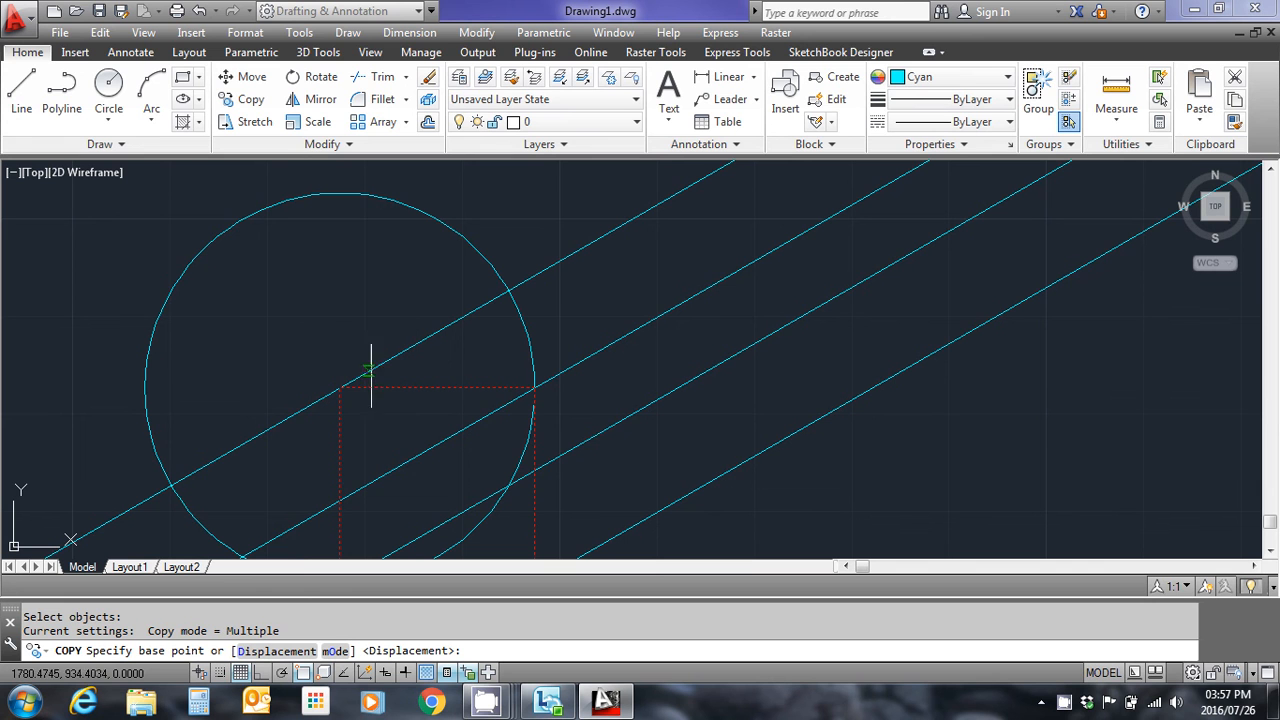
pyautogui.moveTo(338, 388)
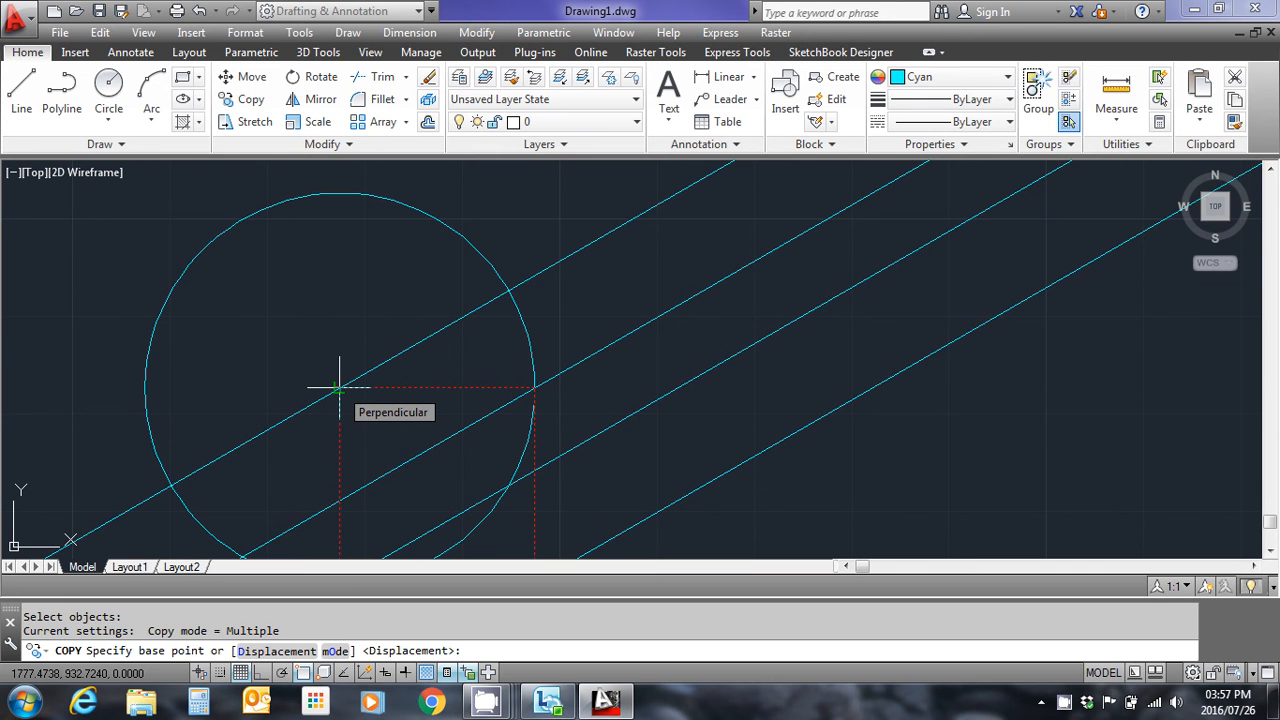
pyautogui.click(338, 388)
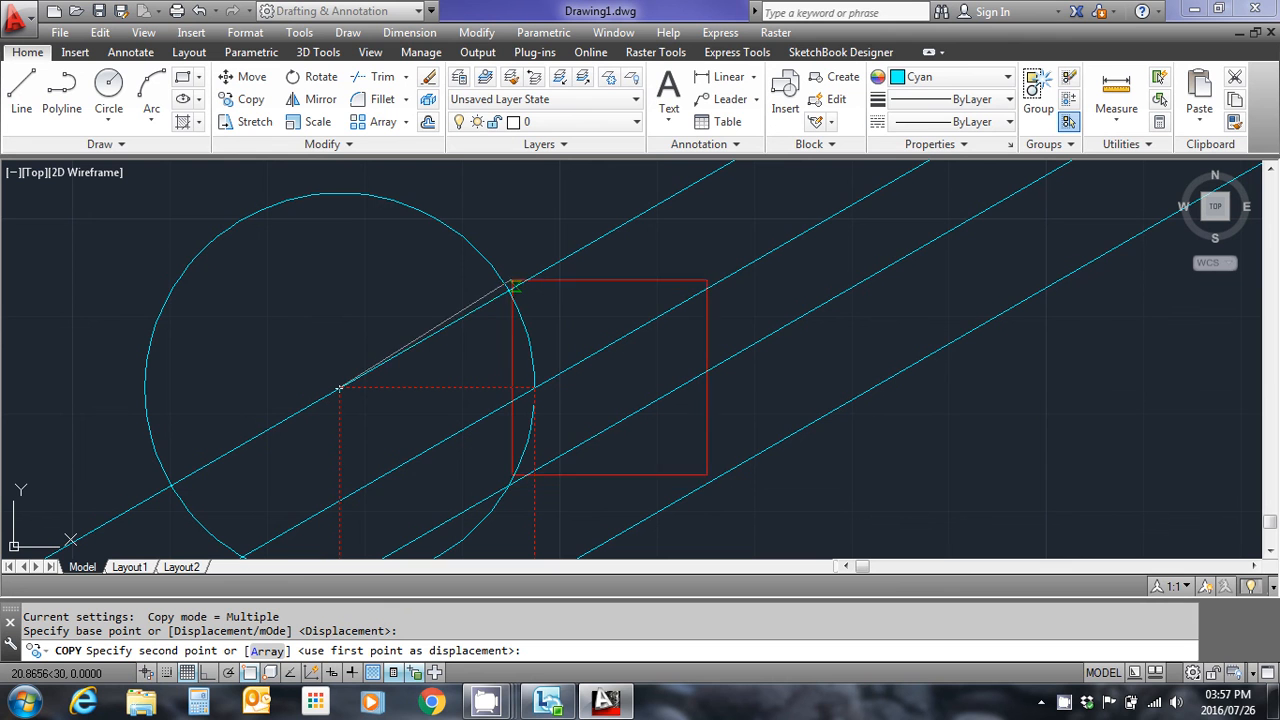
pyautogui.moveTo(510, 290)
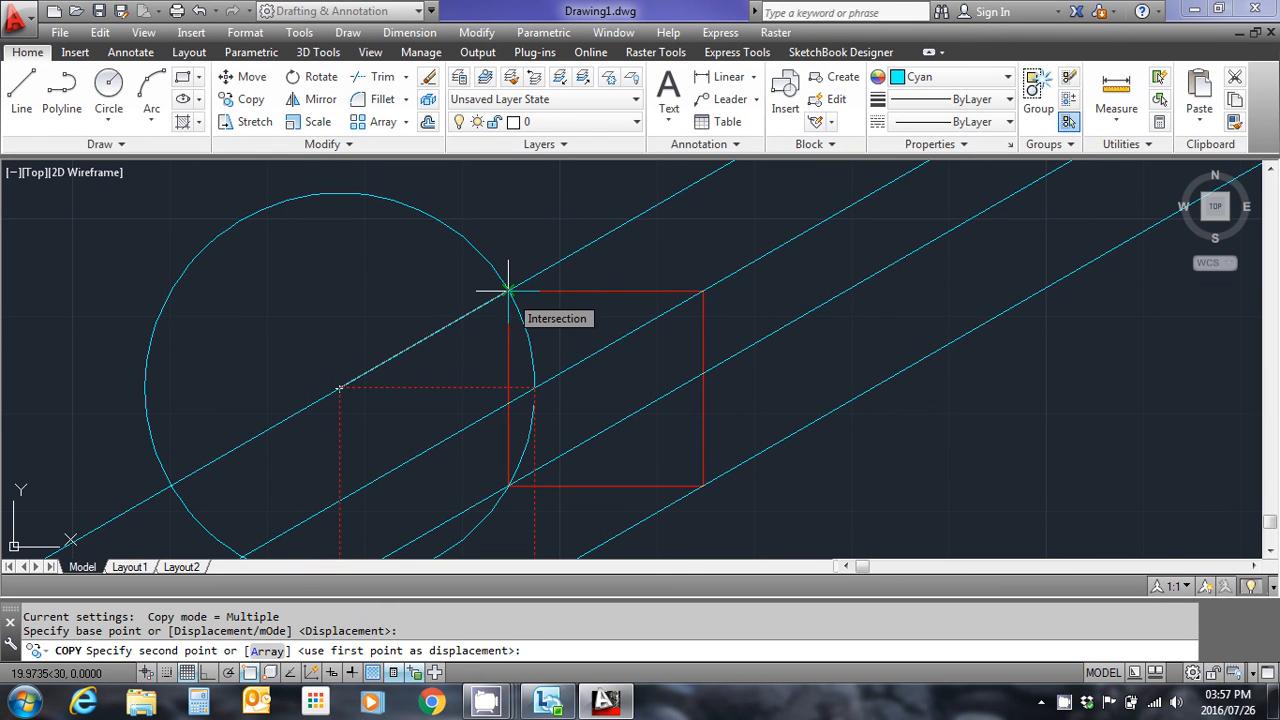
pyautogui.click(510, 290)
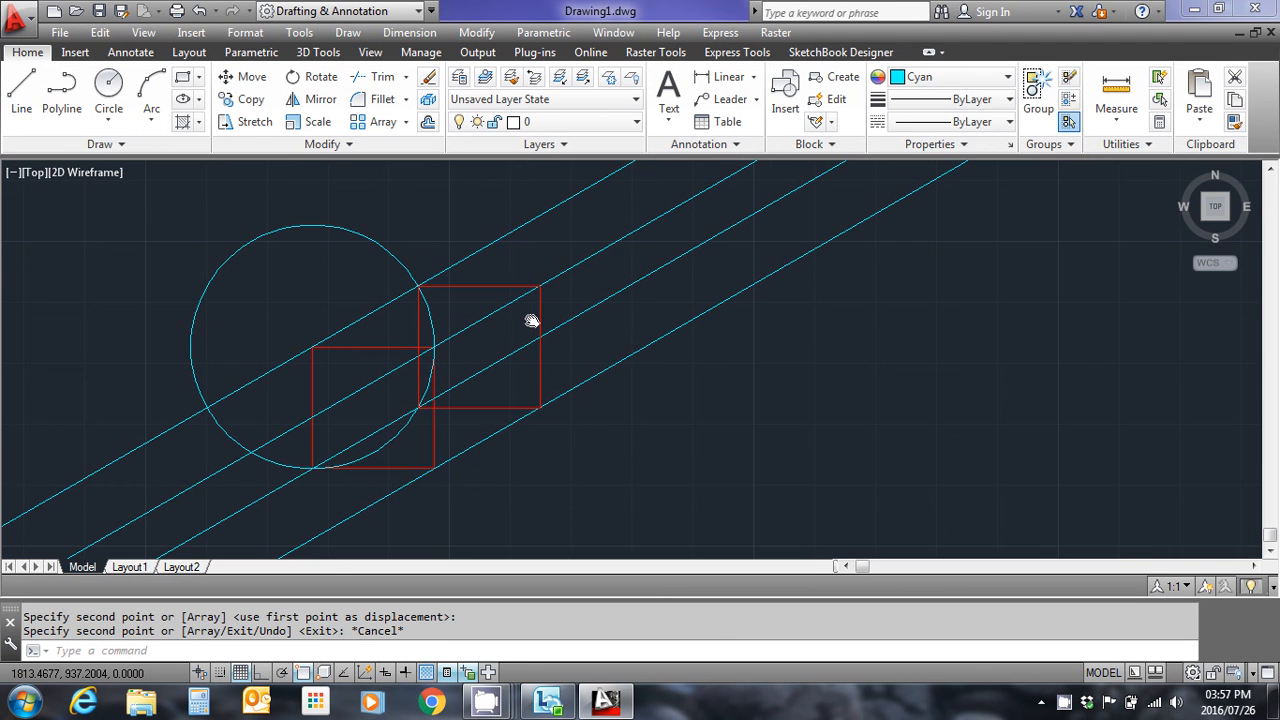
pyautogui.moveTo(456, 324)
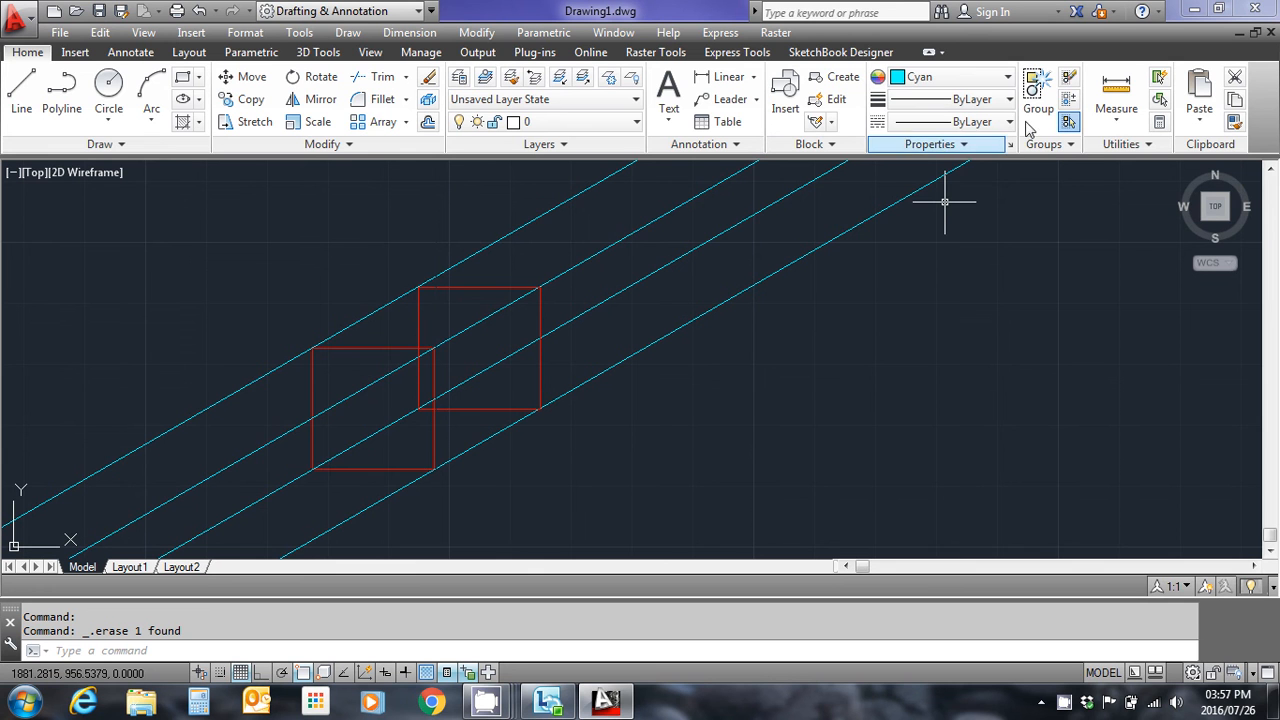
# Step: Make red the current colour and draw the first edge joining the back and front squares' corners
pyautogui.click(1008, 76)
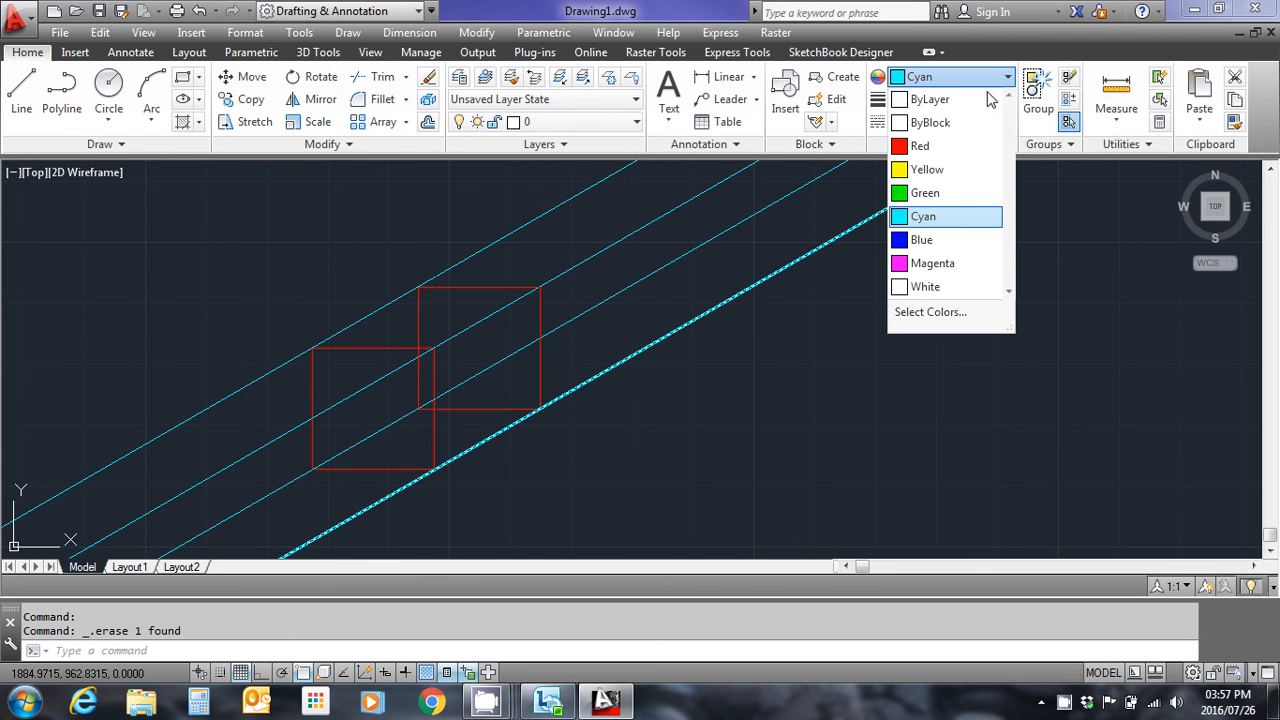
pyautogui.click(920, 146)
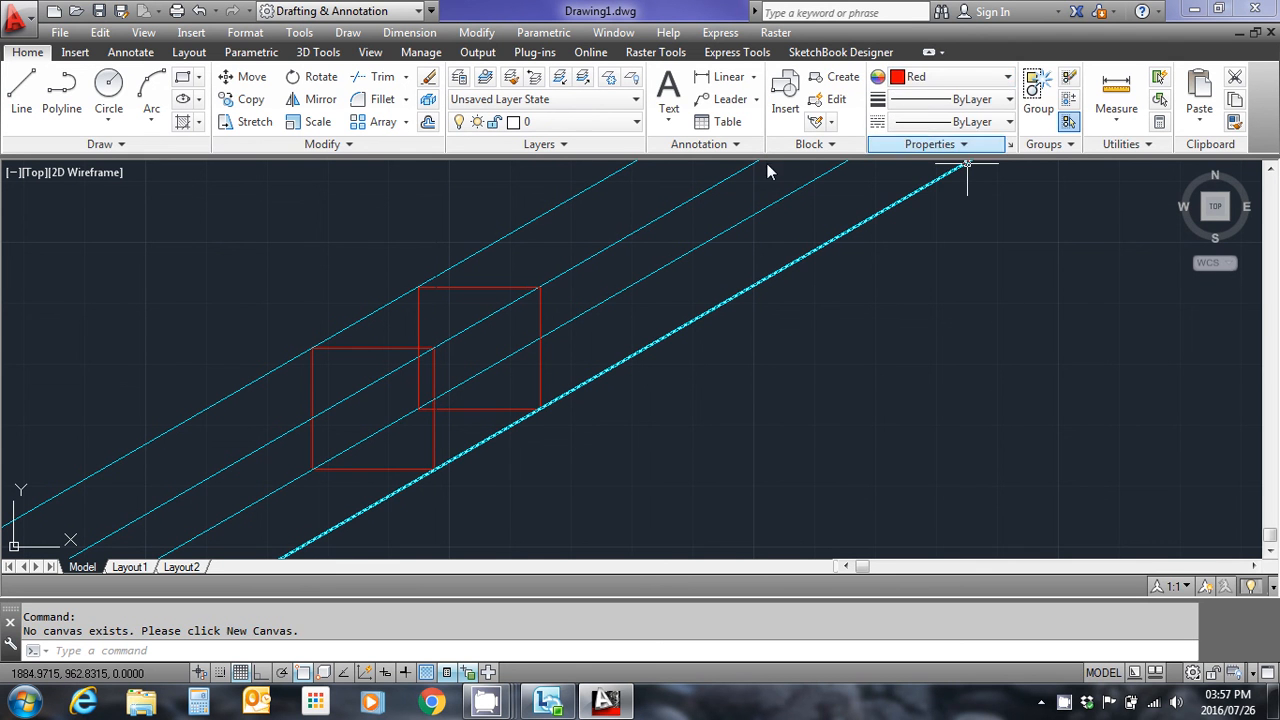
pyautogui.moveTo(60, 90)
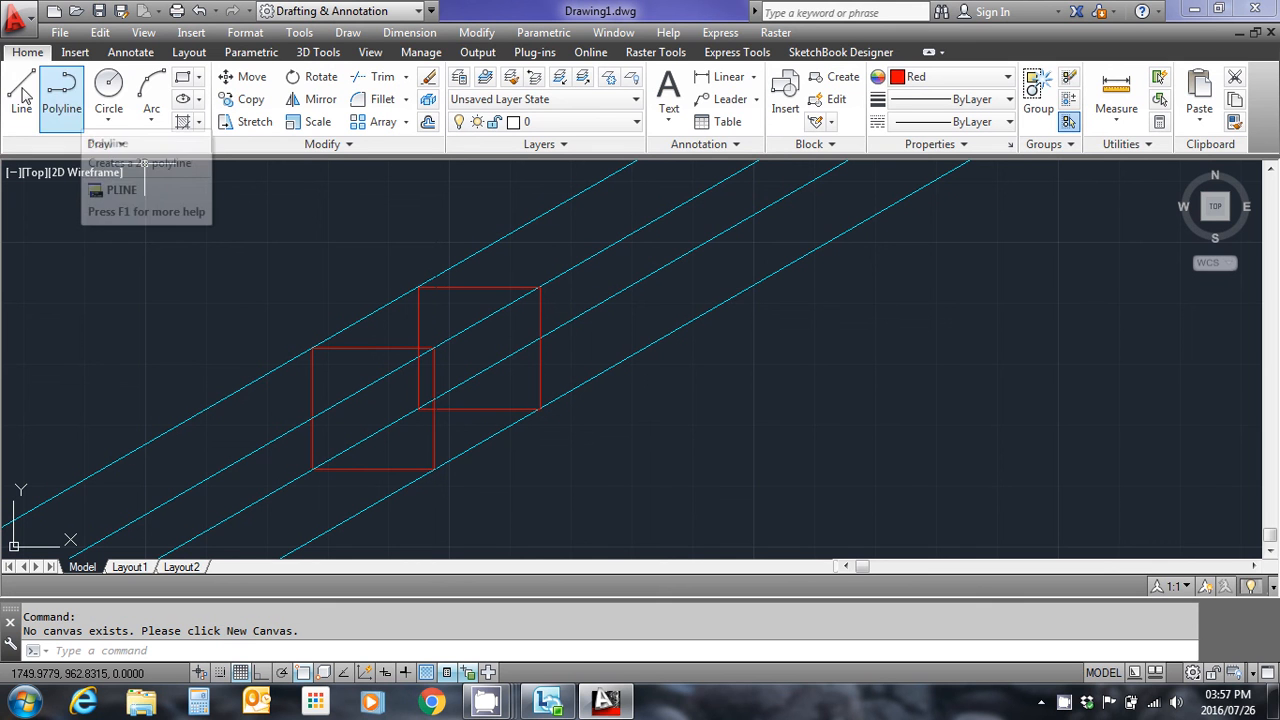
pyautogui.moveTo(22, 90)
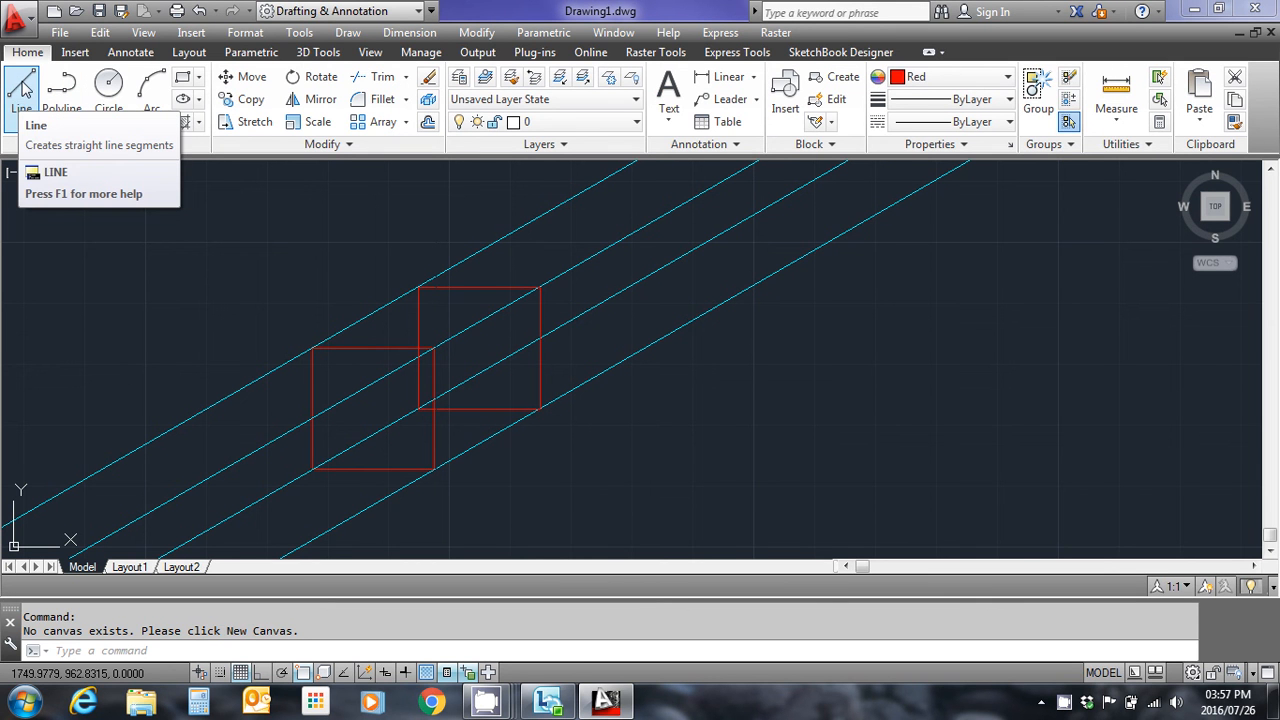
pyautogui.click(20, 90)
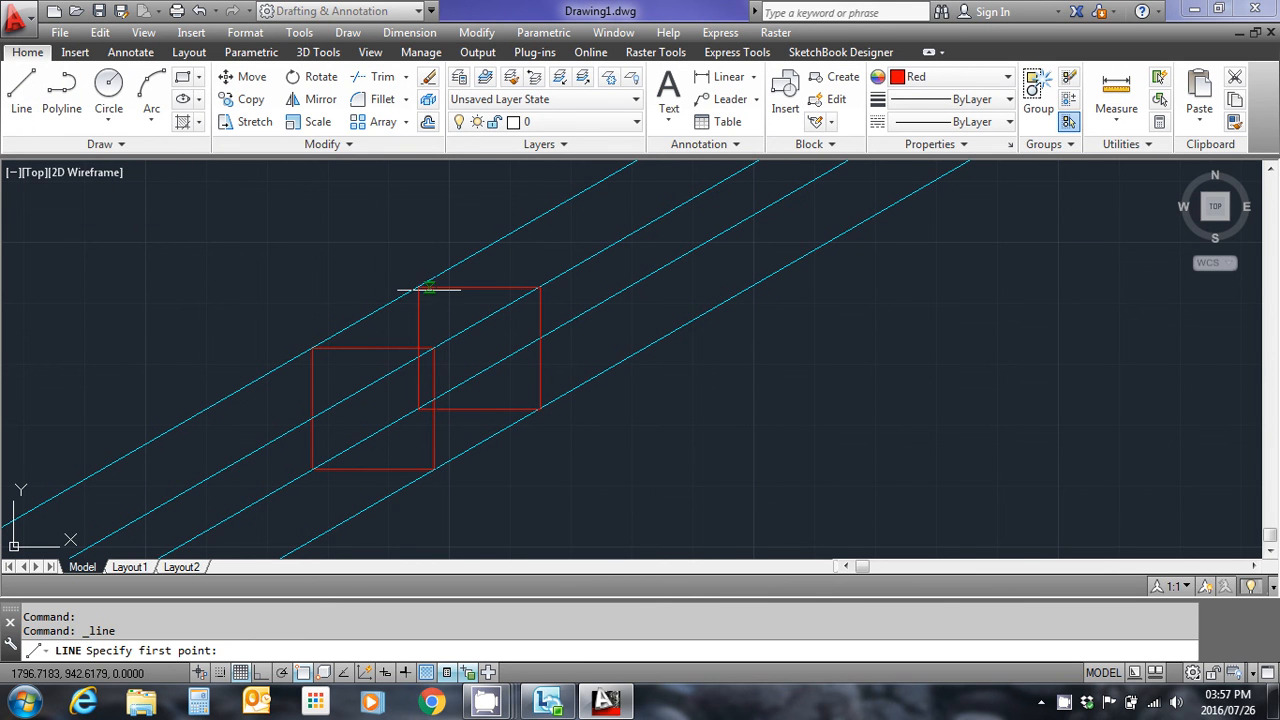
pyautogui.click(410, 292)
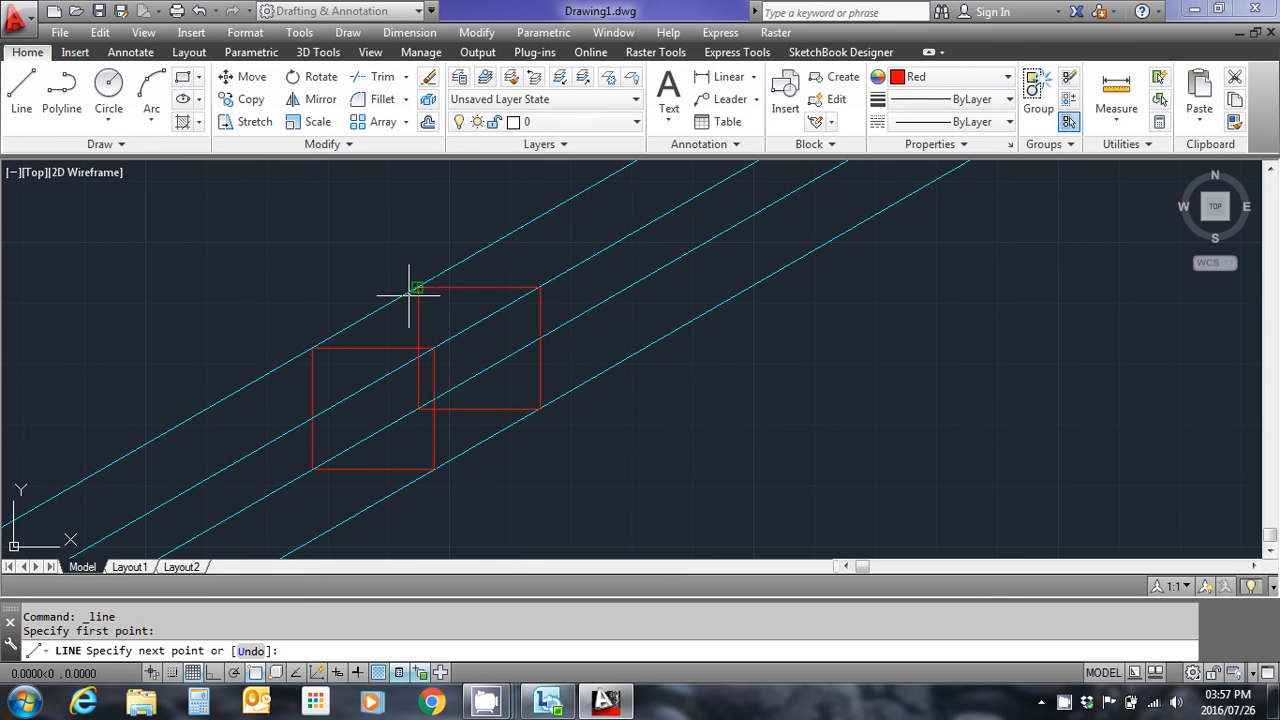
pyautogui.click(312, 348)
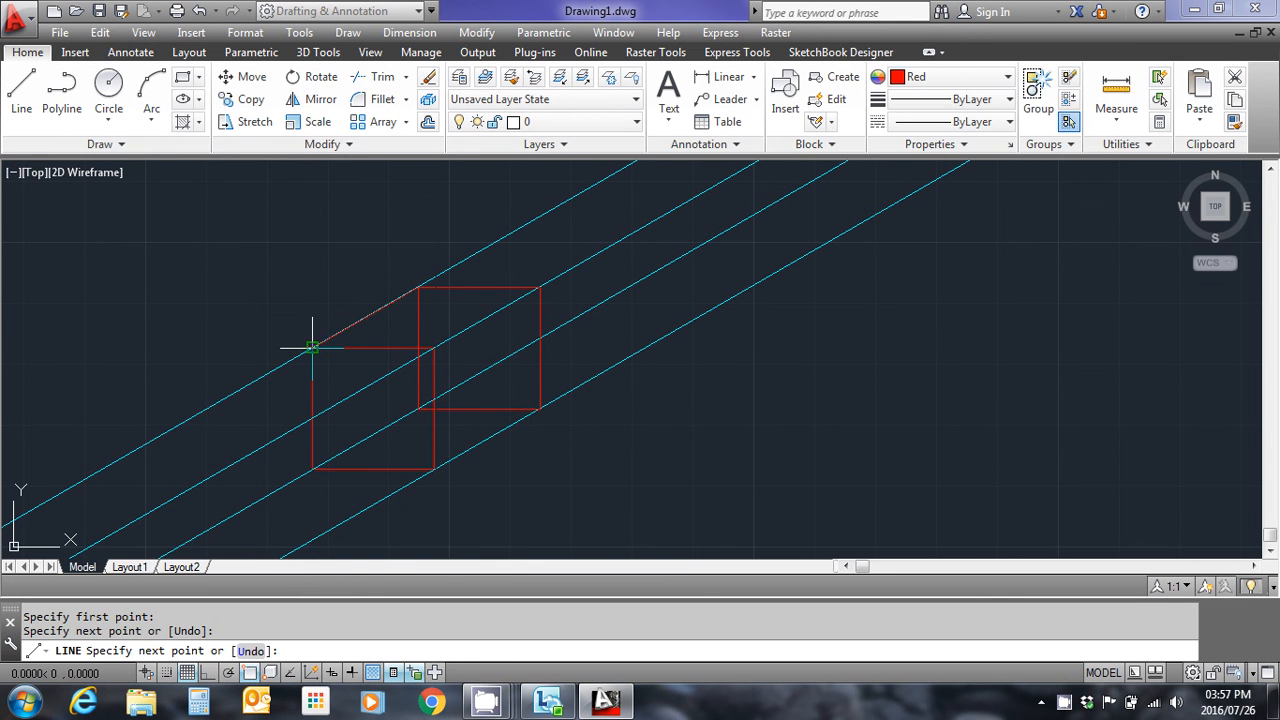
pyautogui.moveTo(604, 244)
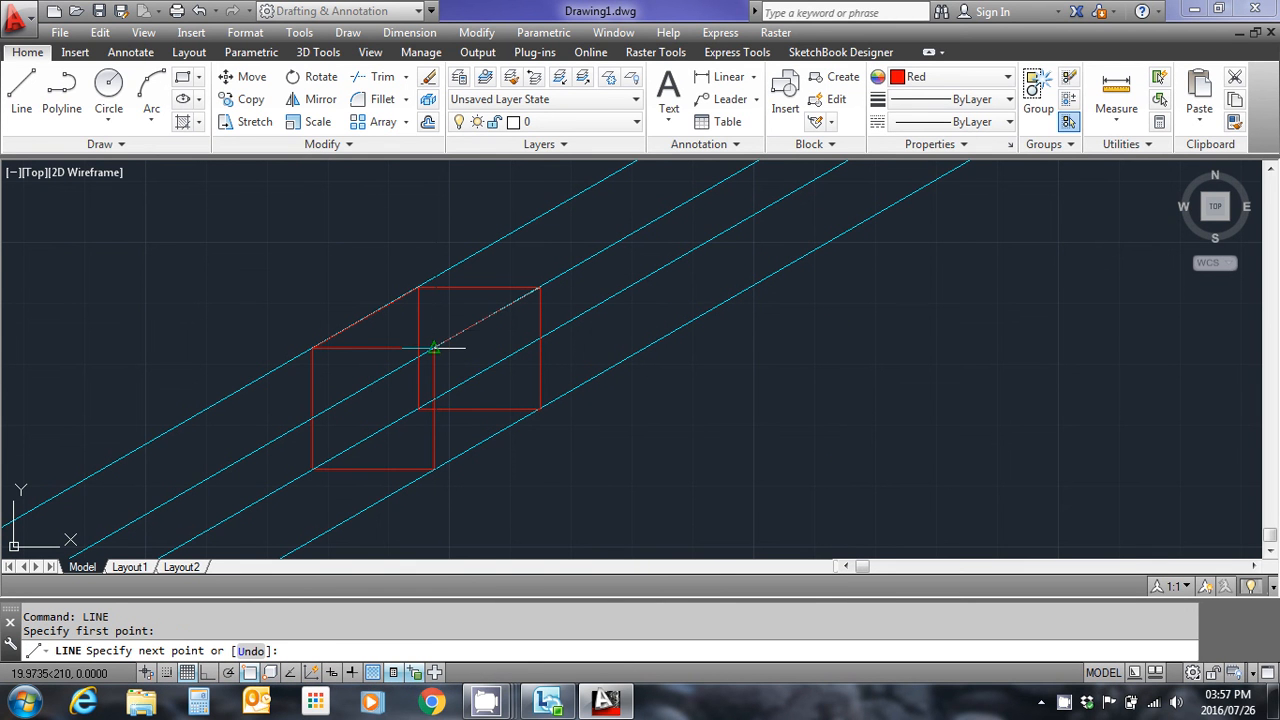
# Step: Draw the remaining red edges between the squares' right-hand and lower corners to complete the cube
pyautogui.click(432, 348)
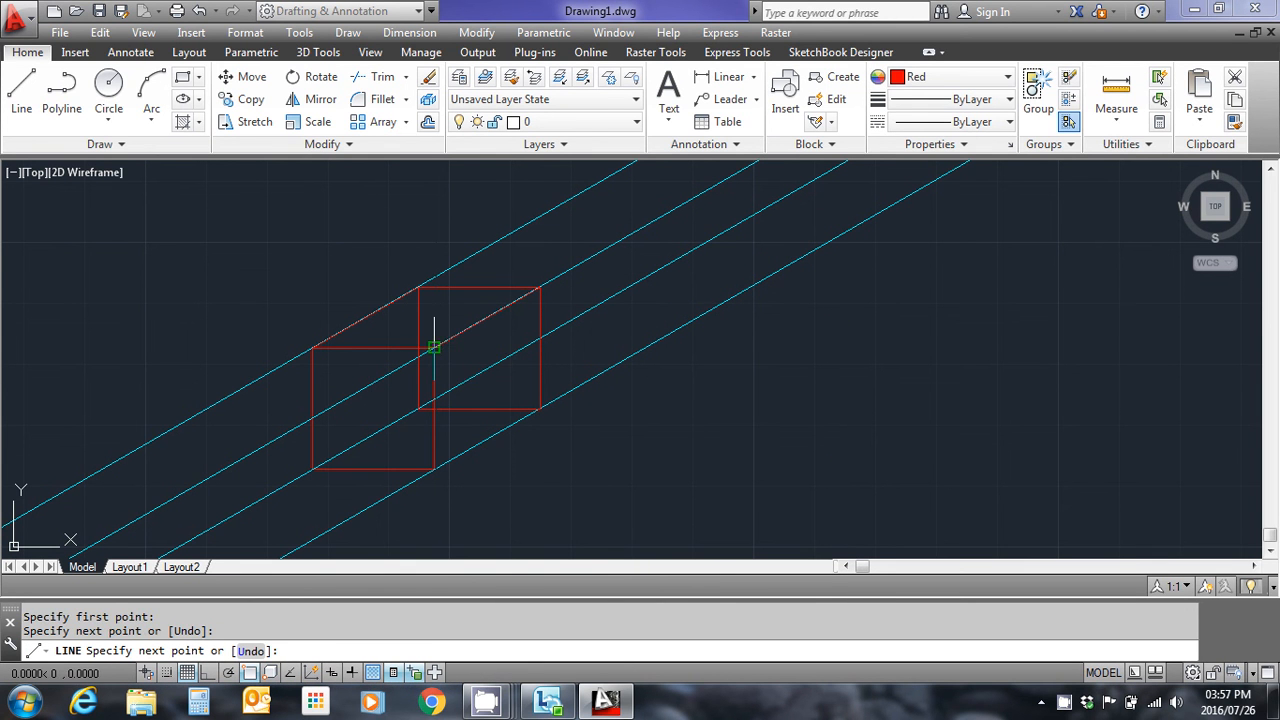
pyautogui.rightClick(432, 348)
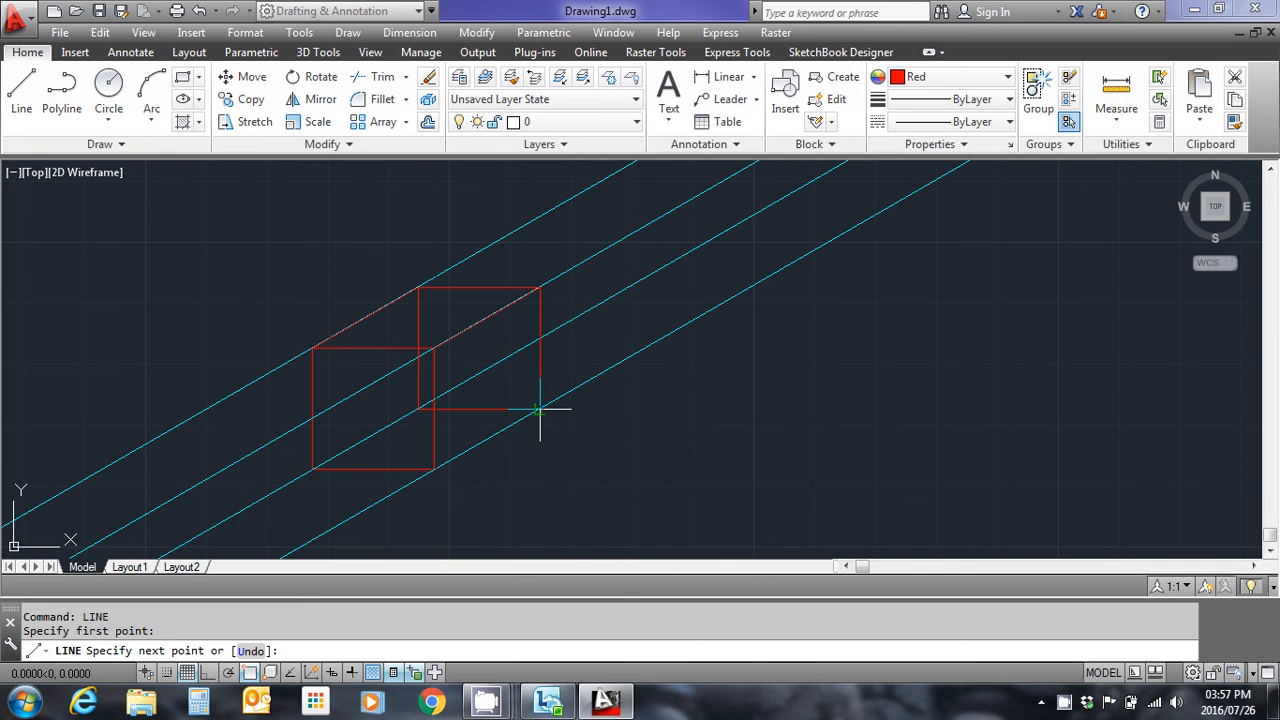
pyautogui.click(540, 410)
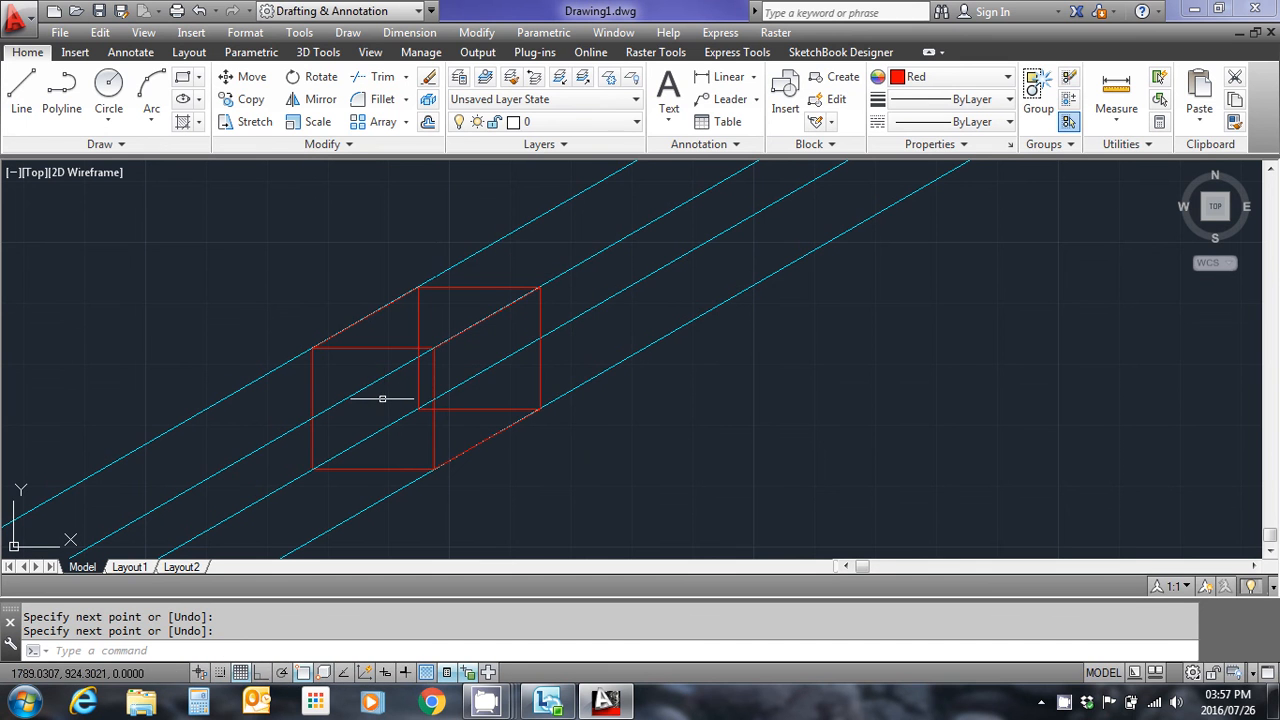
pyautogui.rightClick(382, 400)
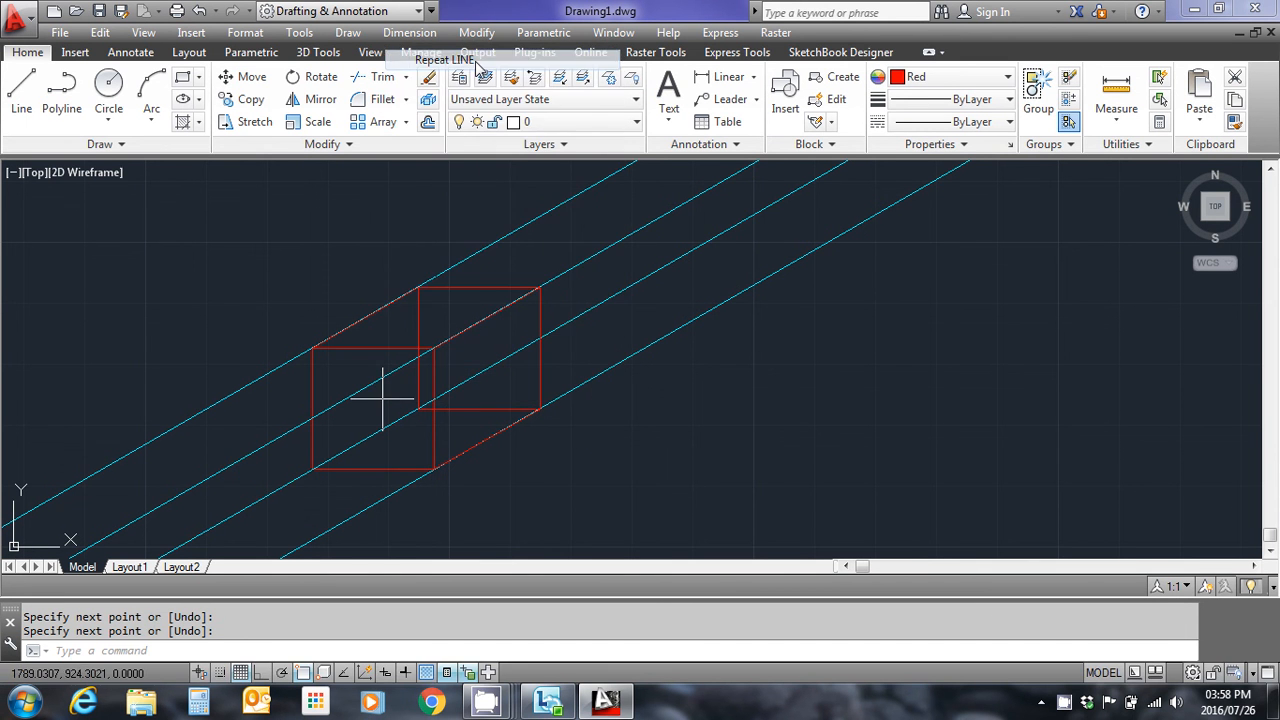
pyautogui.click(444, 60)
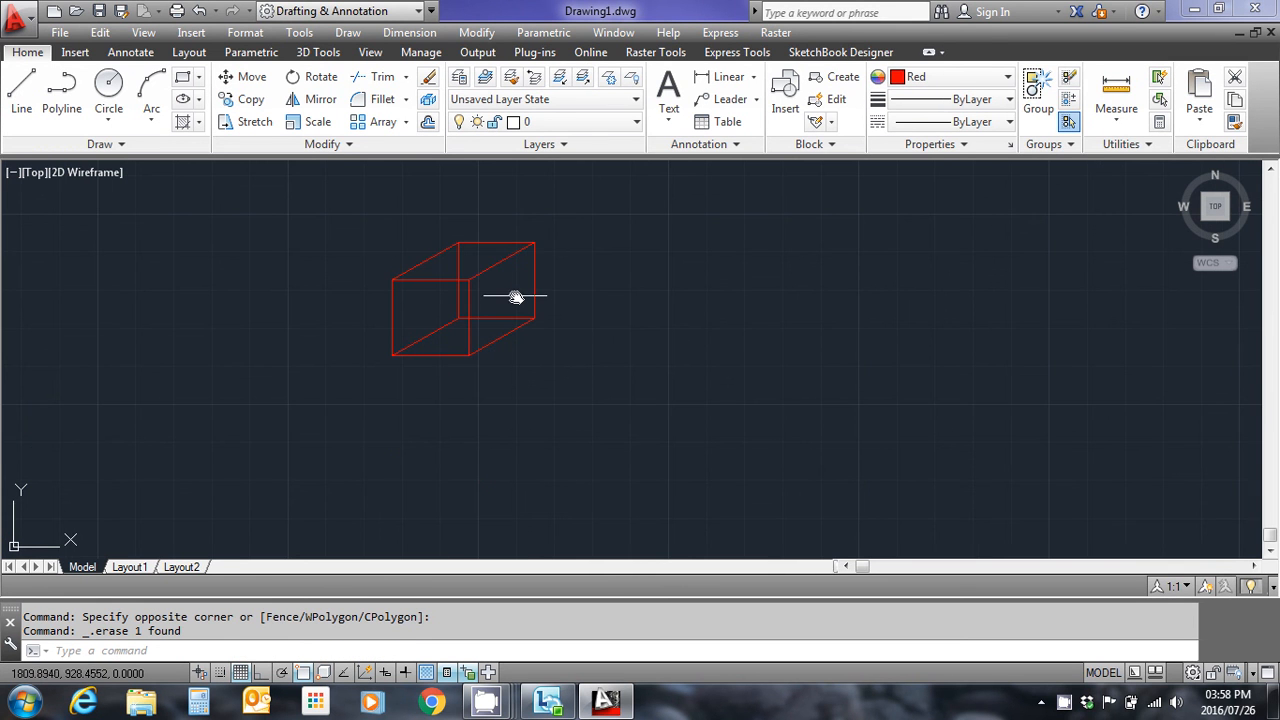
pyautogui.moveTo(492, 268)
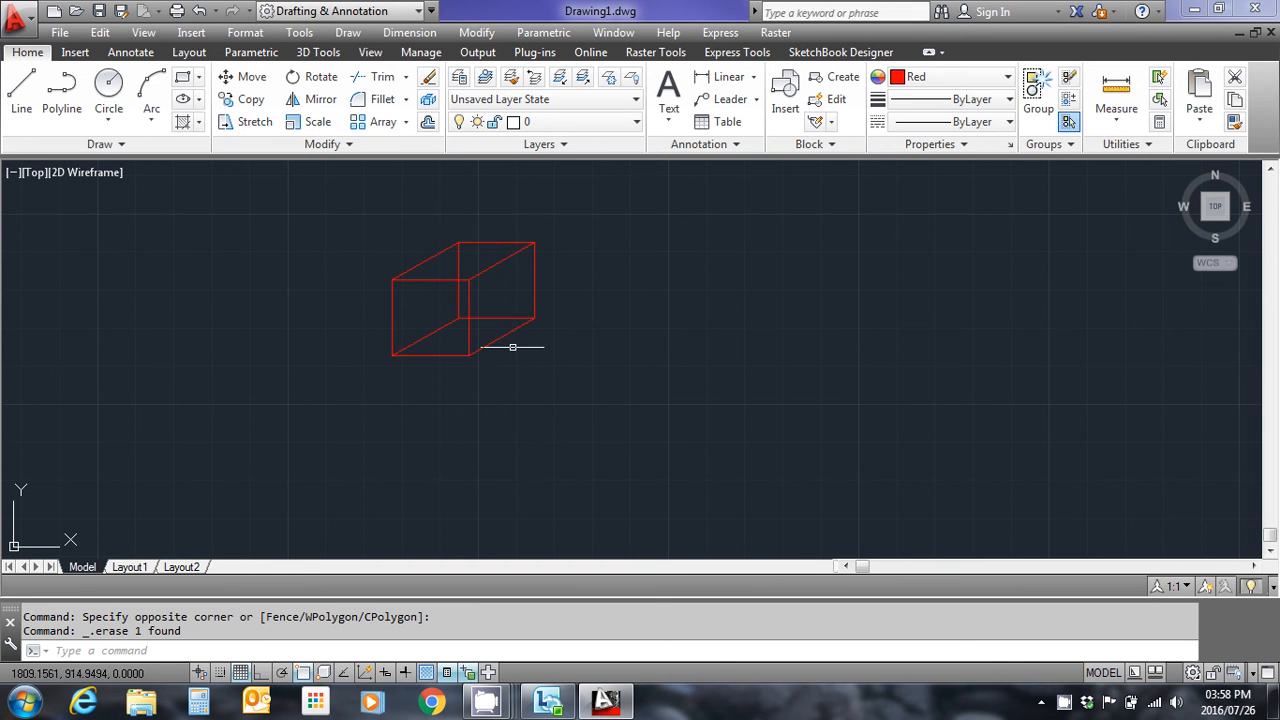
pyautogui.moveTo(536, 320)
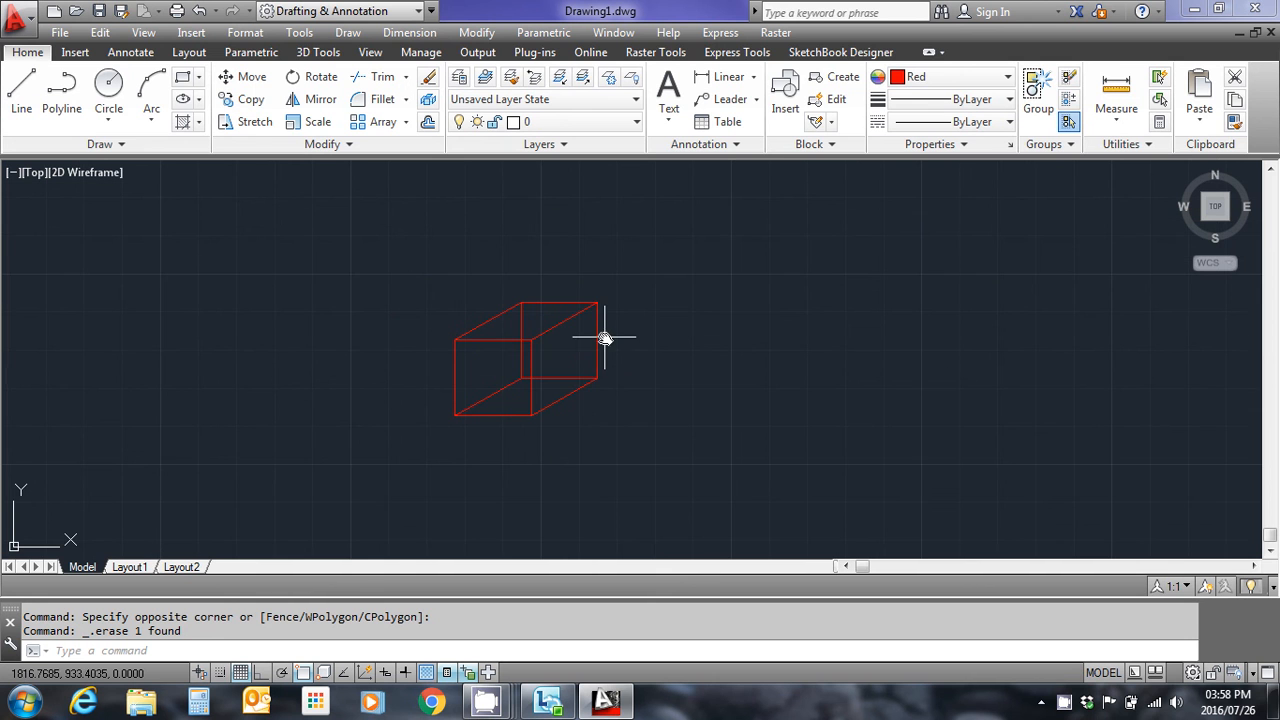
pyautogui.moveTo(536, 280)
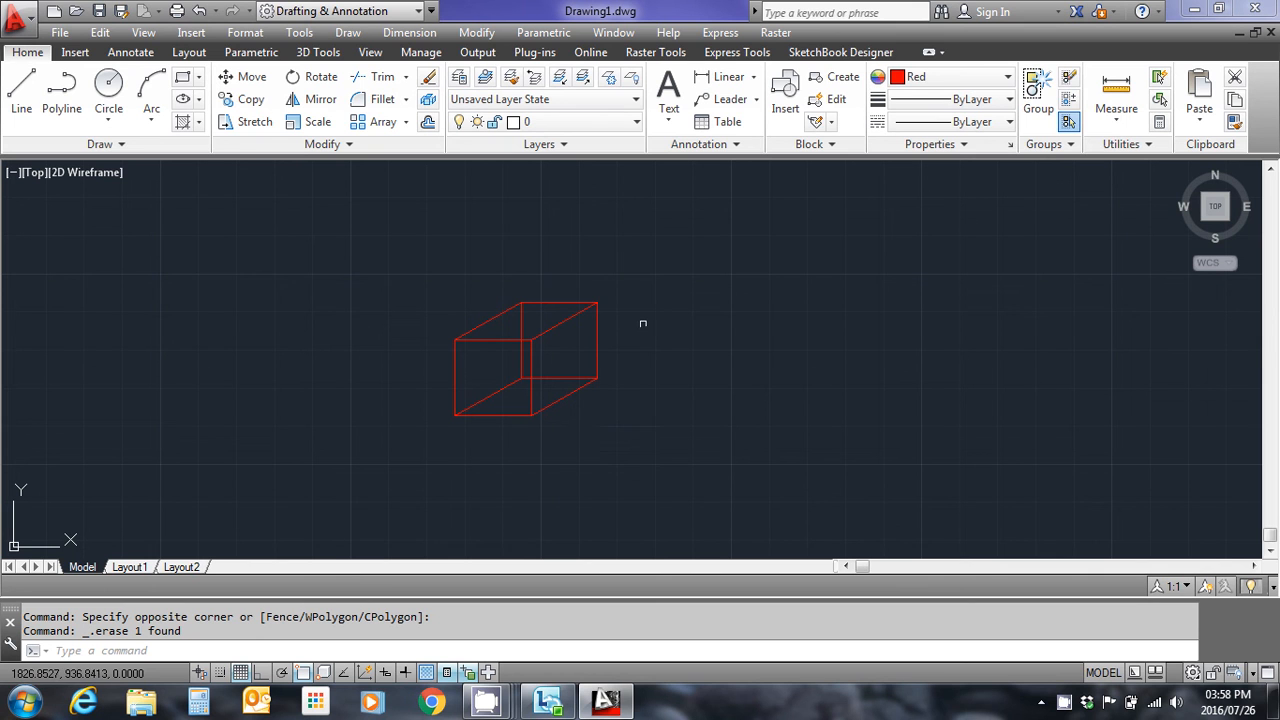
pyautogui.moveTo(614, 292)
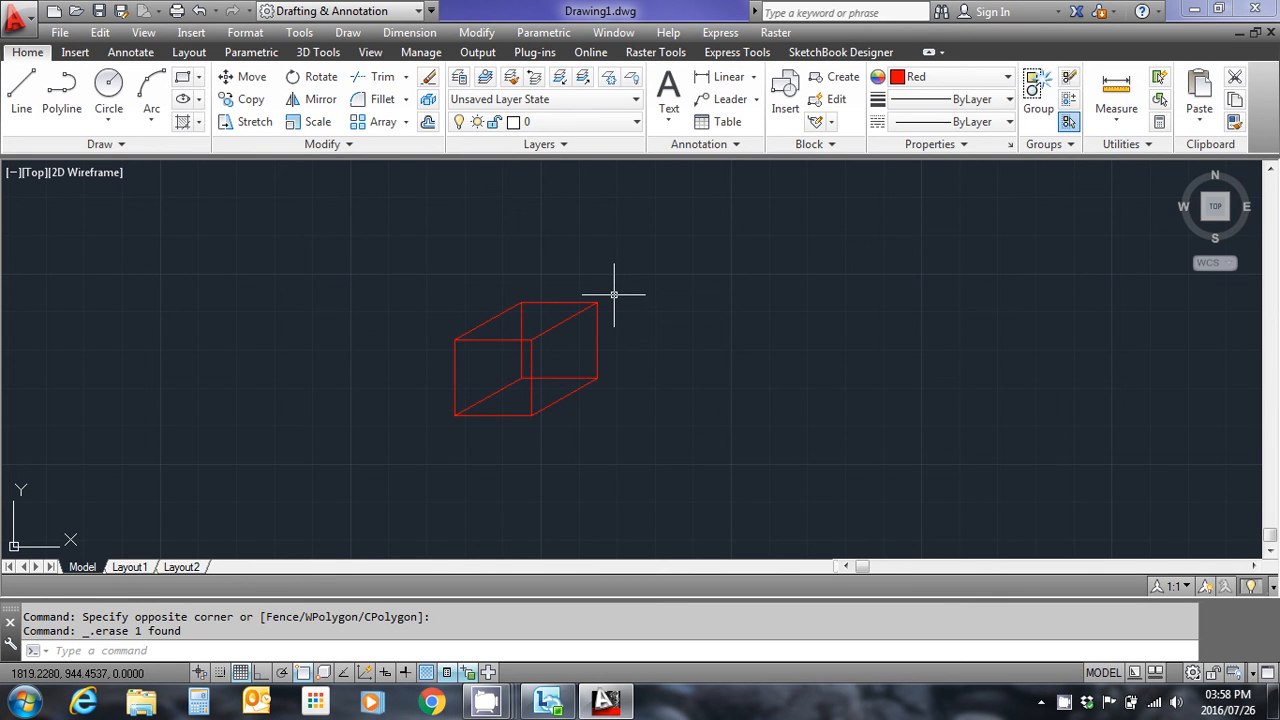
pyautogui.moveTo(612, 300)
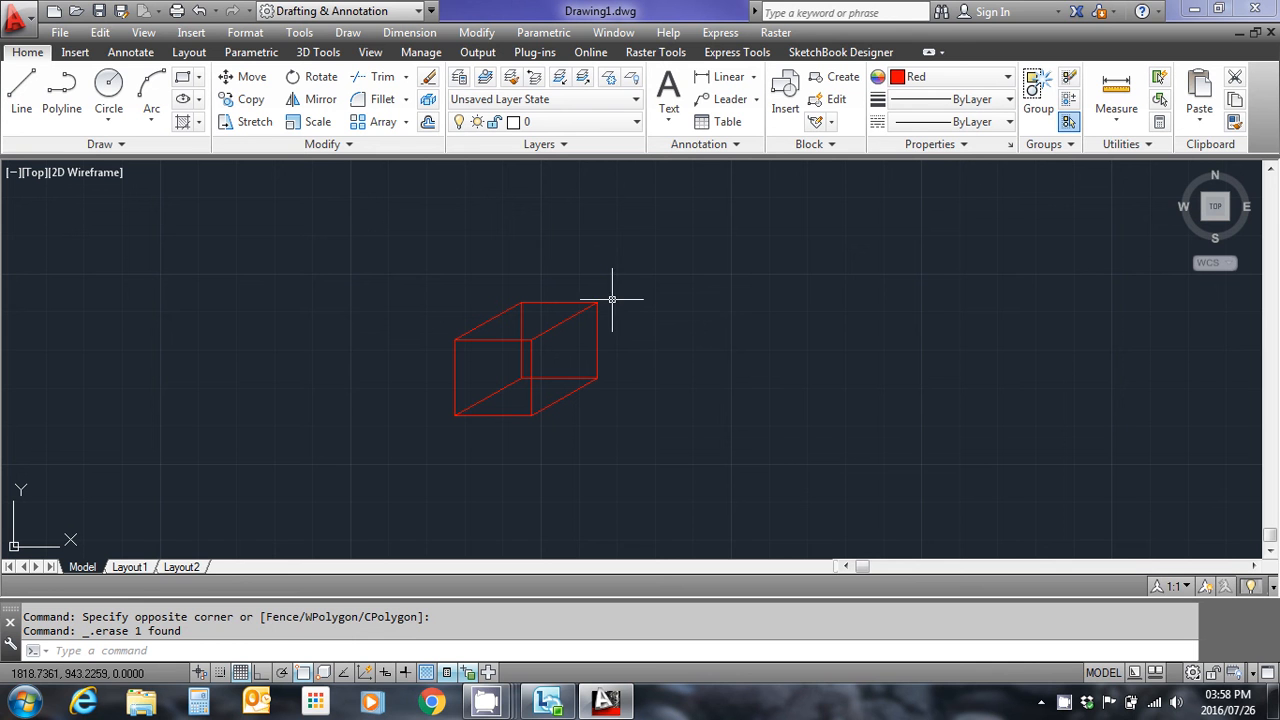